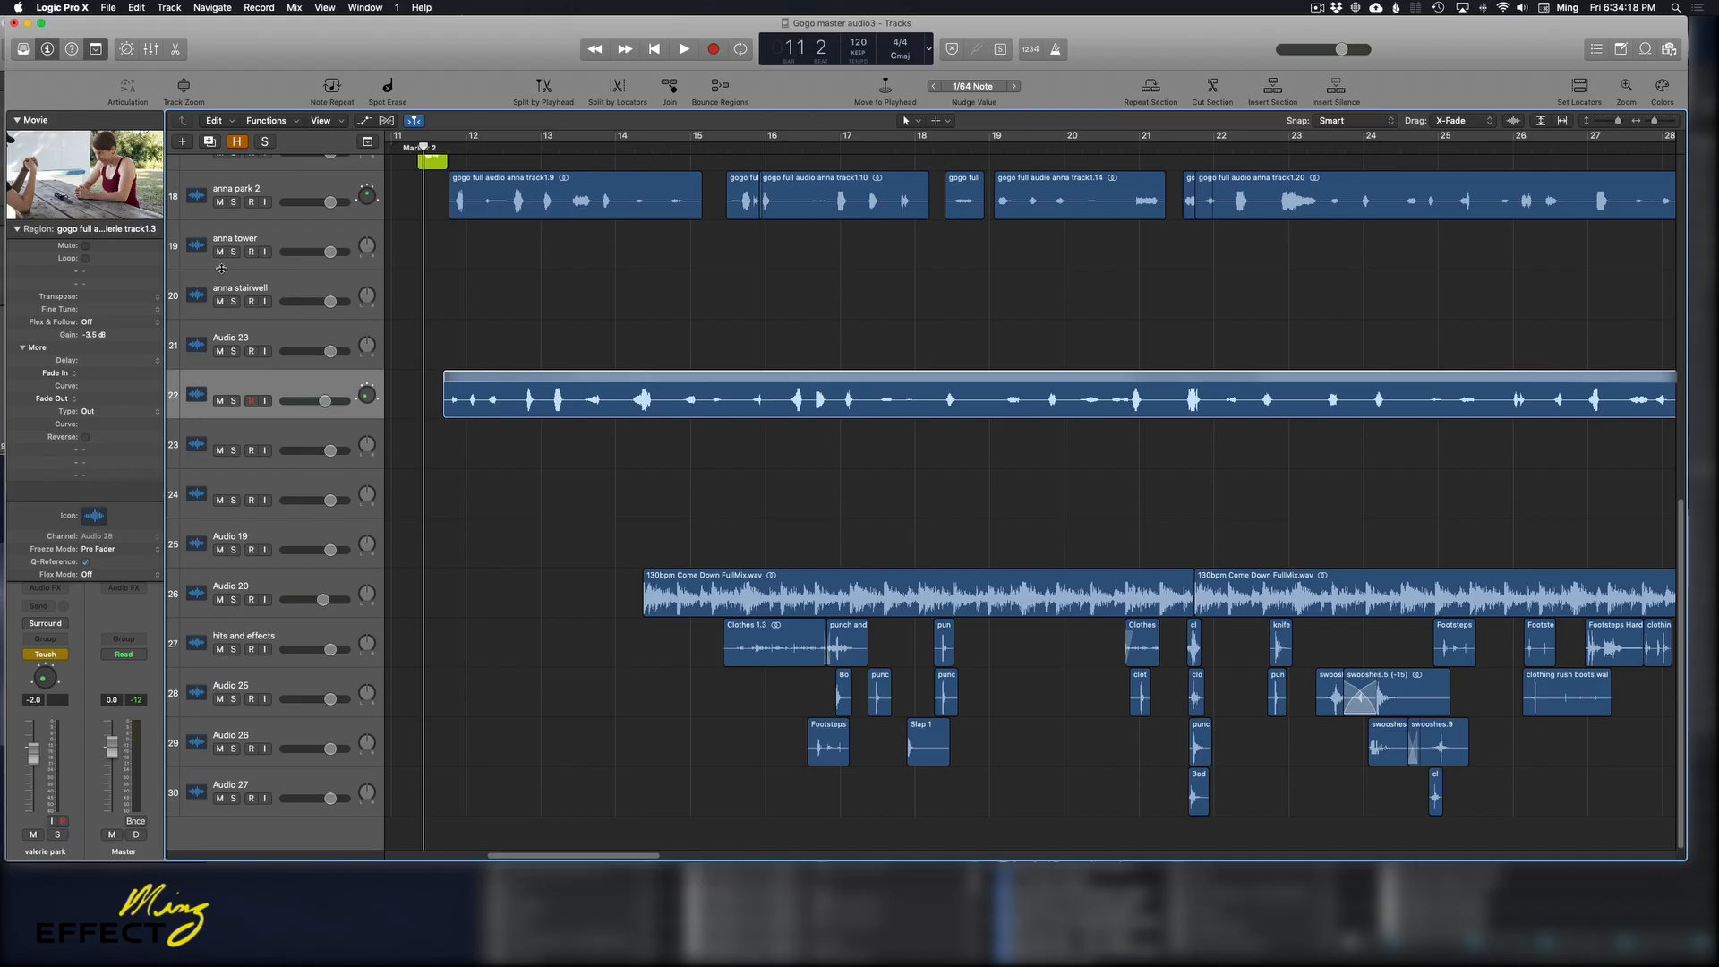
mouse_move(222, 269)
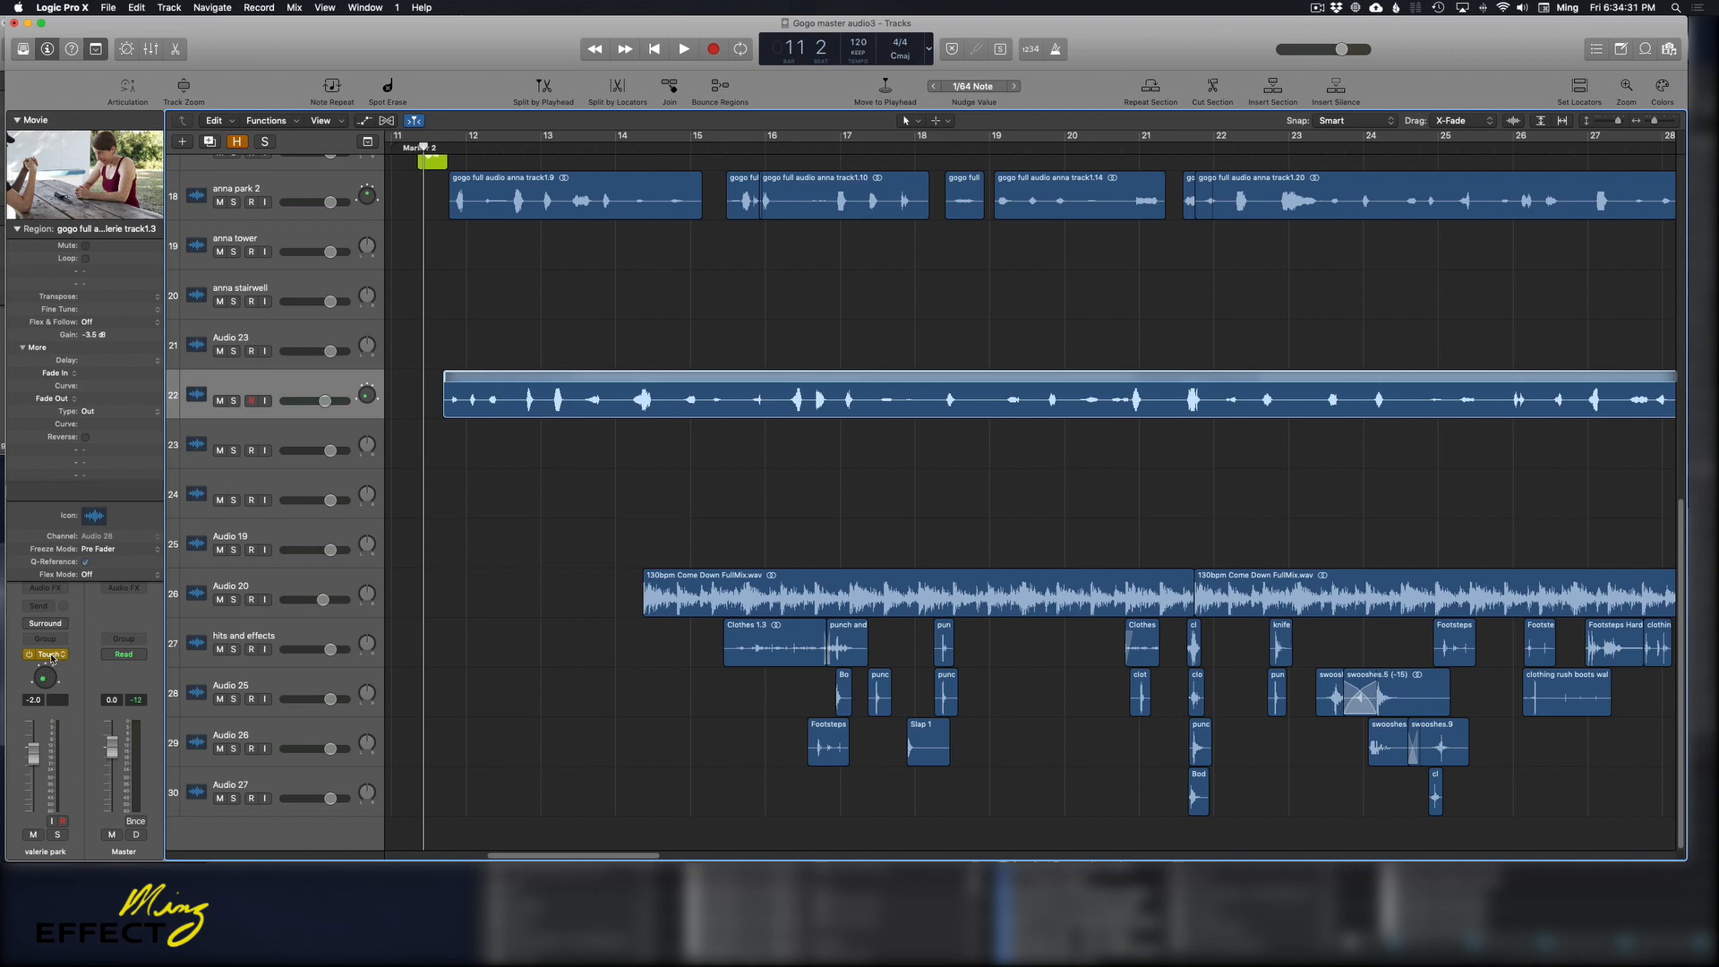
mouse_move(47, 655)
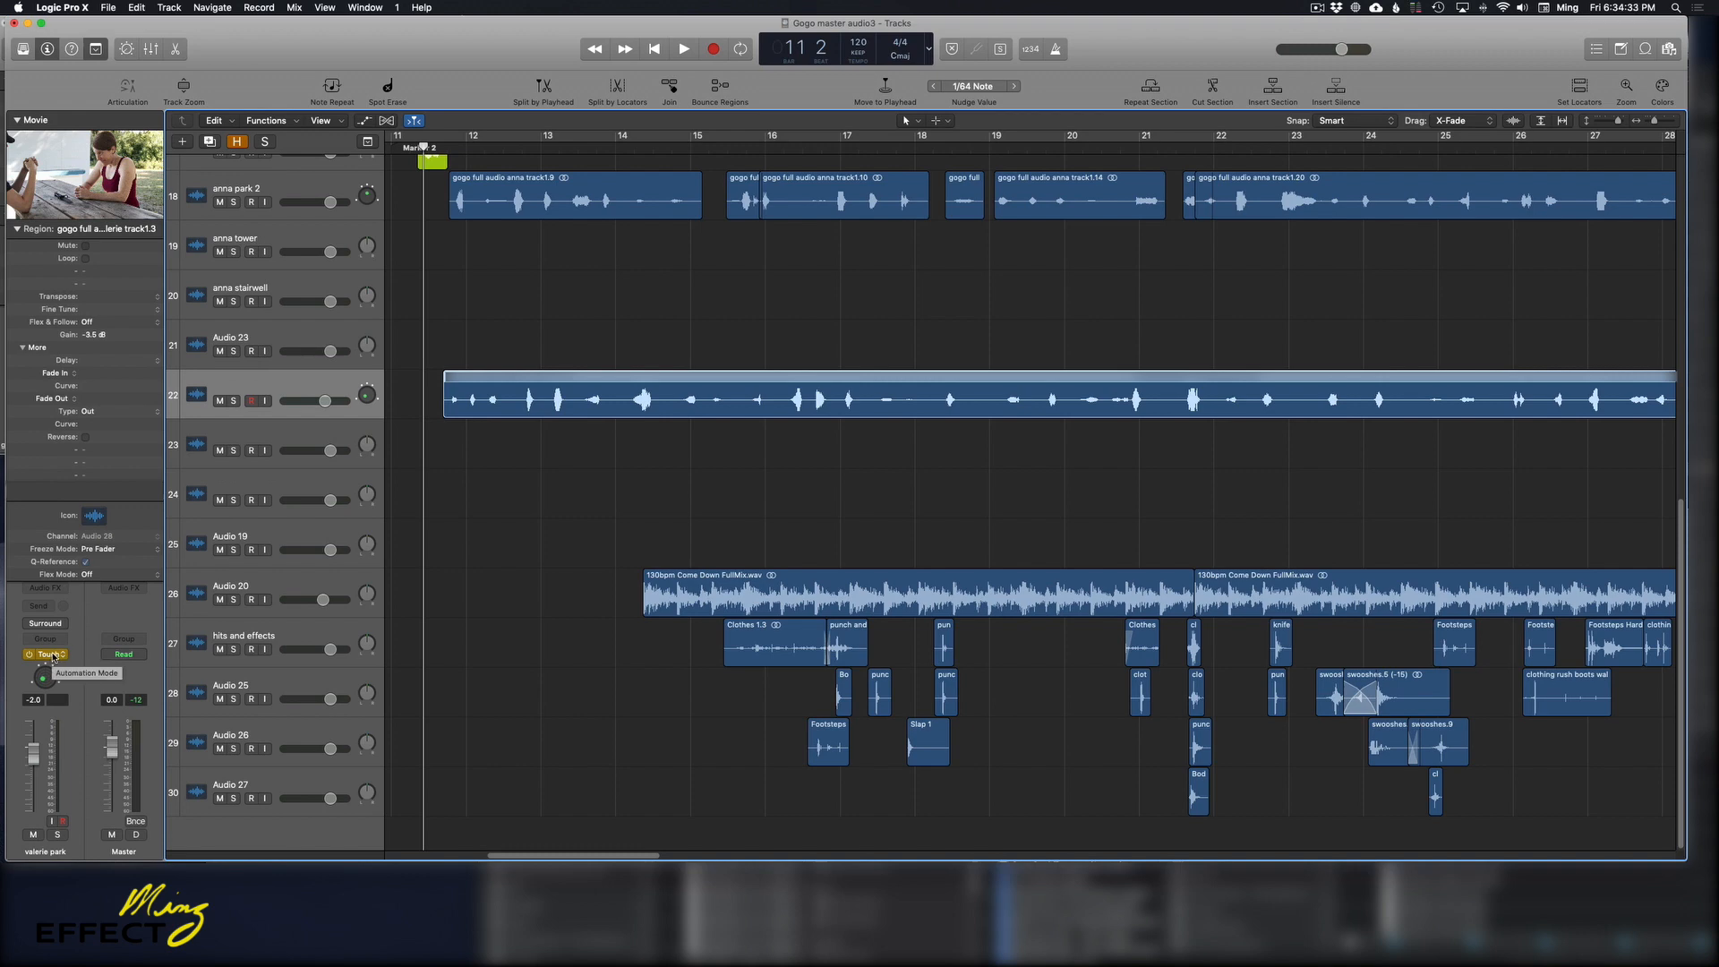
Keep the dialogue channel in Touch automation mode and review its output routing
left_click(47, 656)
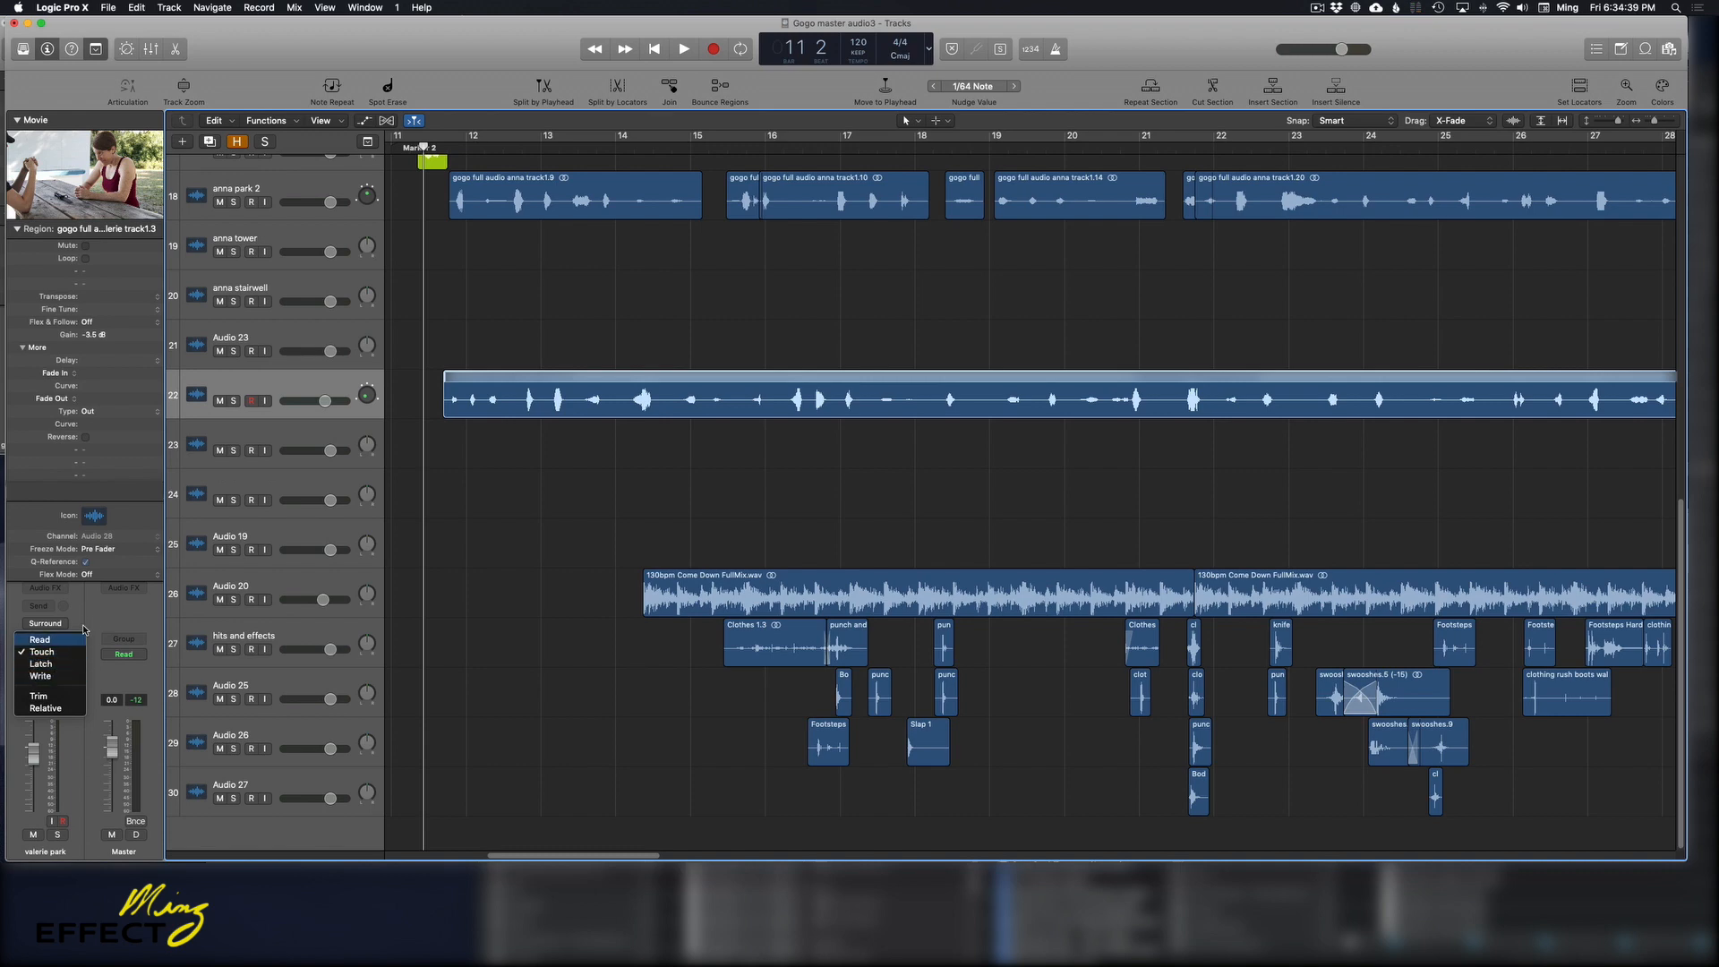
left_click(41, 652)
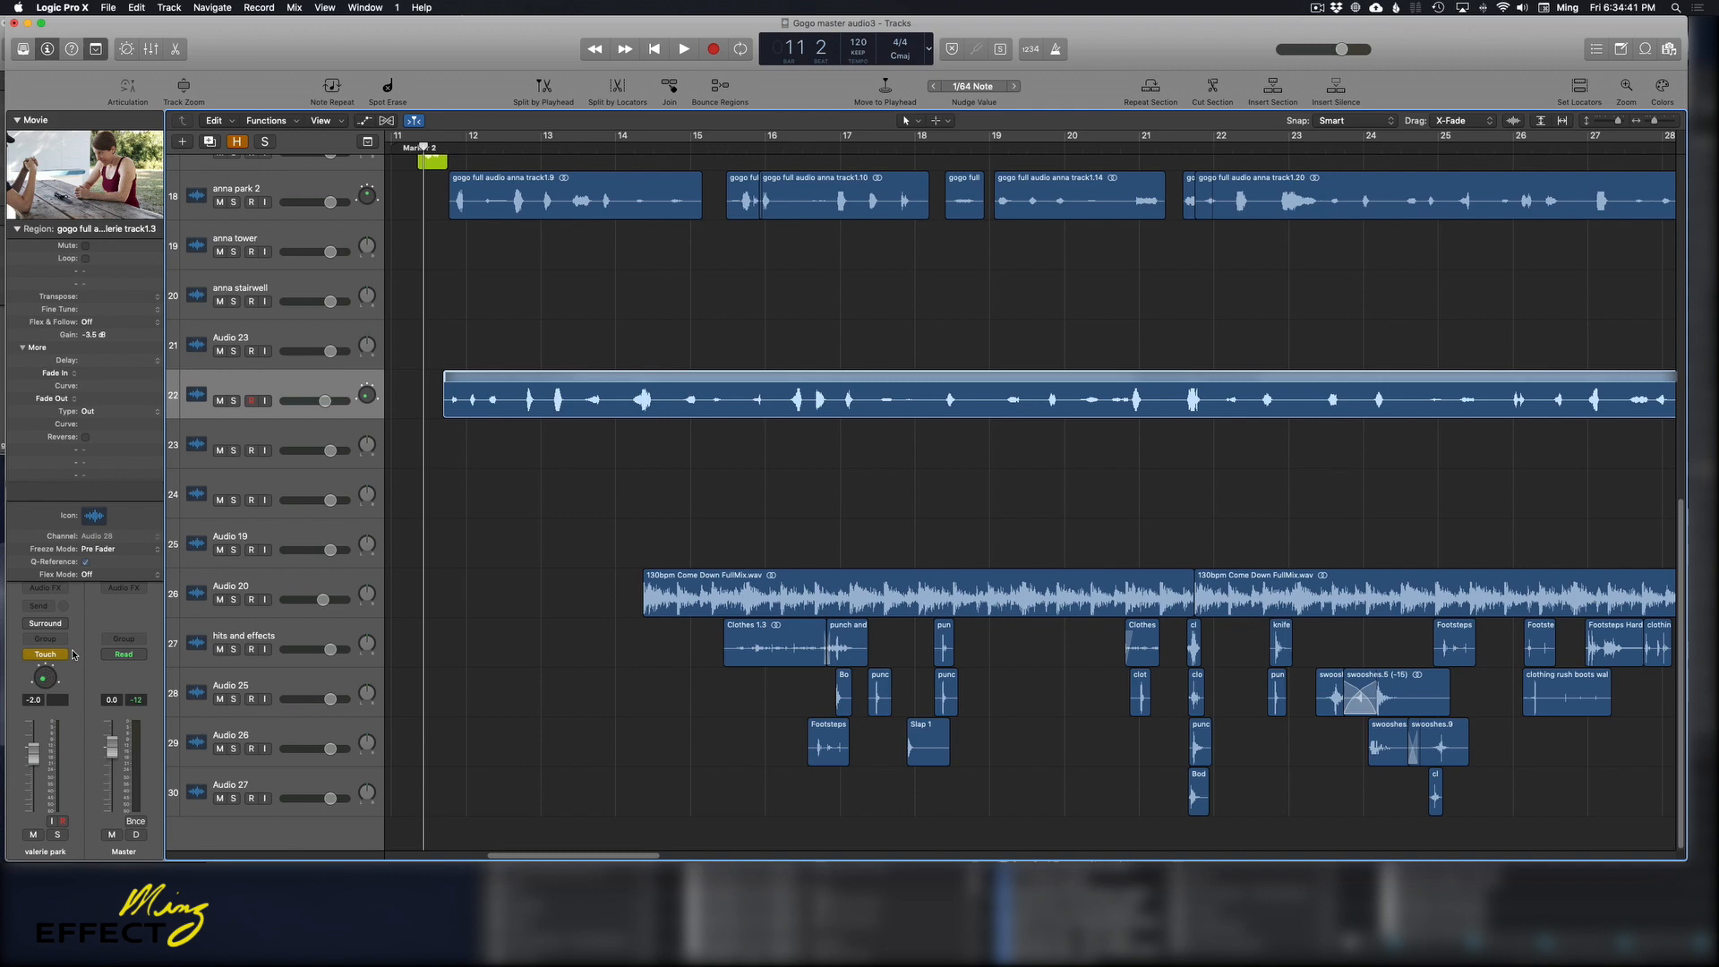
mouse_move(149, 600)
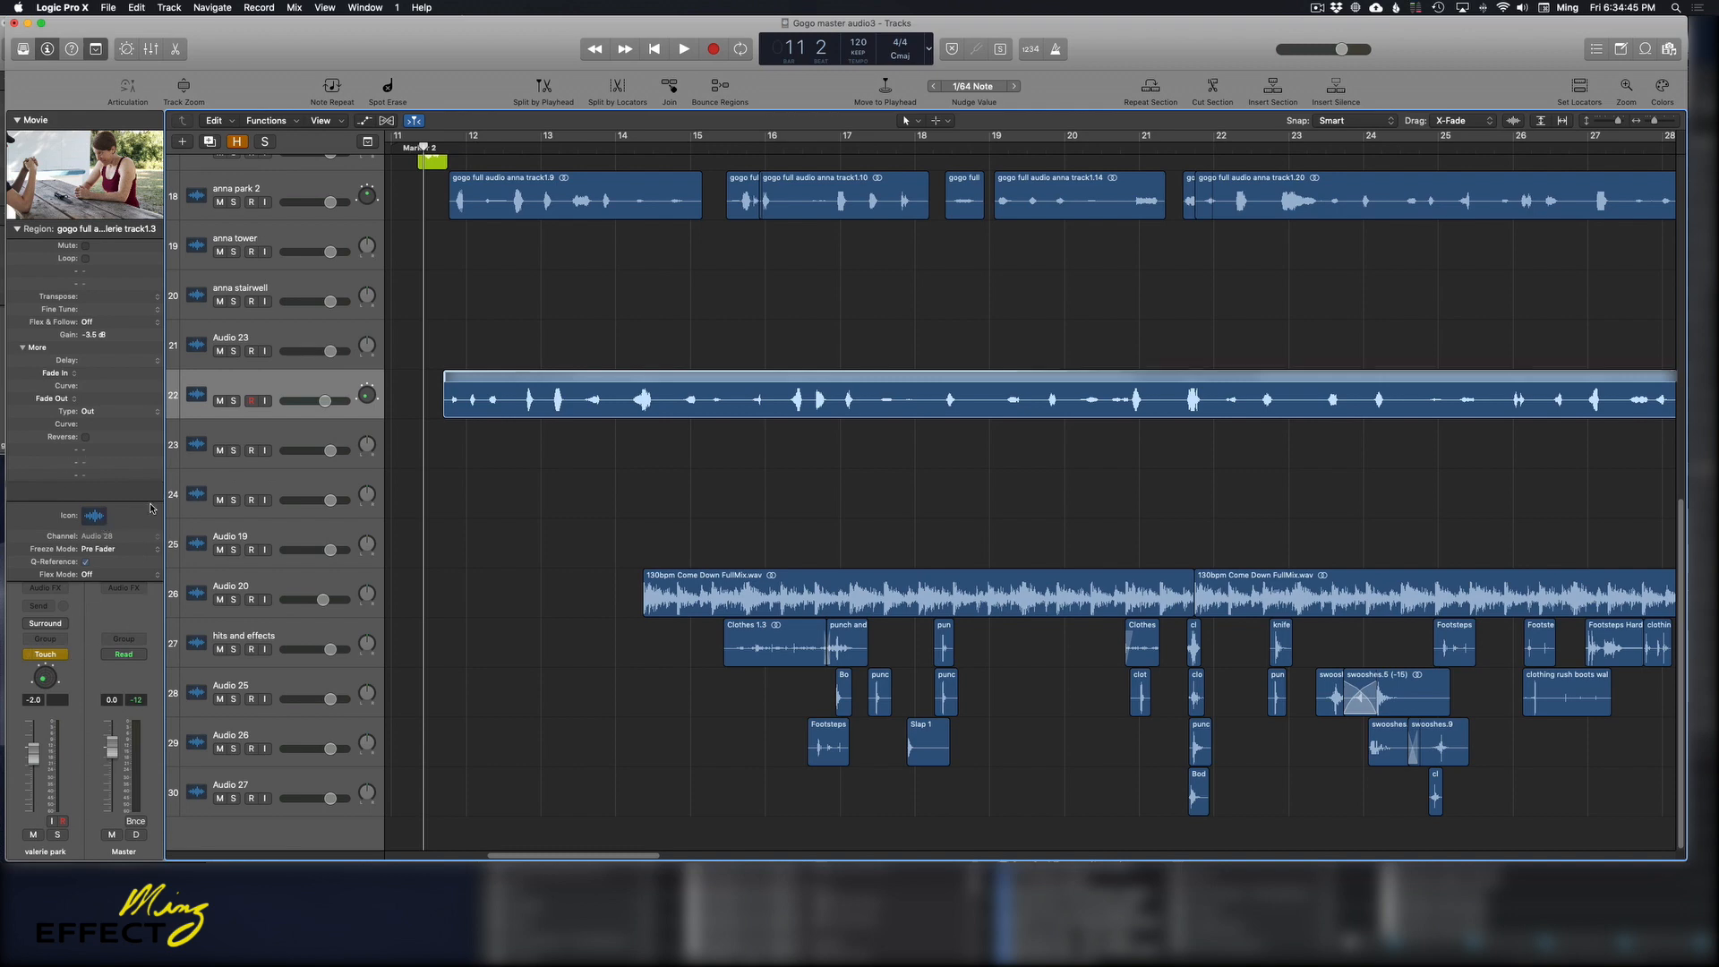
mouse_move(138, 519)
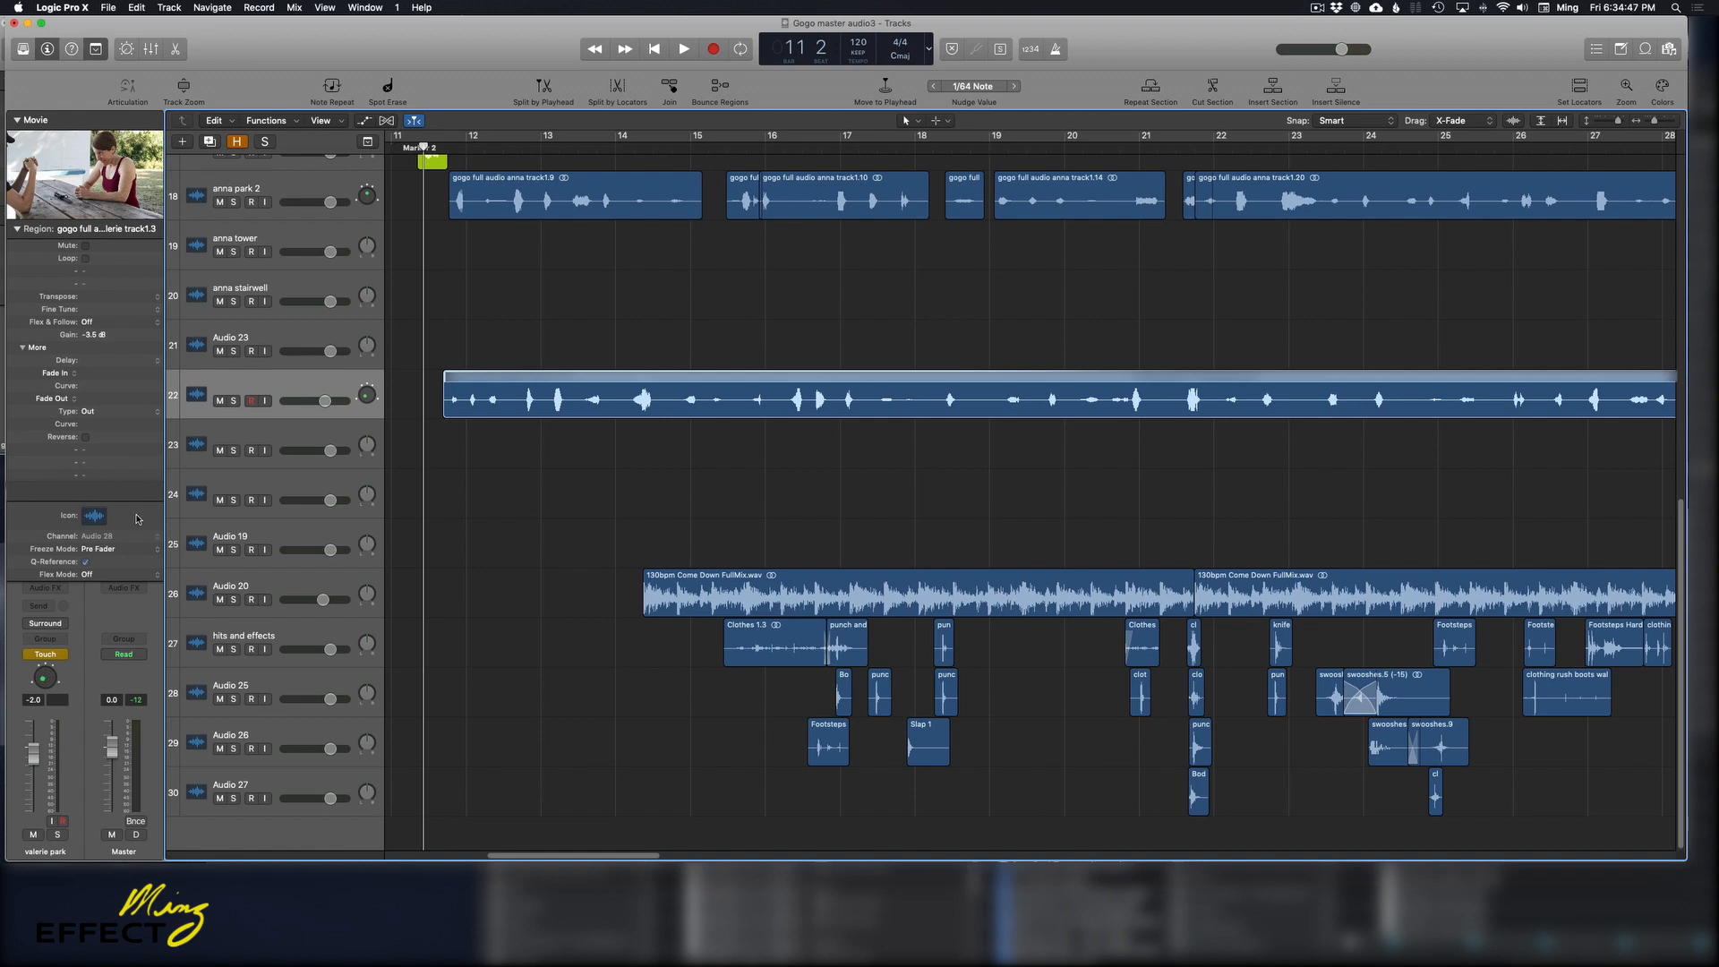
mouse_move(120, 462)
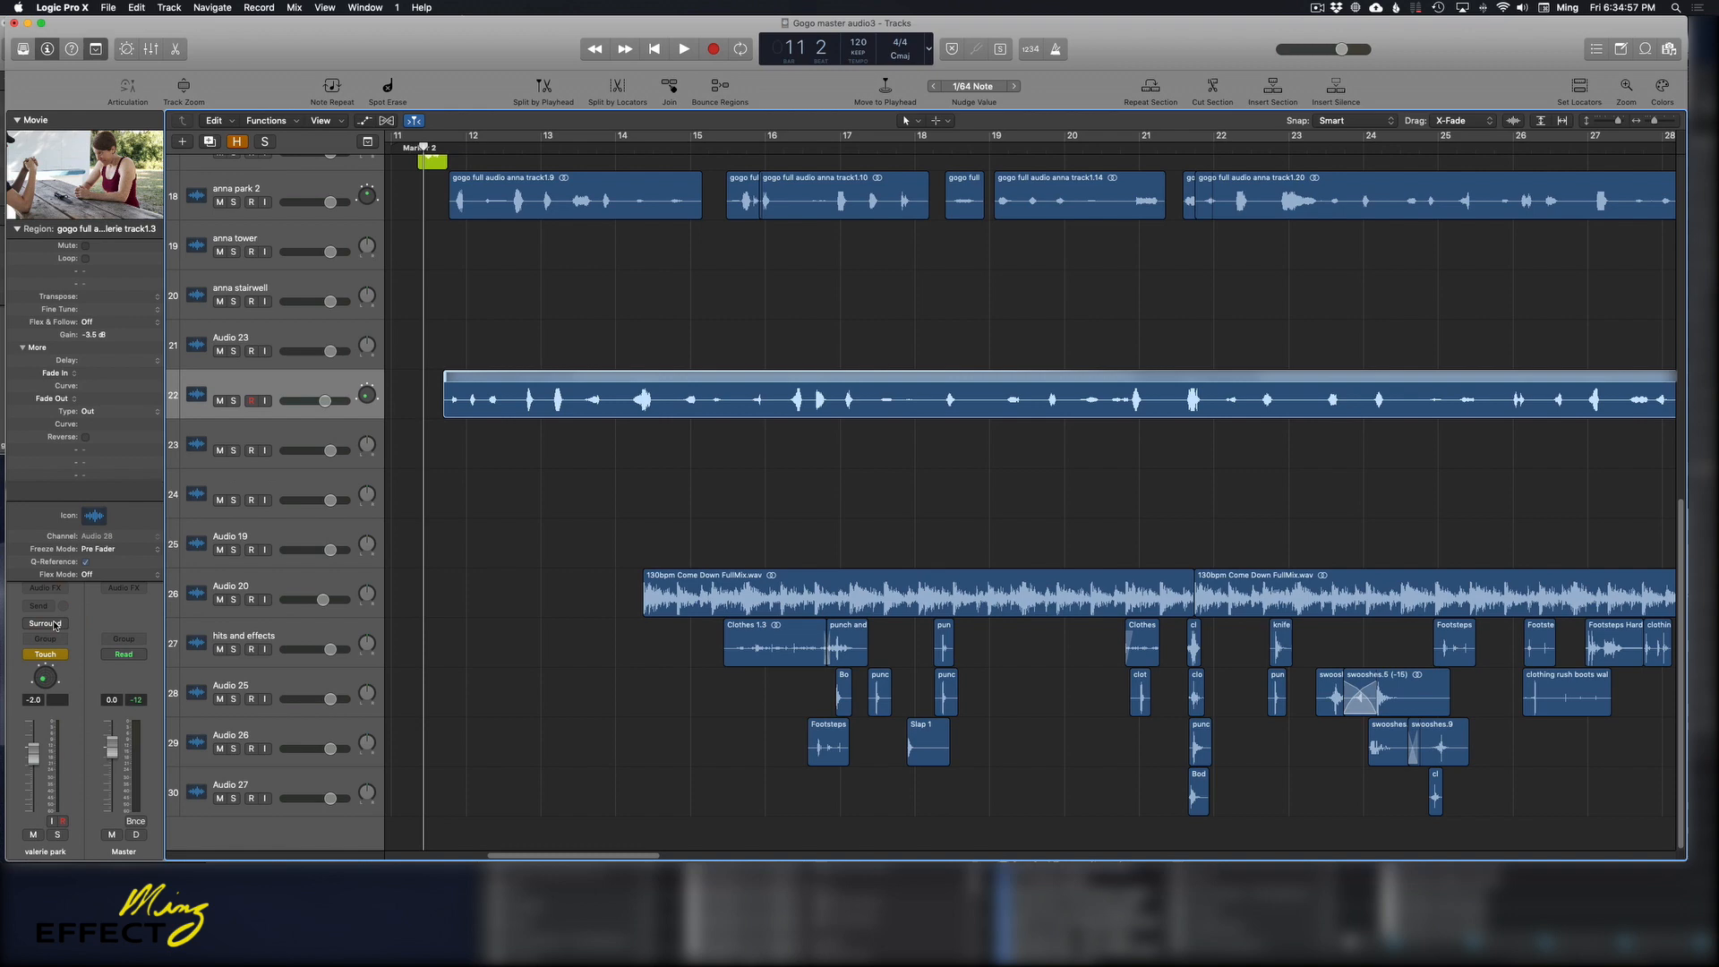
left_click(45, 624)
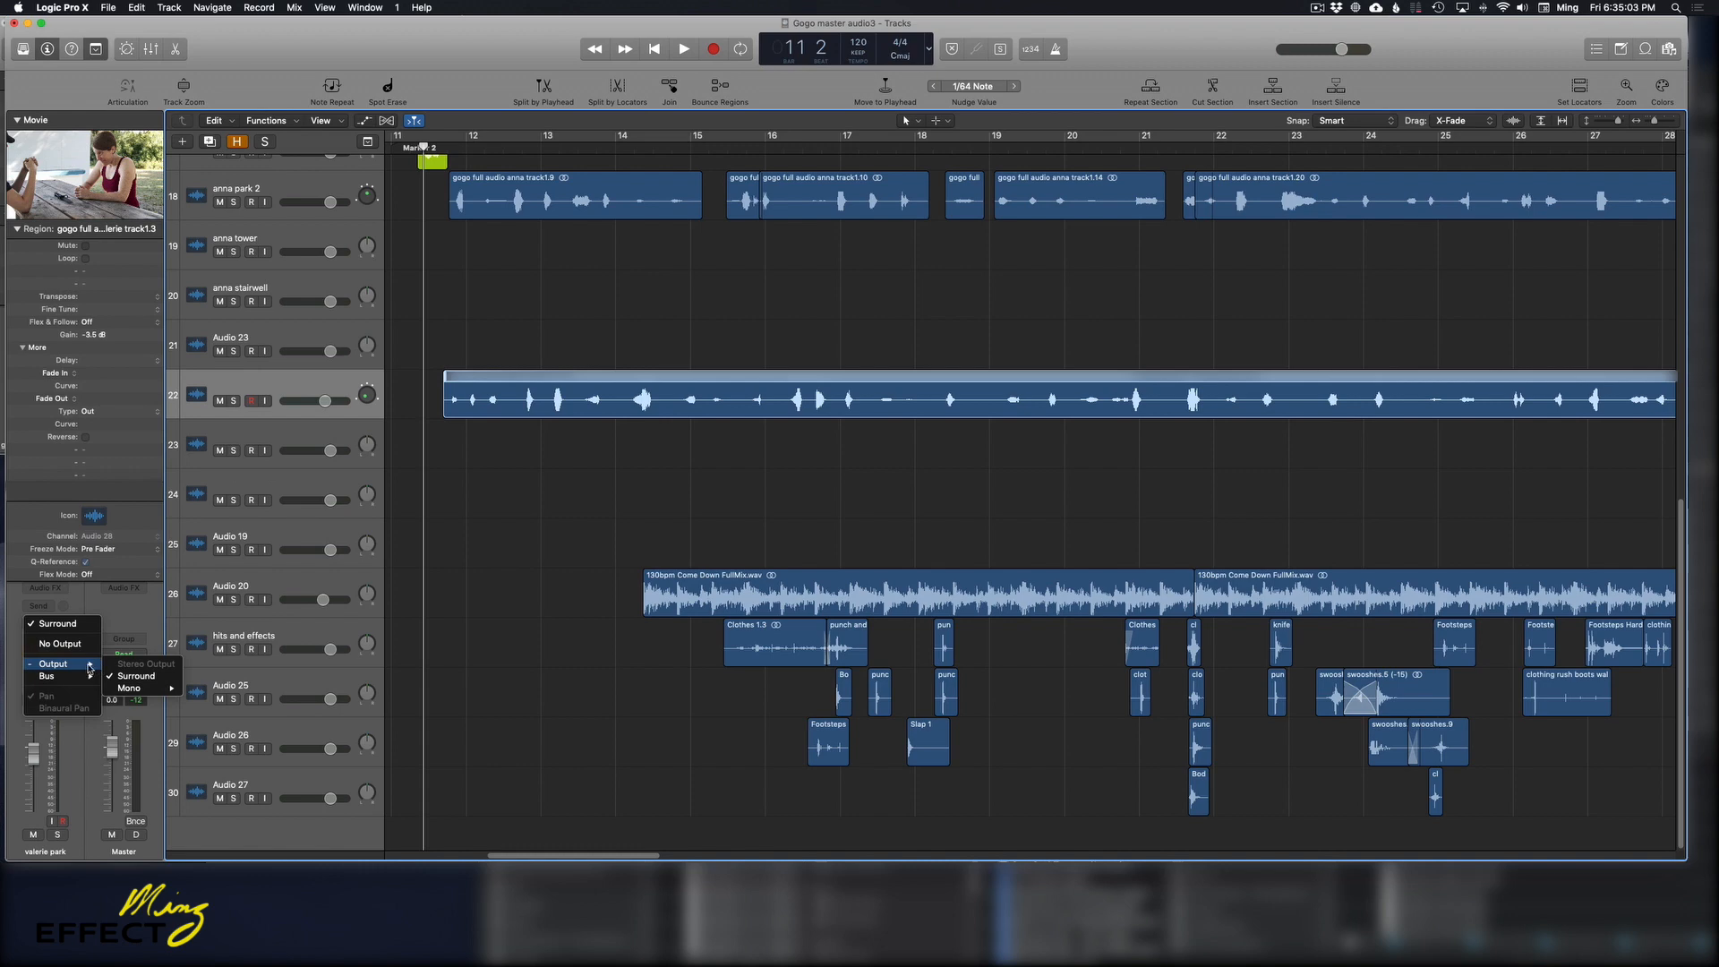
mouse_move(129, 687)
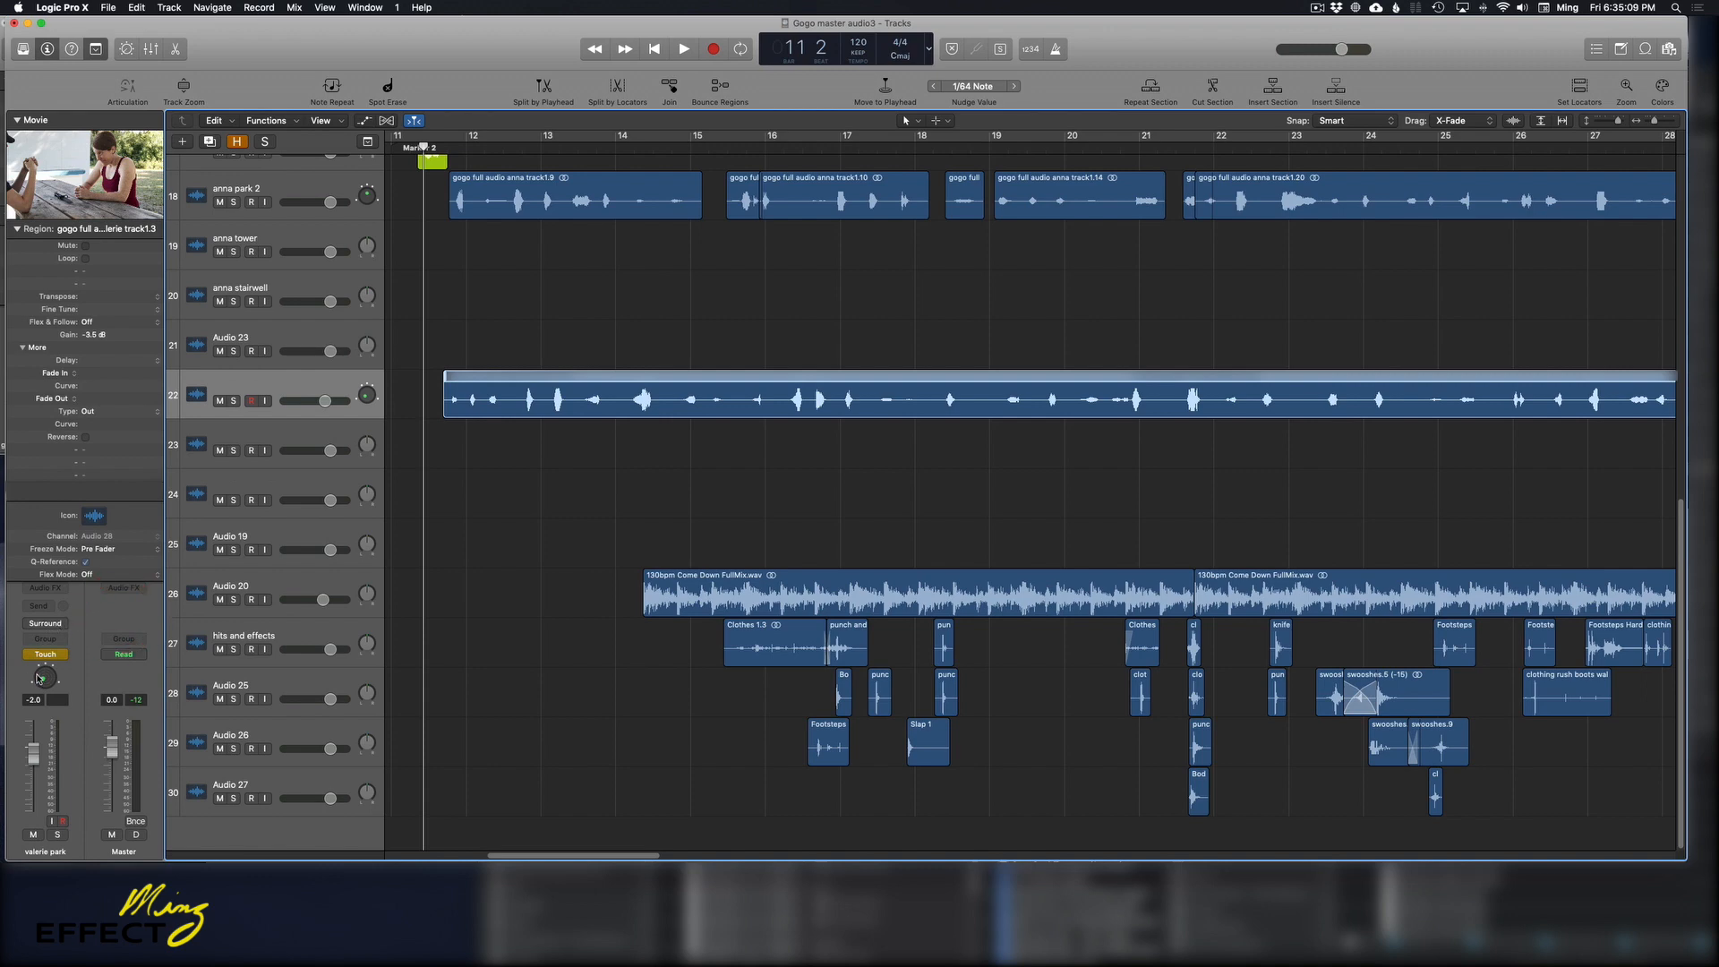
mouse_move(41, 677)
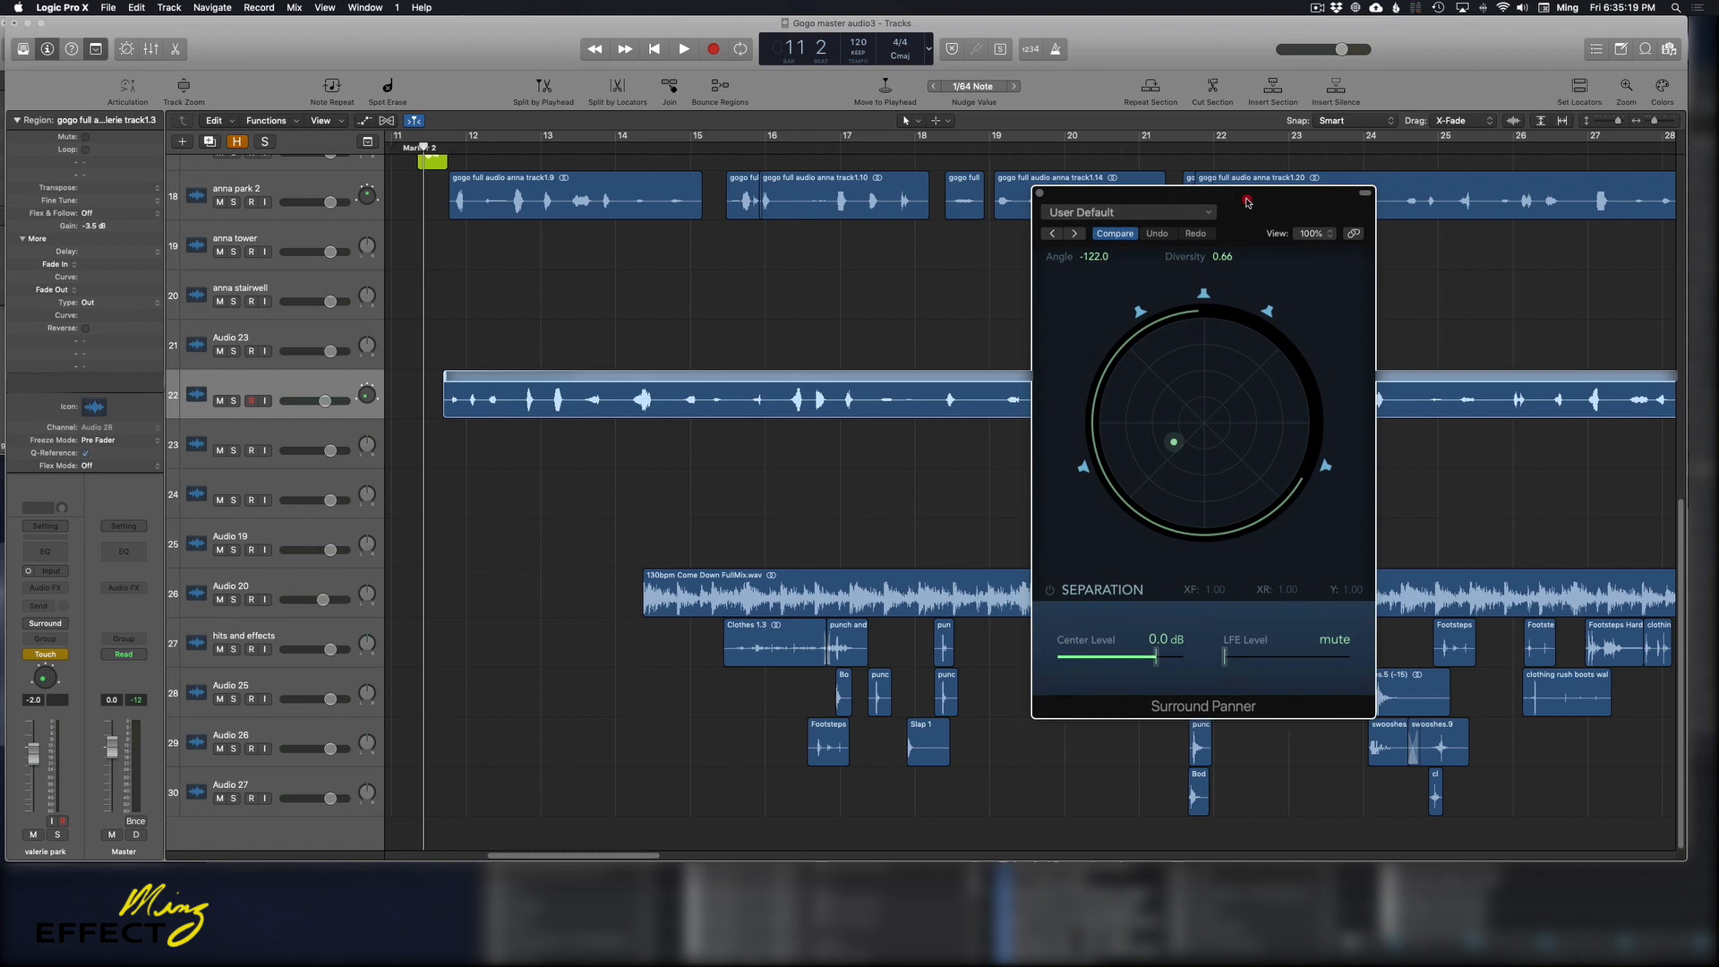
Position the Surround Panner window lower over the tracks, below the dialogue region
left_click_drag(1204, 196, 1173, 226)
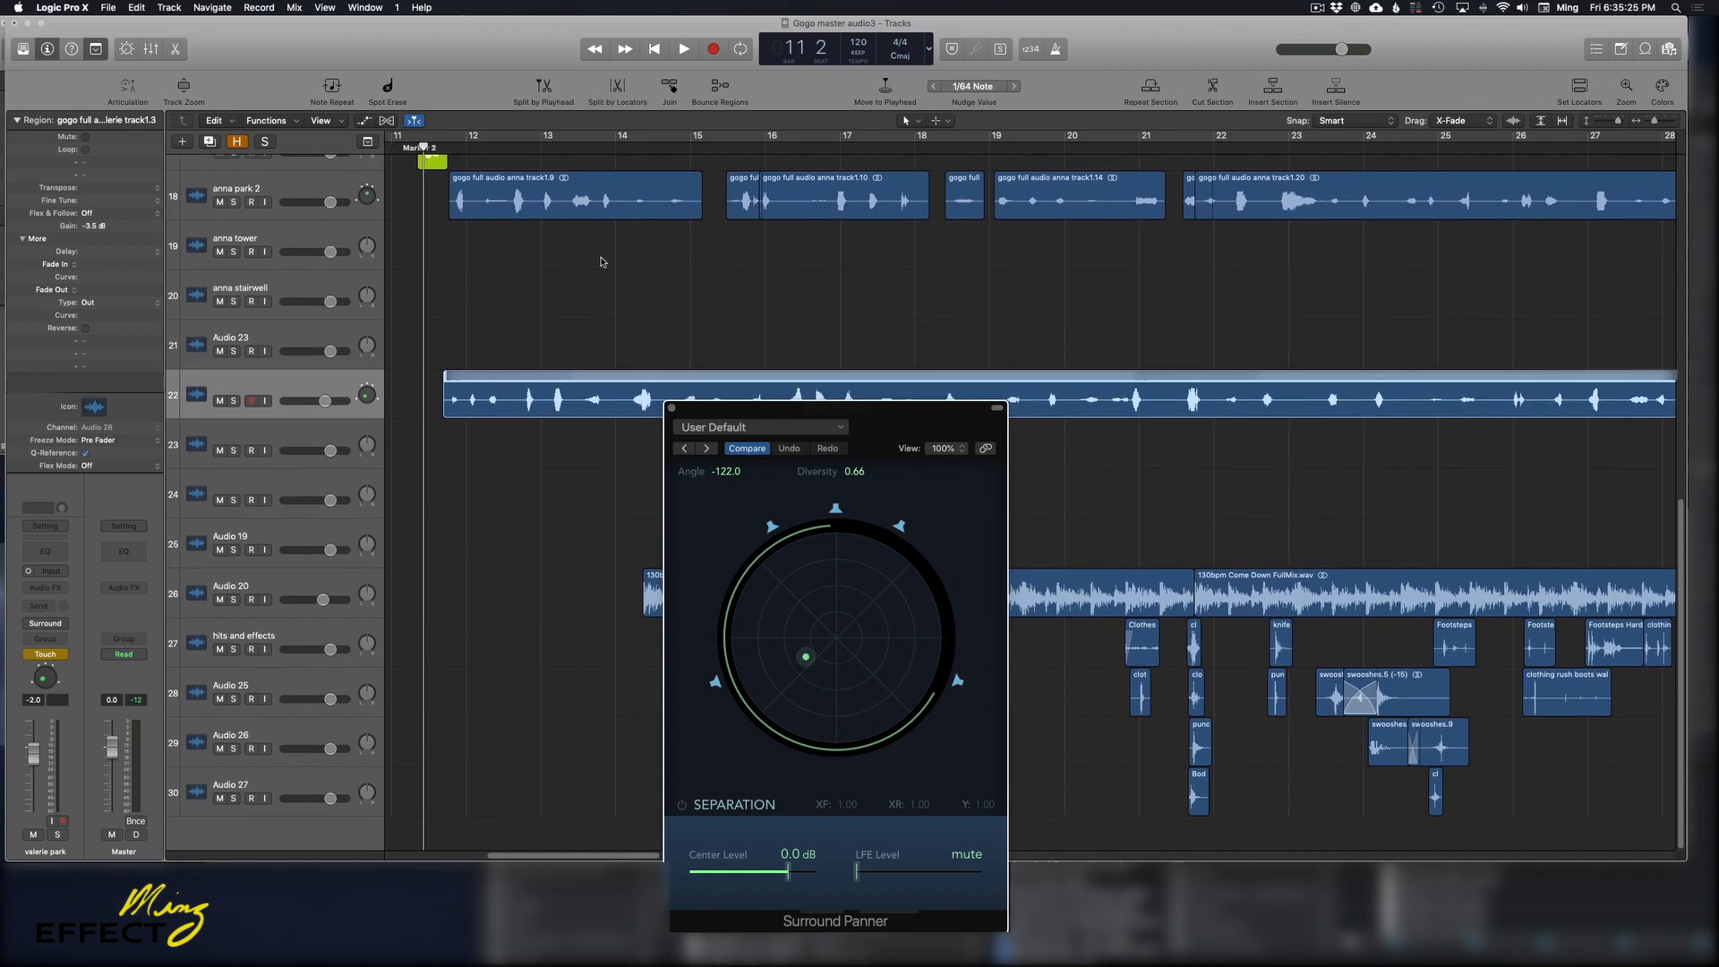
scroll("right", 3)
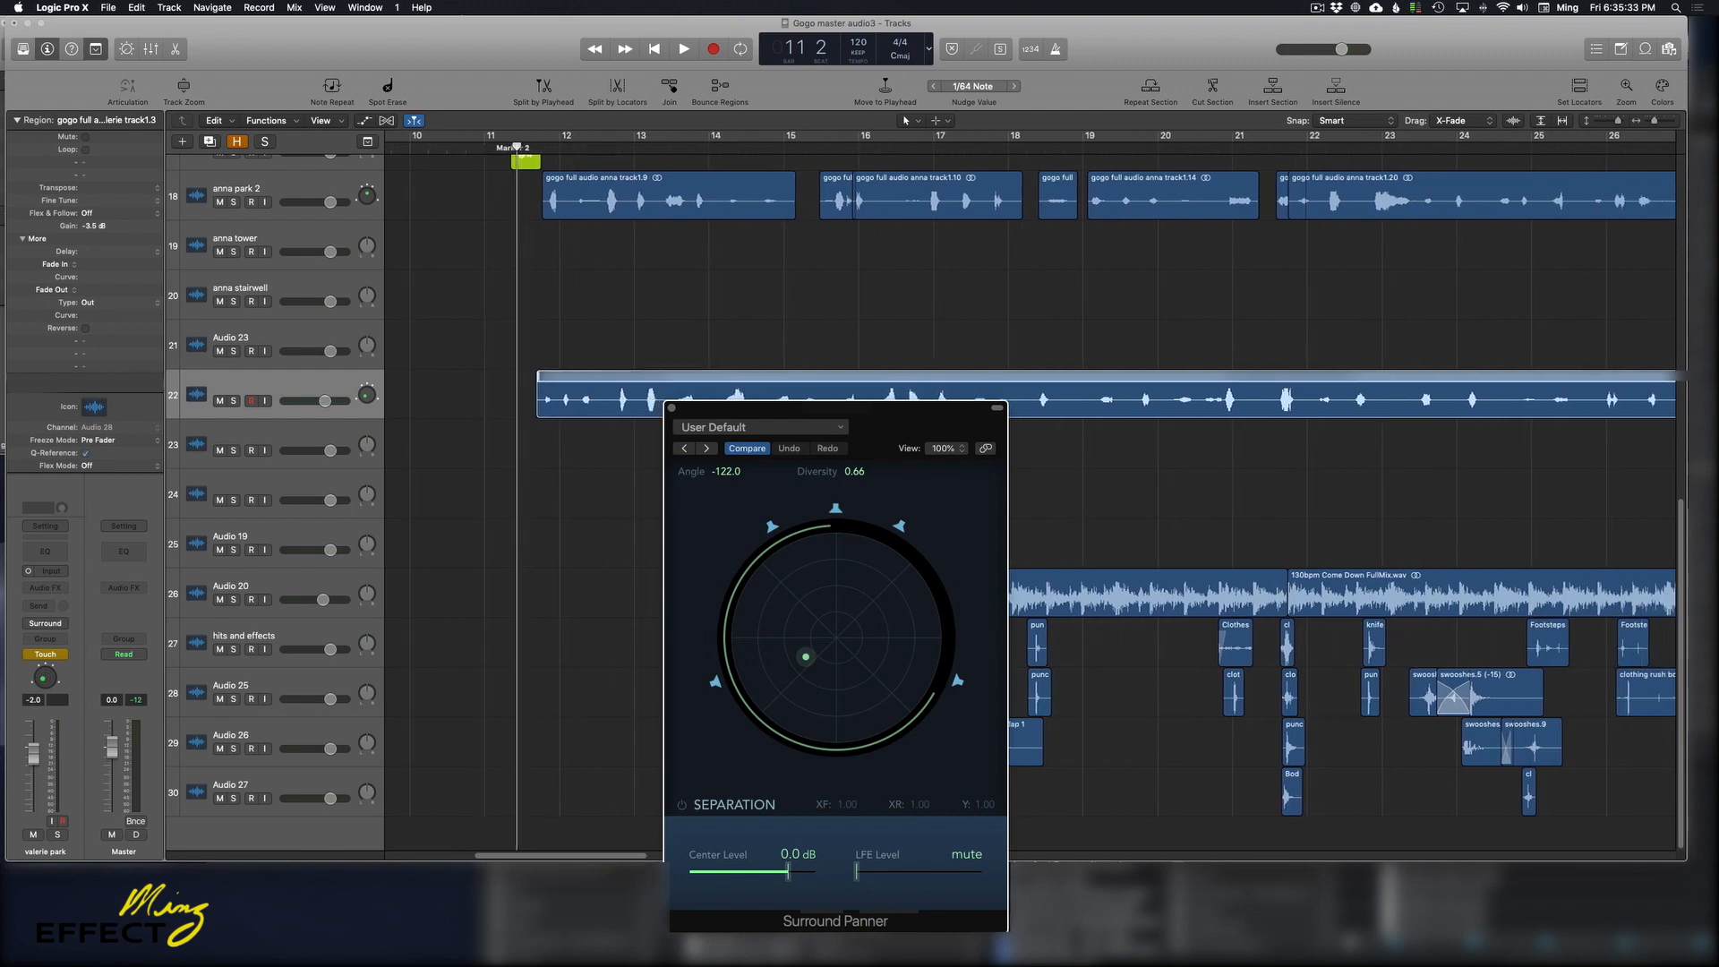
left_click_drag(837, 417, 853, 437)
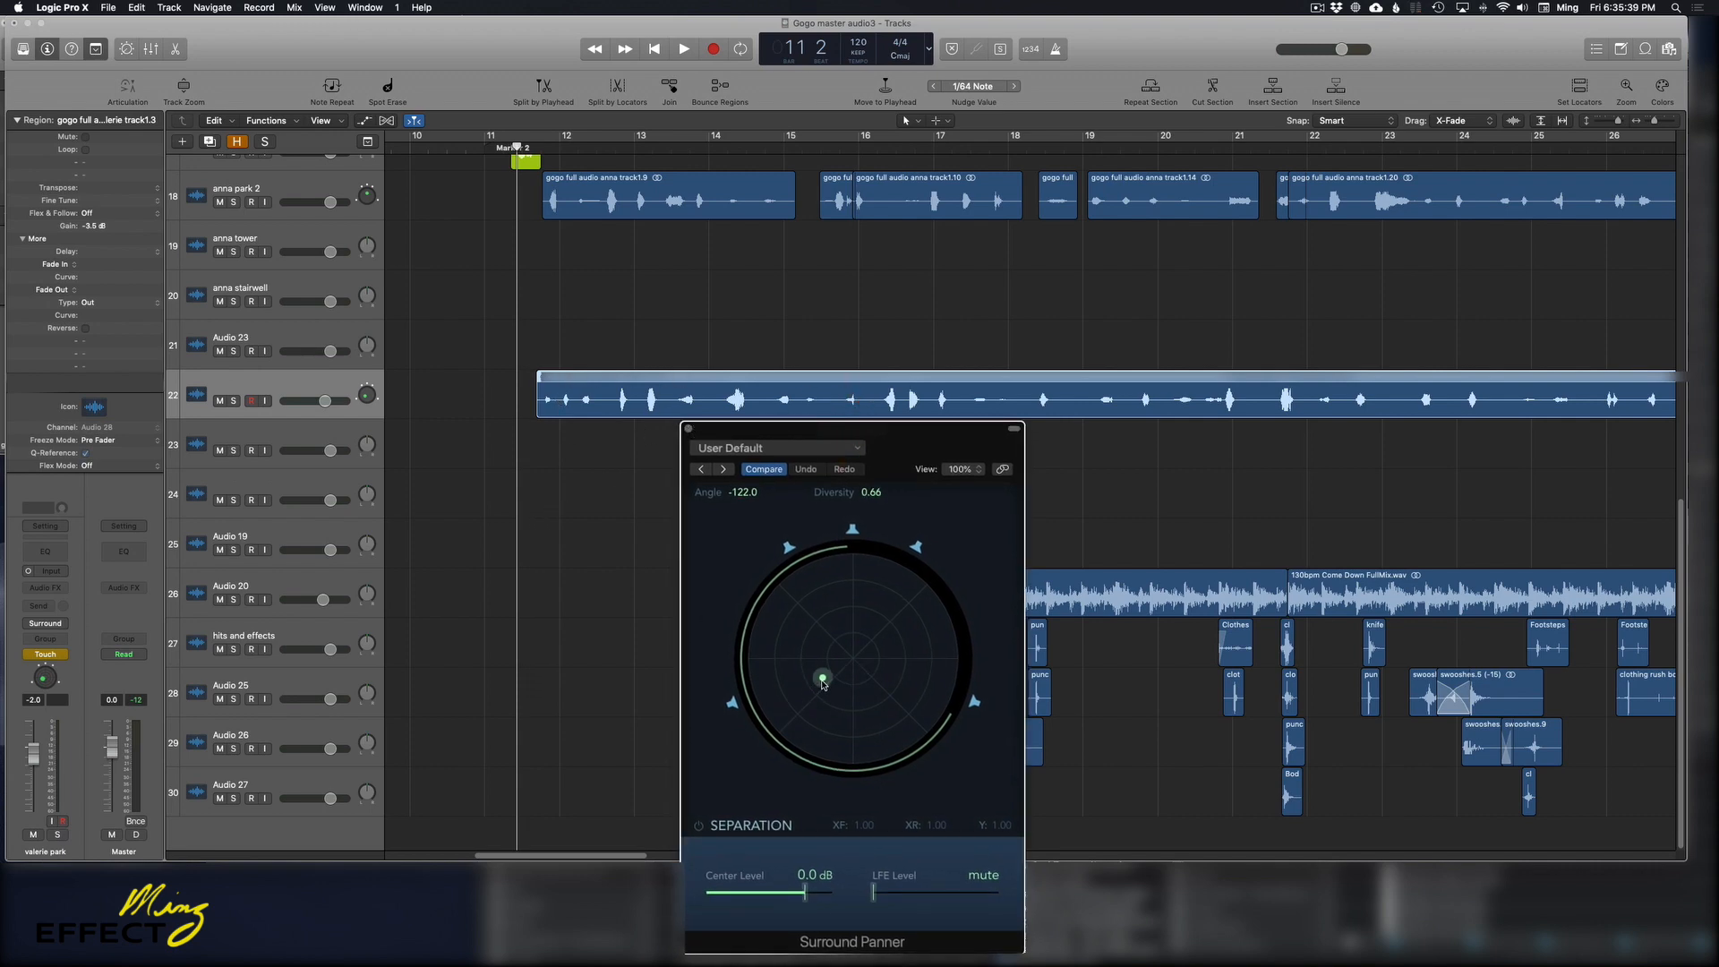
Move the dialogue's surround puck out to the side, front and left, then back near centre
left_click_drag(822, 675, 856, 658)
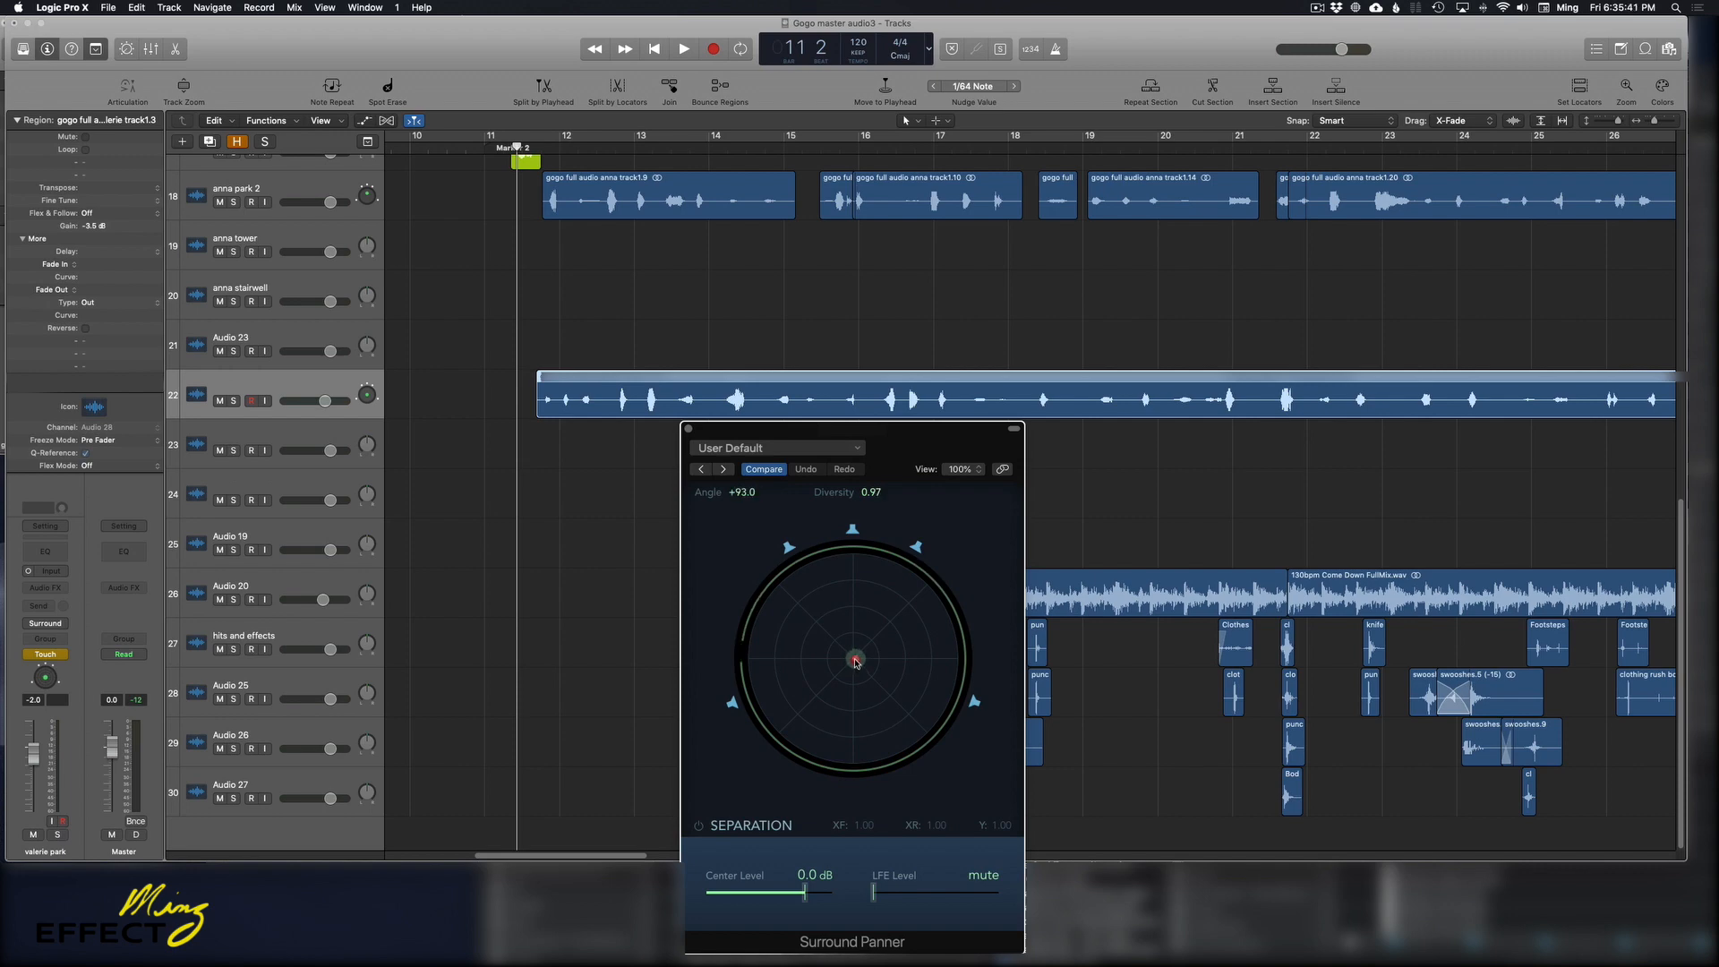
left_click_drag(856, 661, 847, 617)
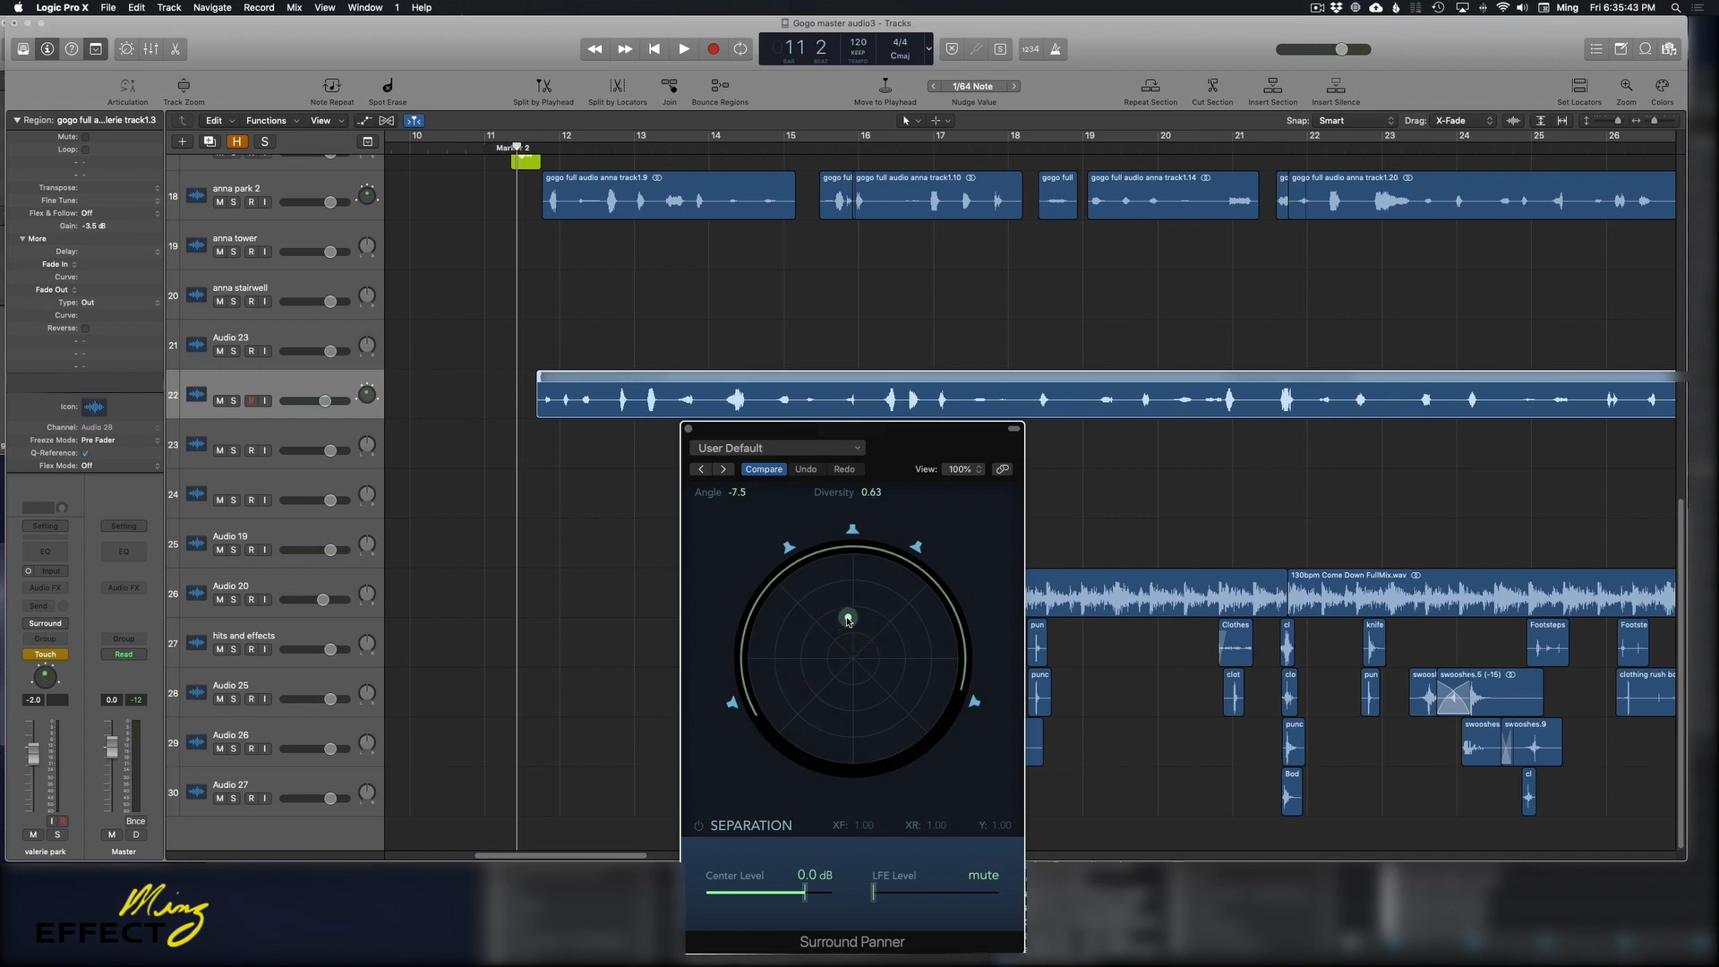
left_click_drag(848, 616, 836, 655)
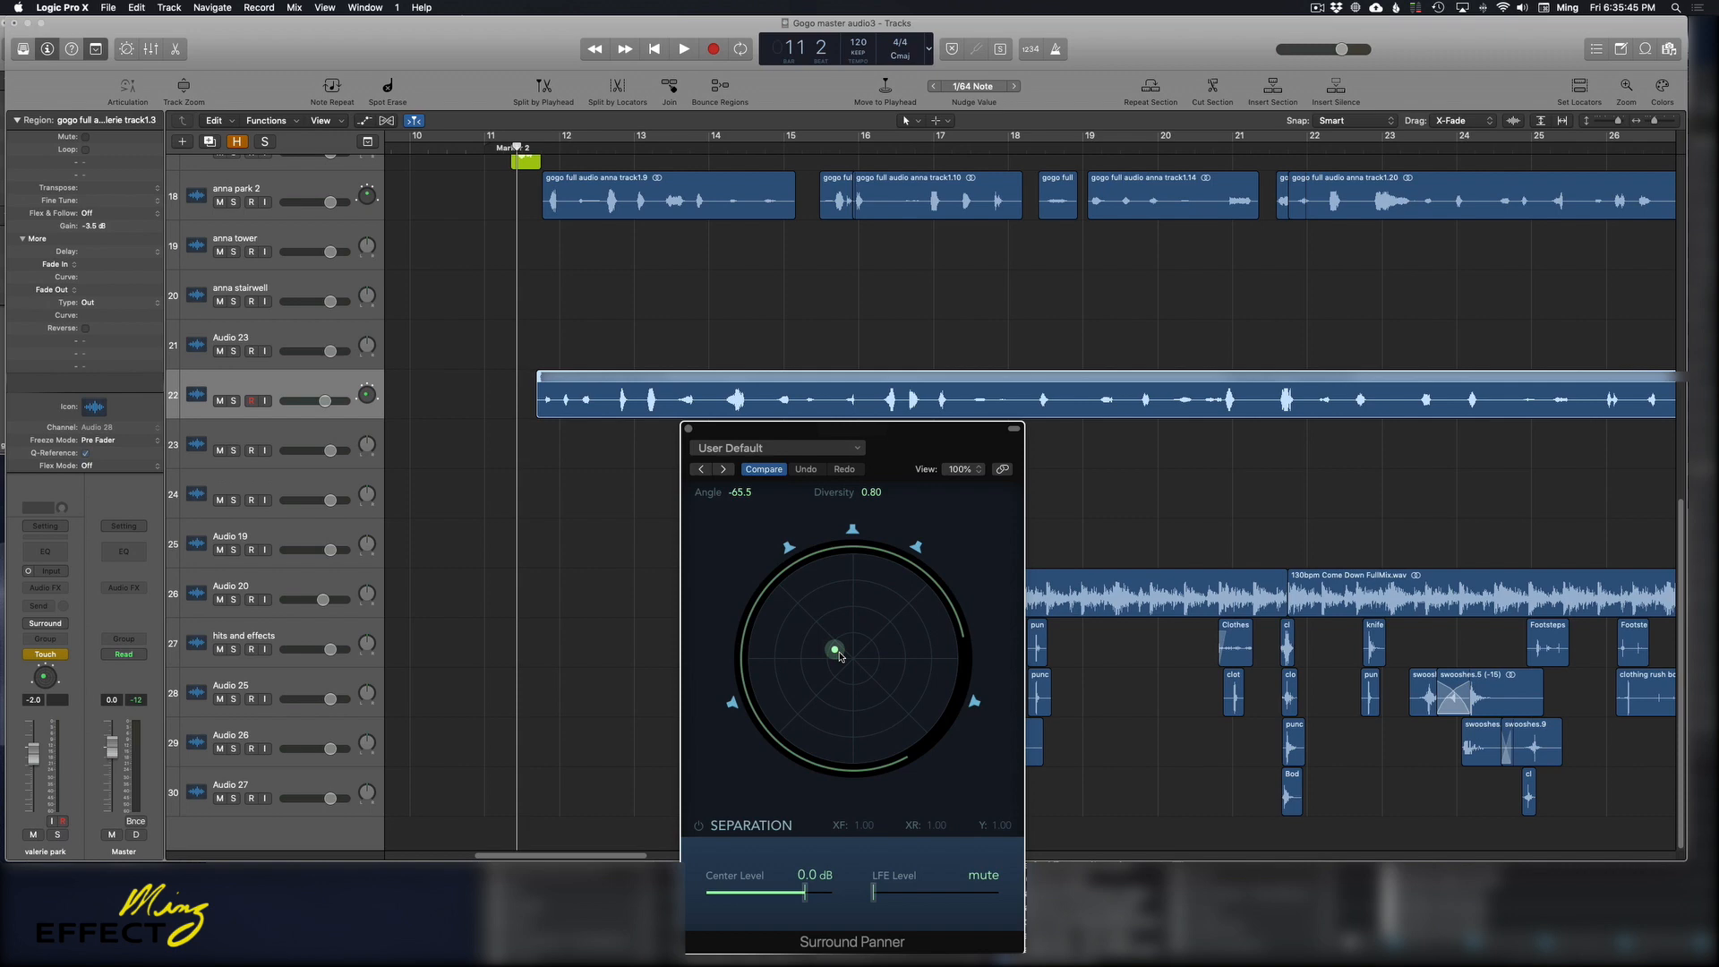
left_click_drag(835, 648, 858, 653)
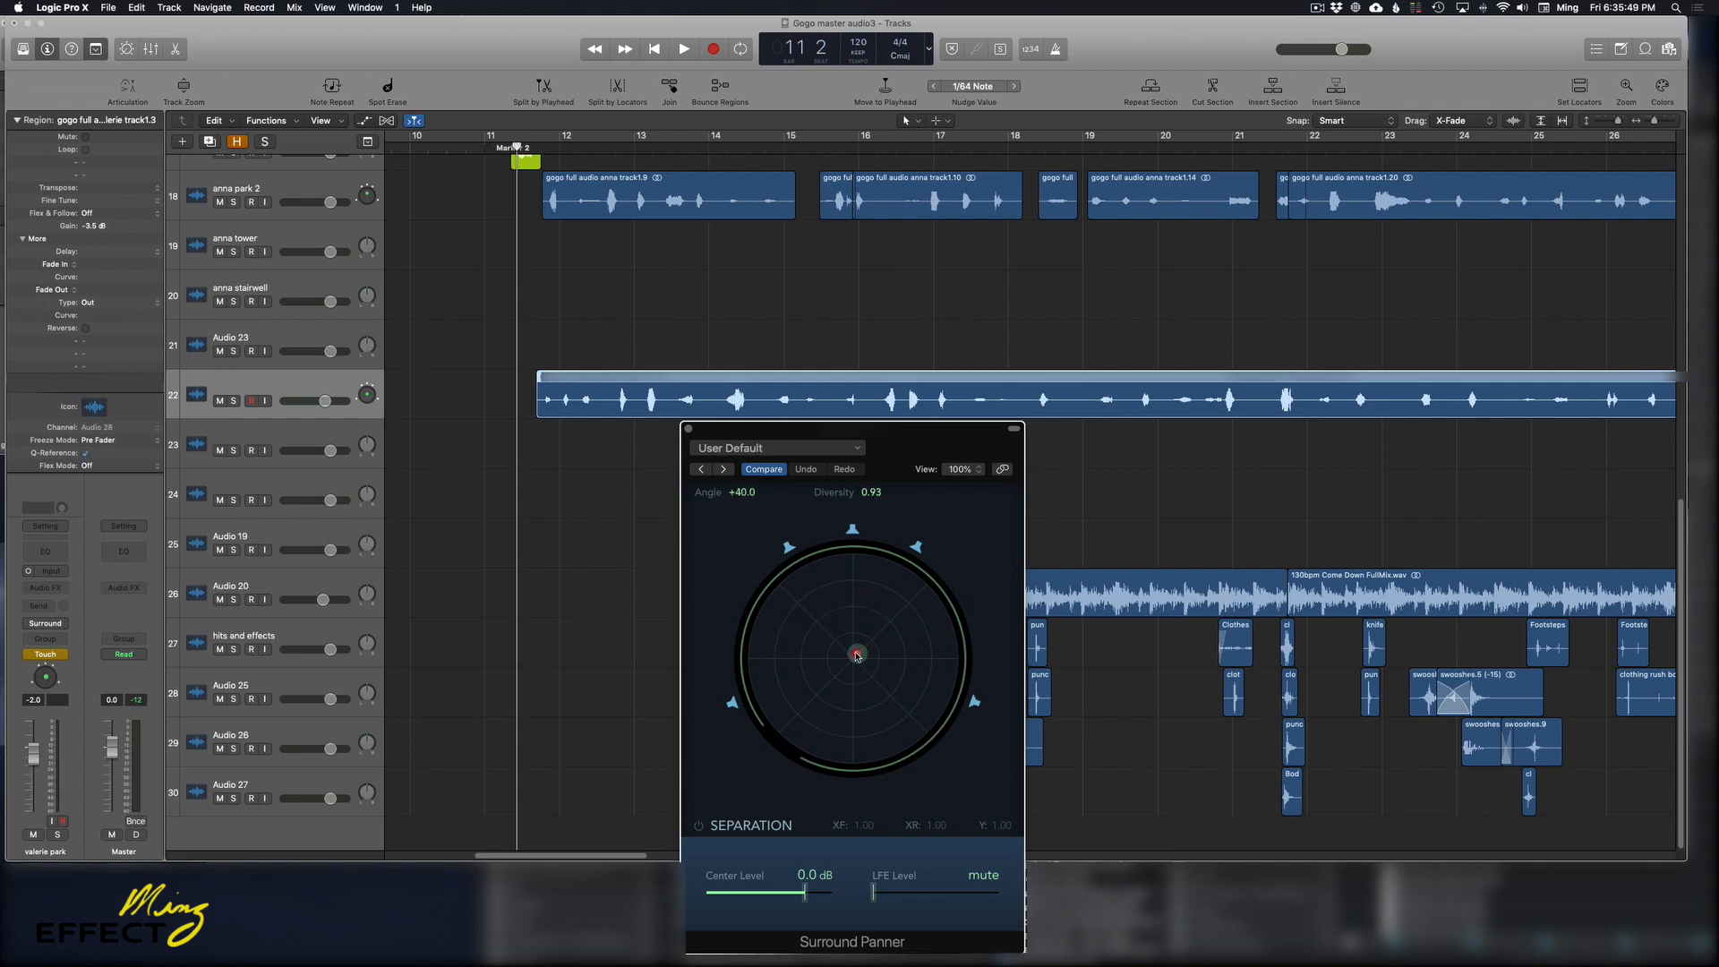
Settle the dialogue pan at the centre after small front-right nudges and start playback
left_click_drag(858, 656, 874, 628)
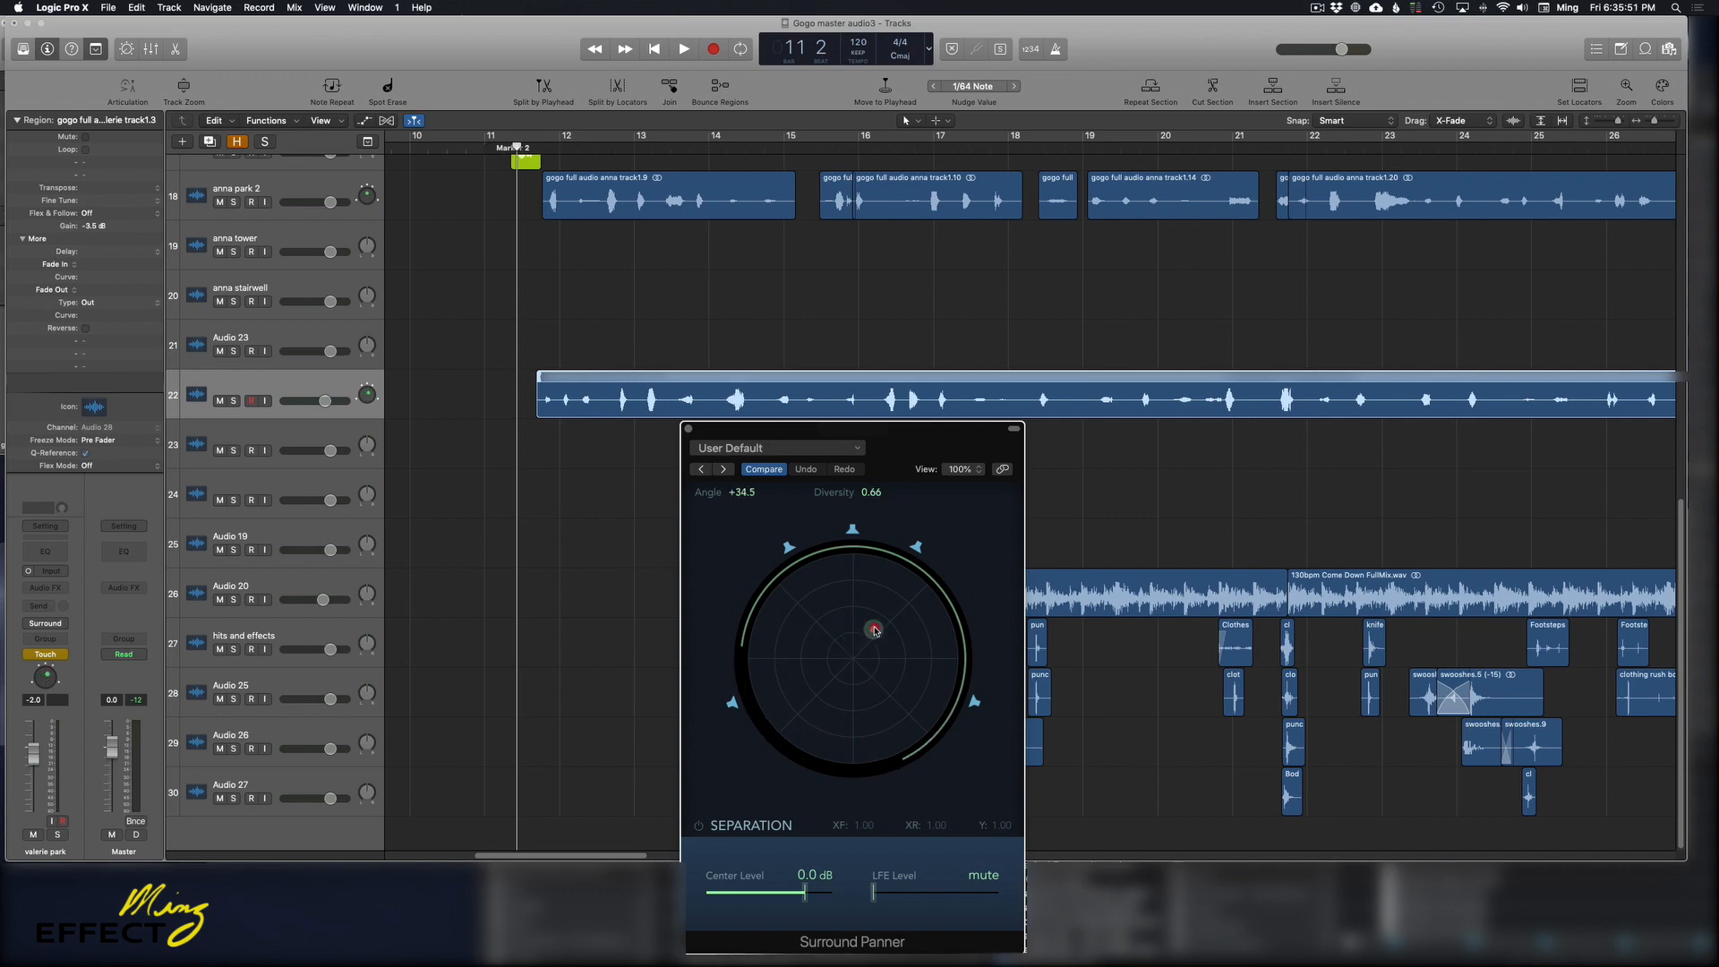
left_click_drag(876, 629, 853, 636)
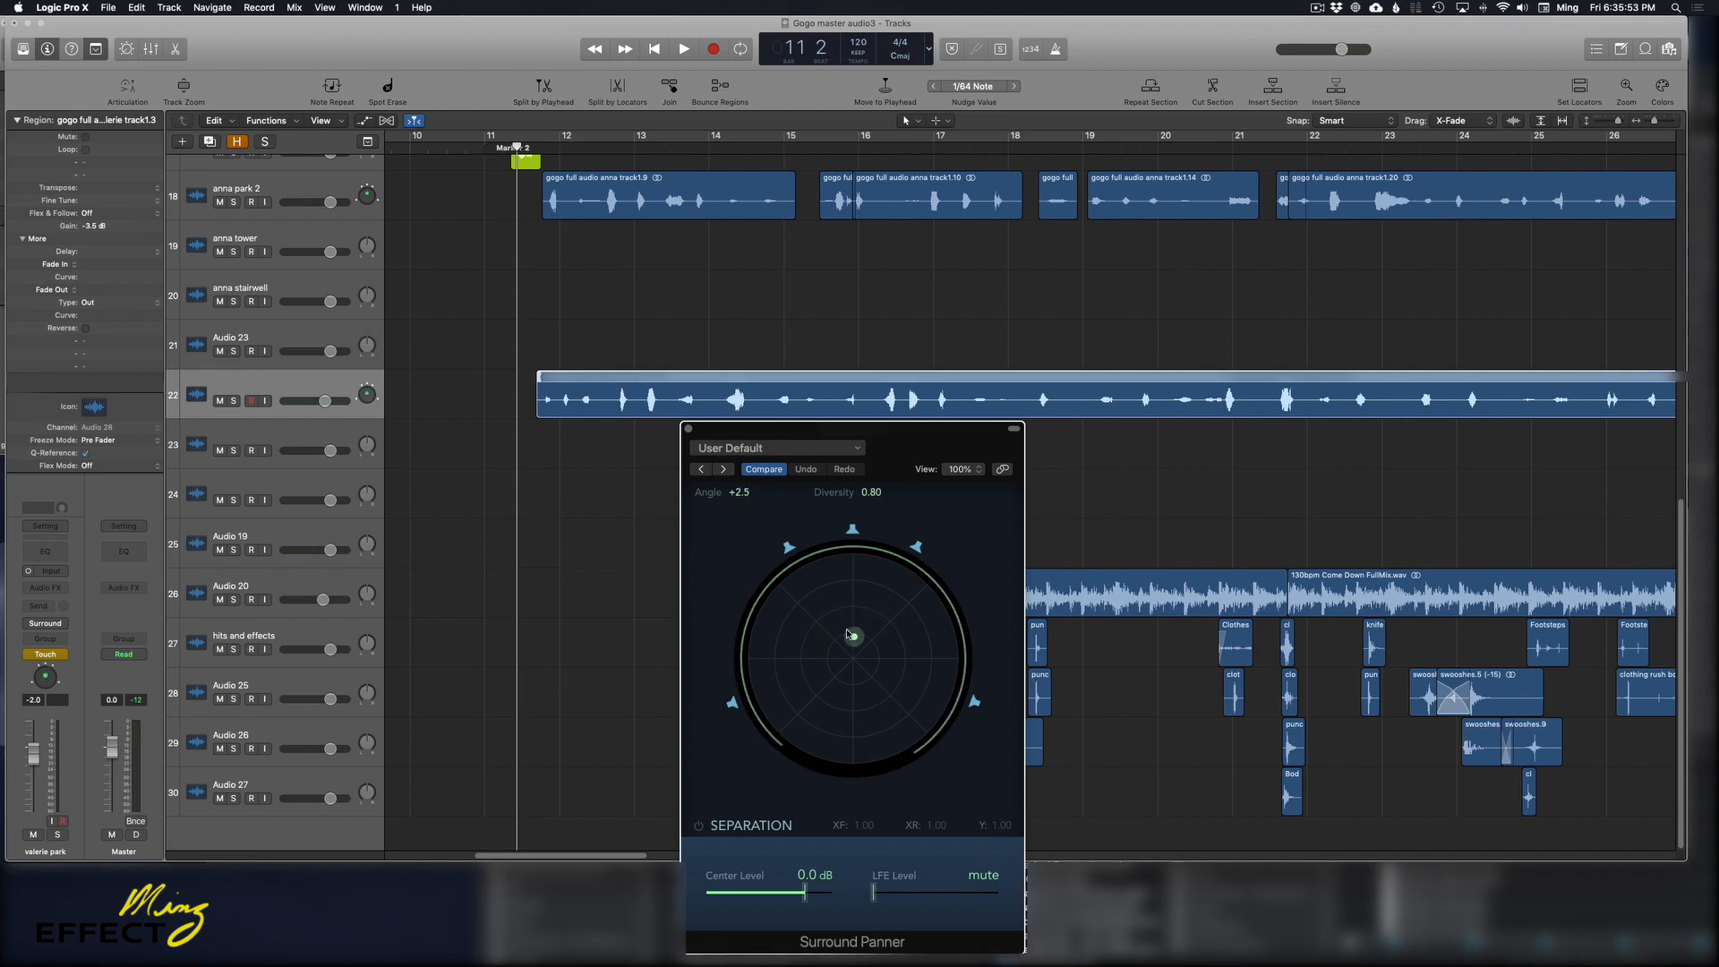
left_click_drag(853, 636, 858, 652)
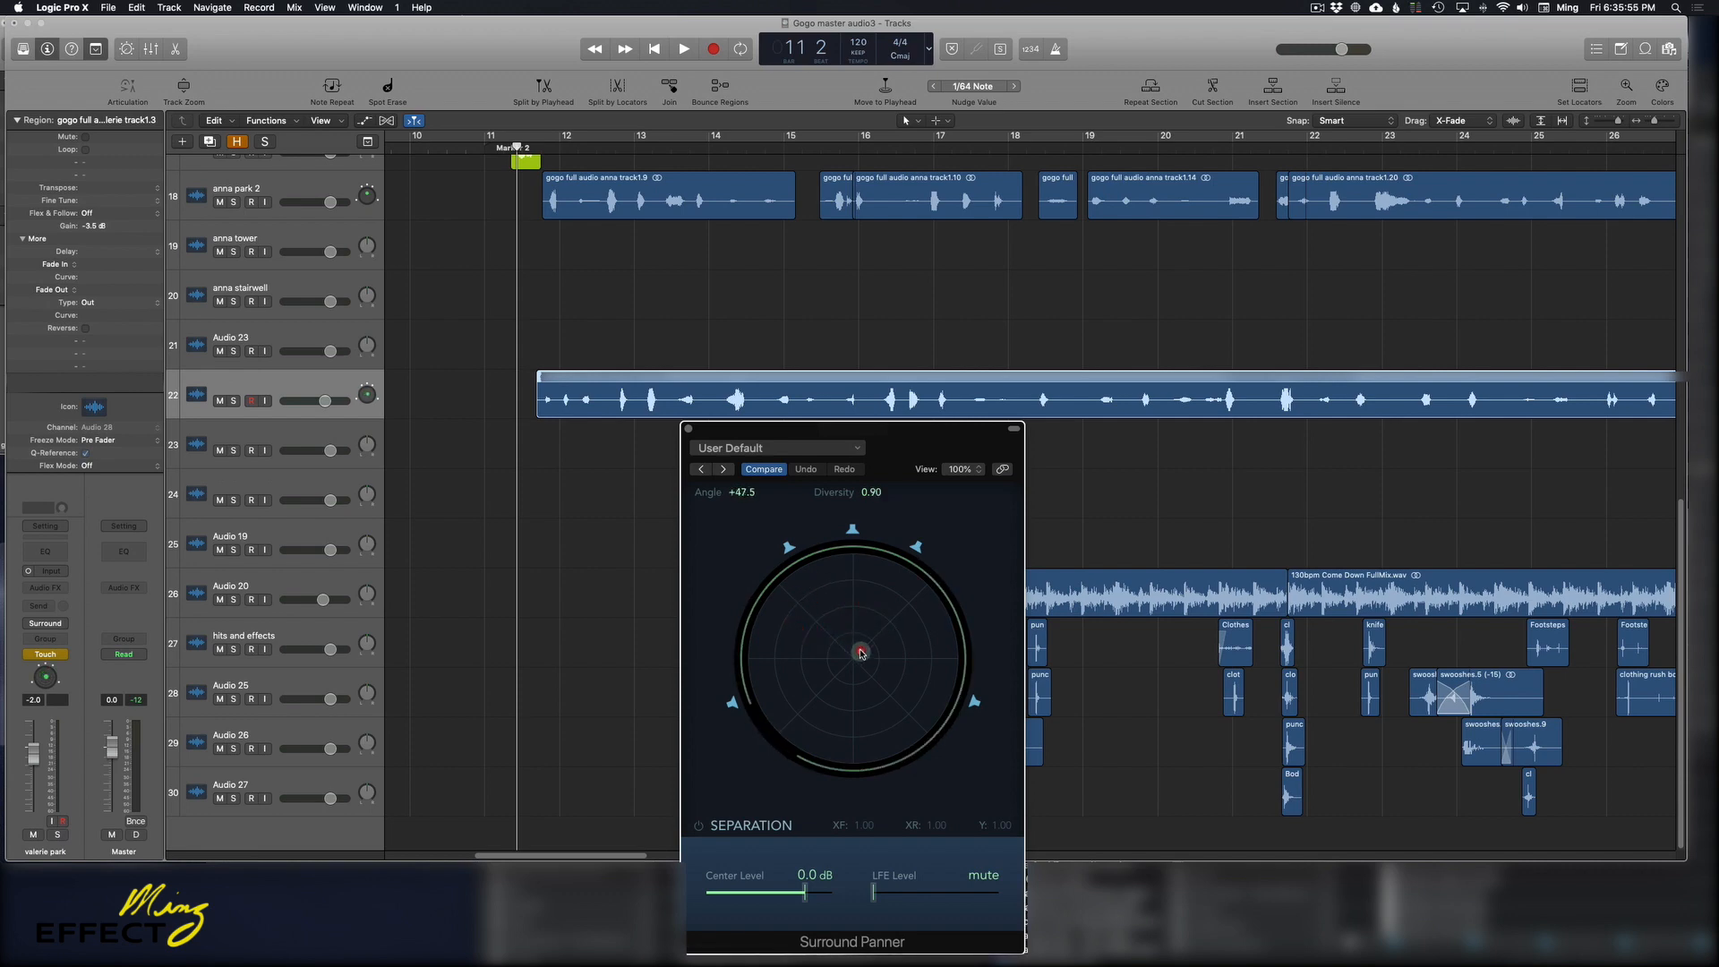
left_click_drag(862, 652, 862, 652)
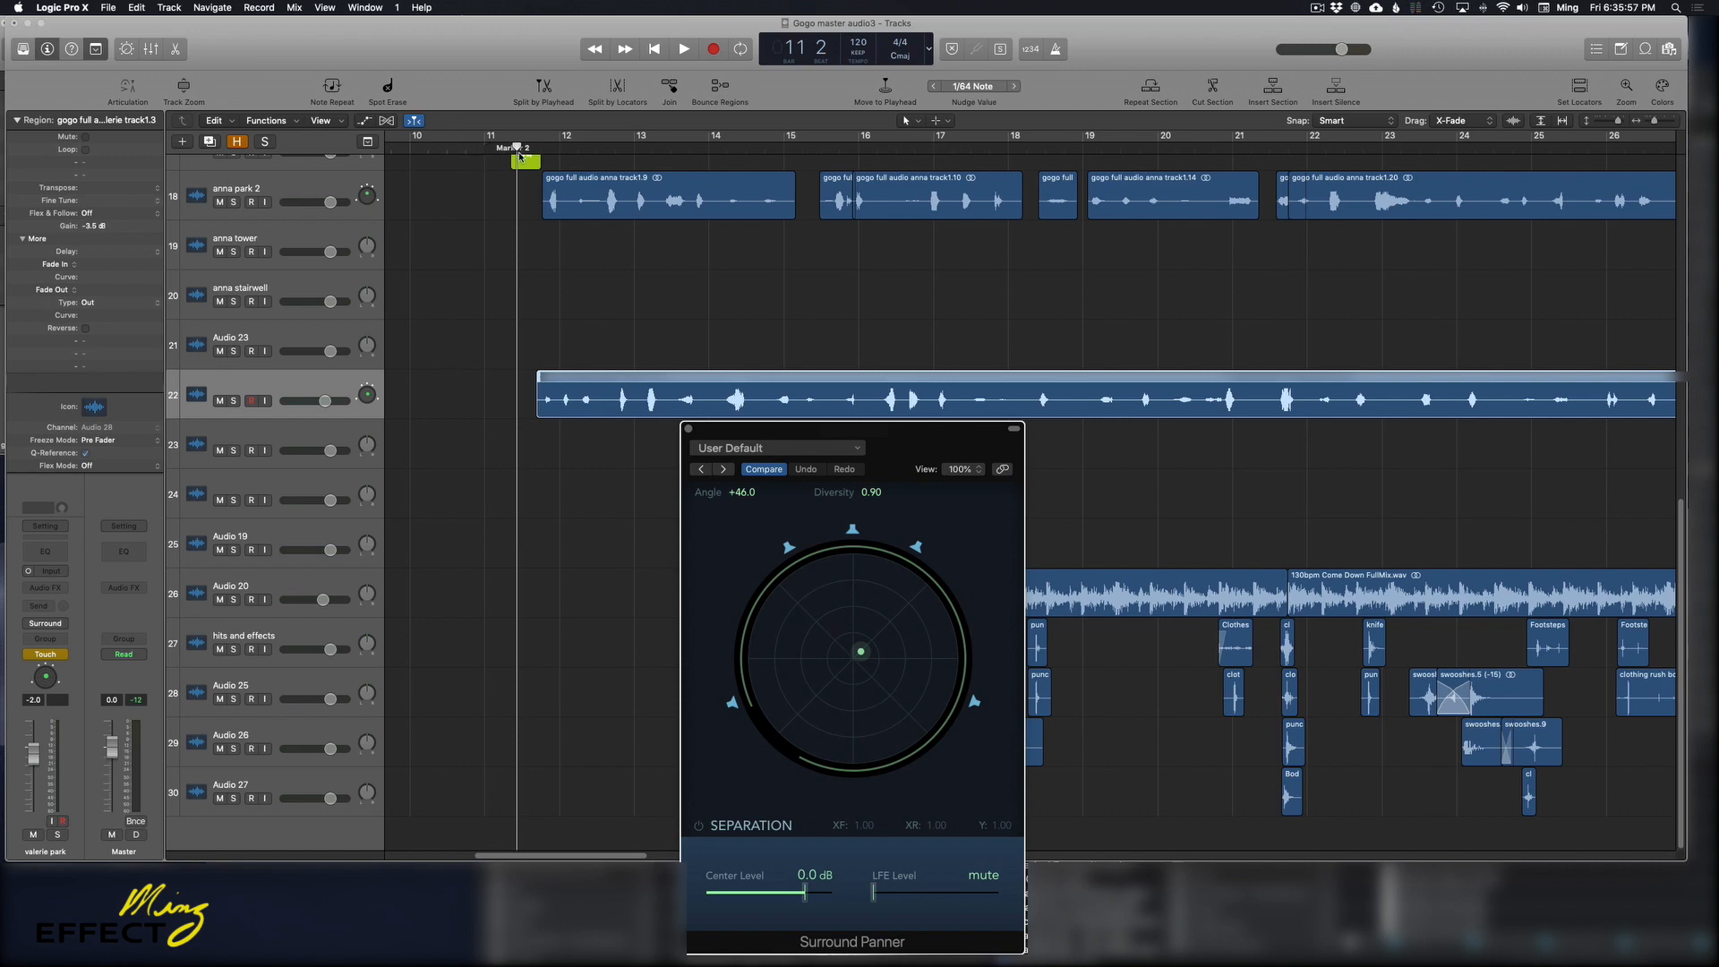
left_click(682, 48)
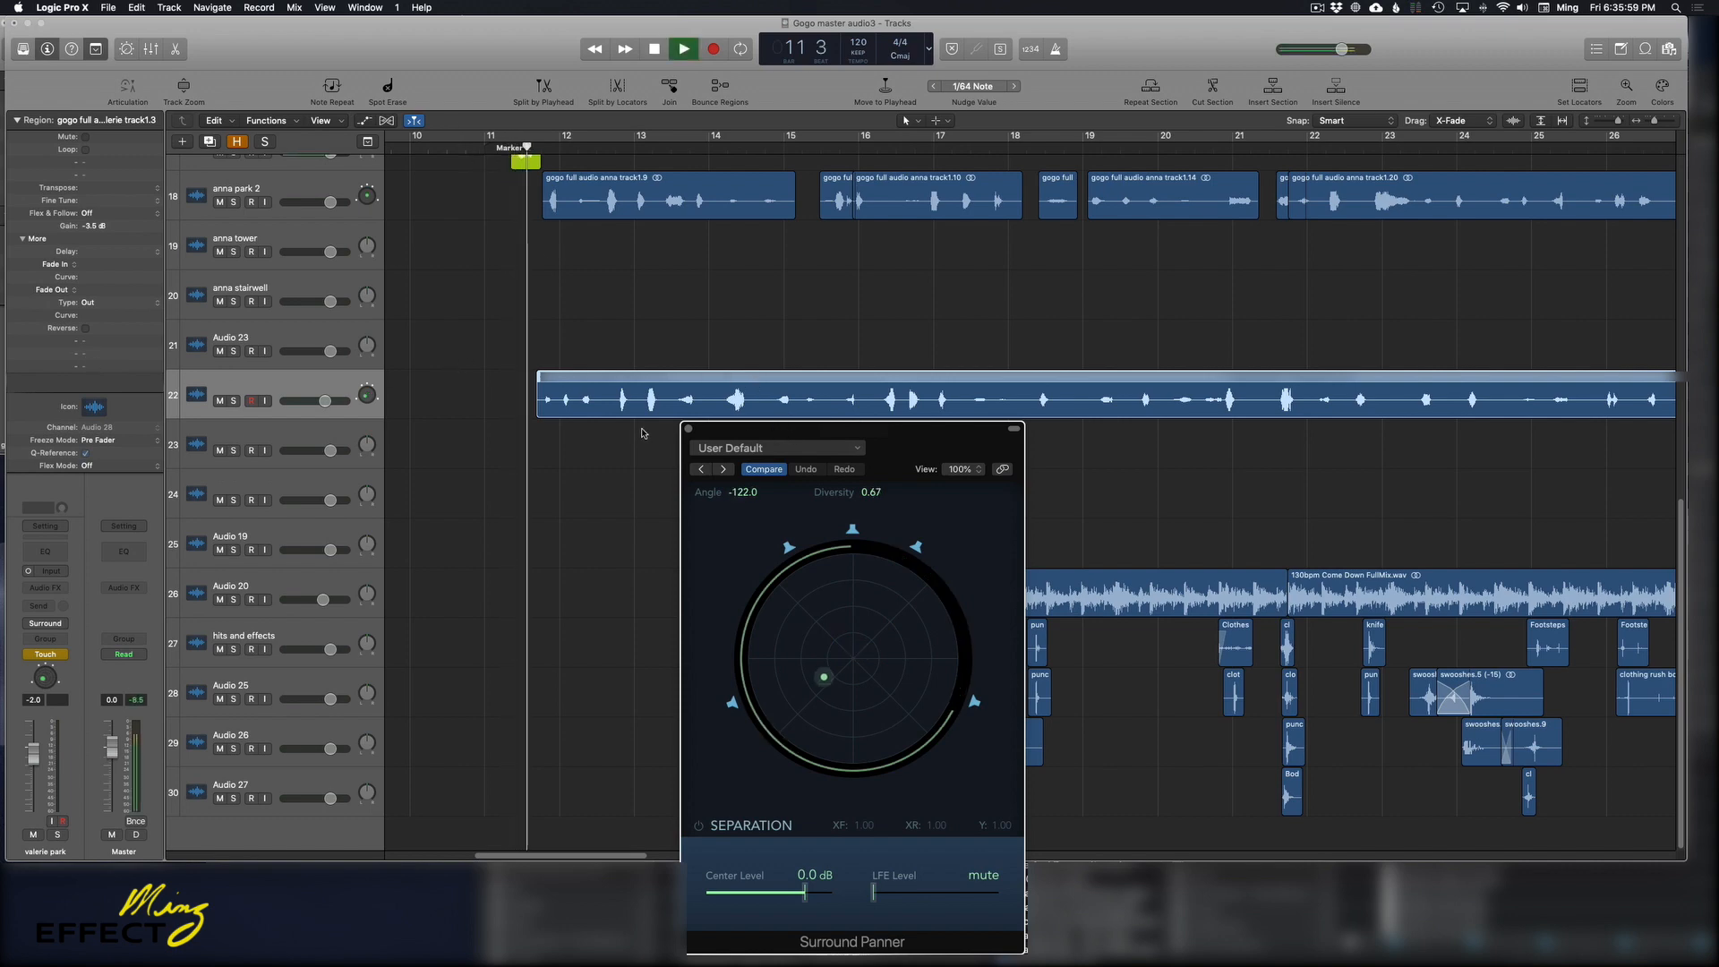
Stop playback, close the floating movie window and return toward the scene start
left_click(682, 49)
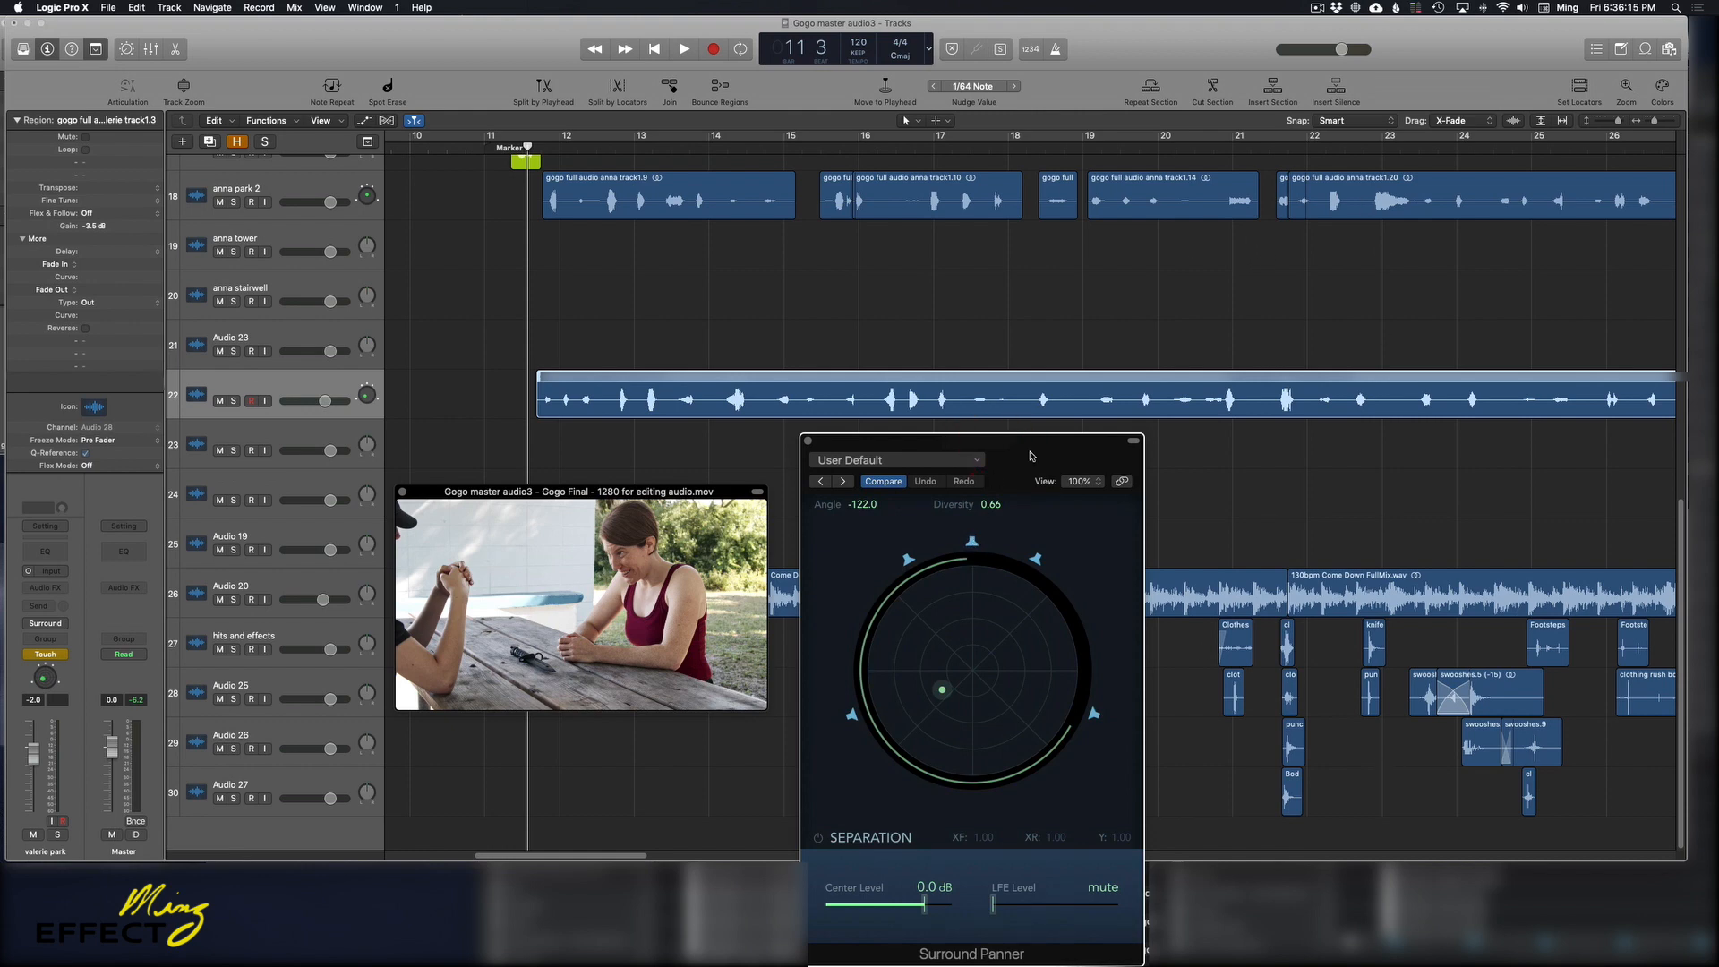
mouse_move(1028, 457)
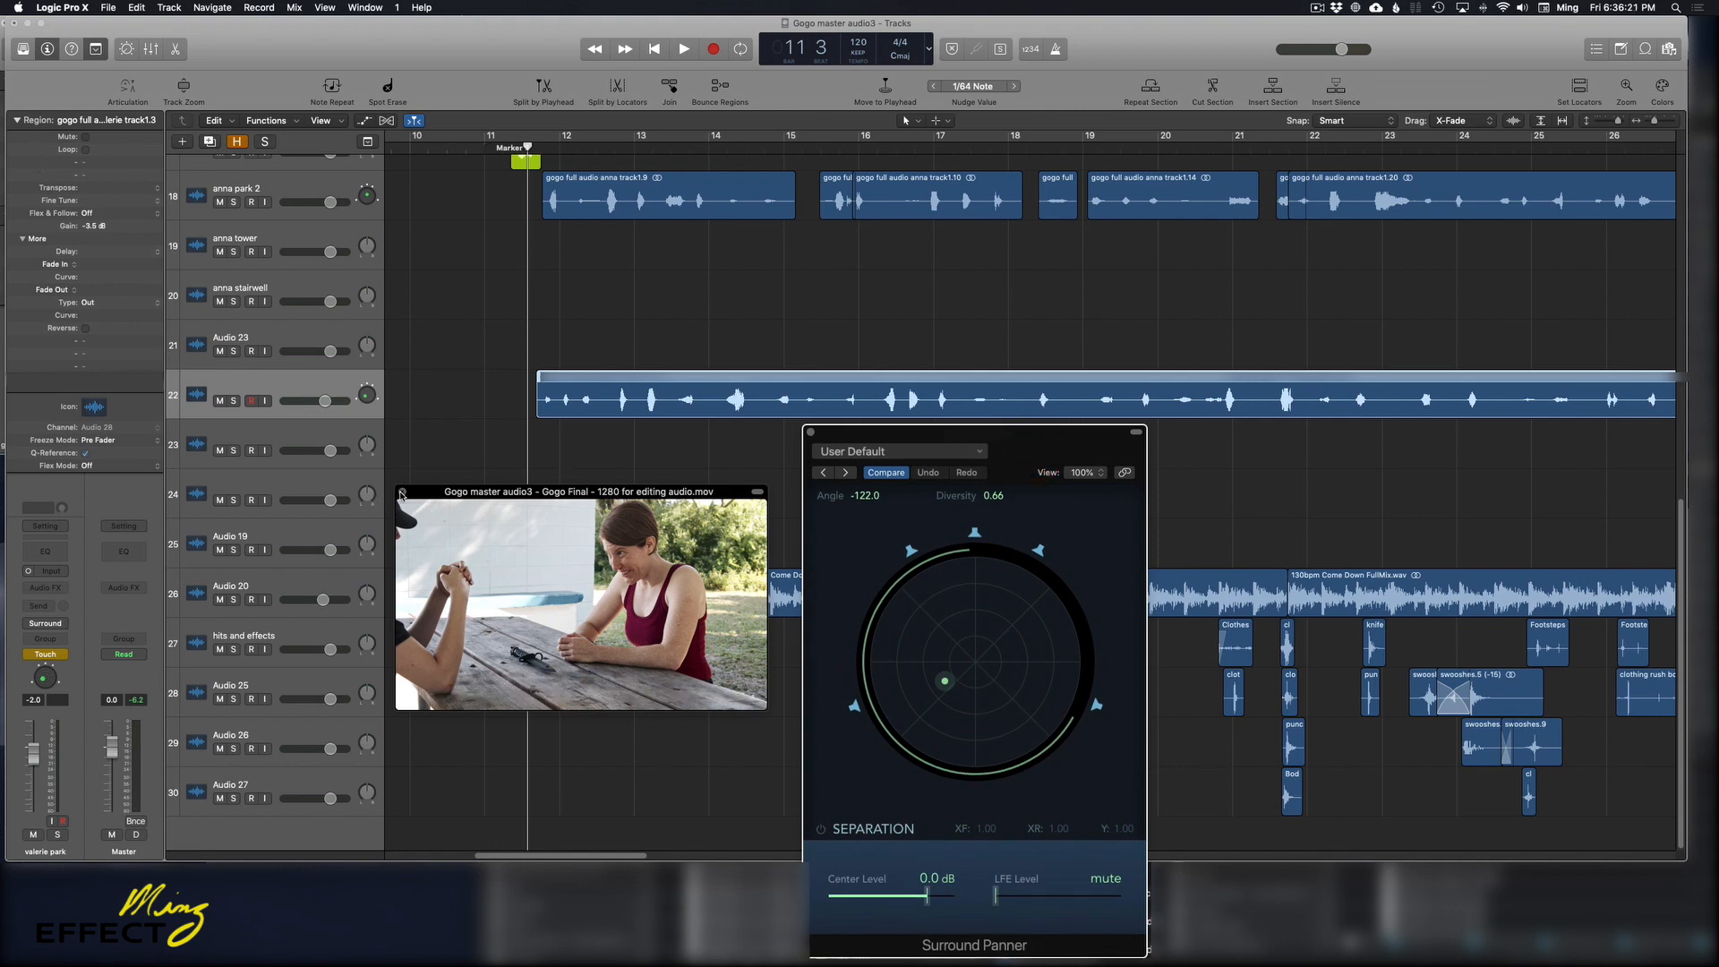
left_click(682, 49)
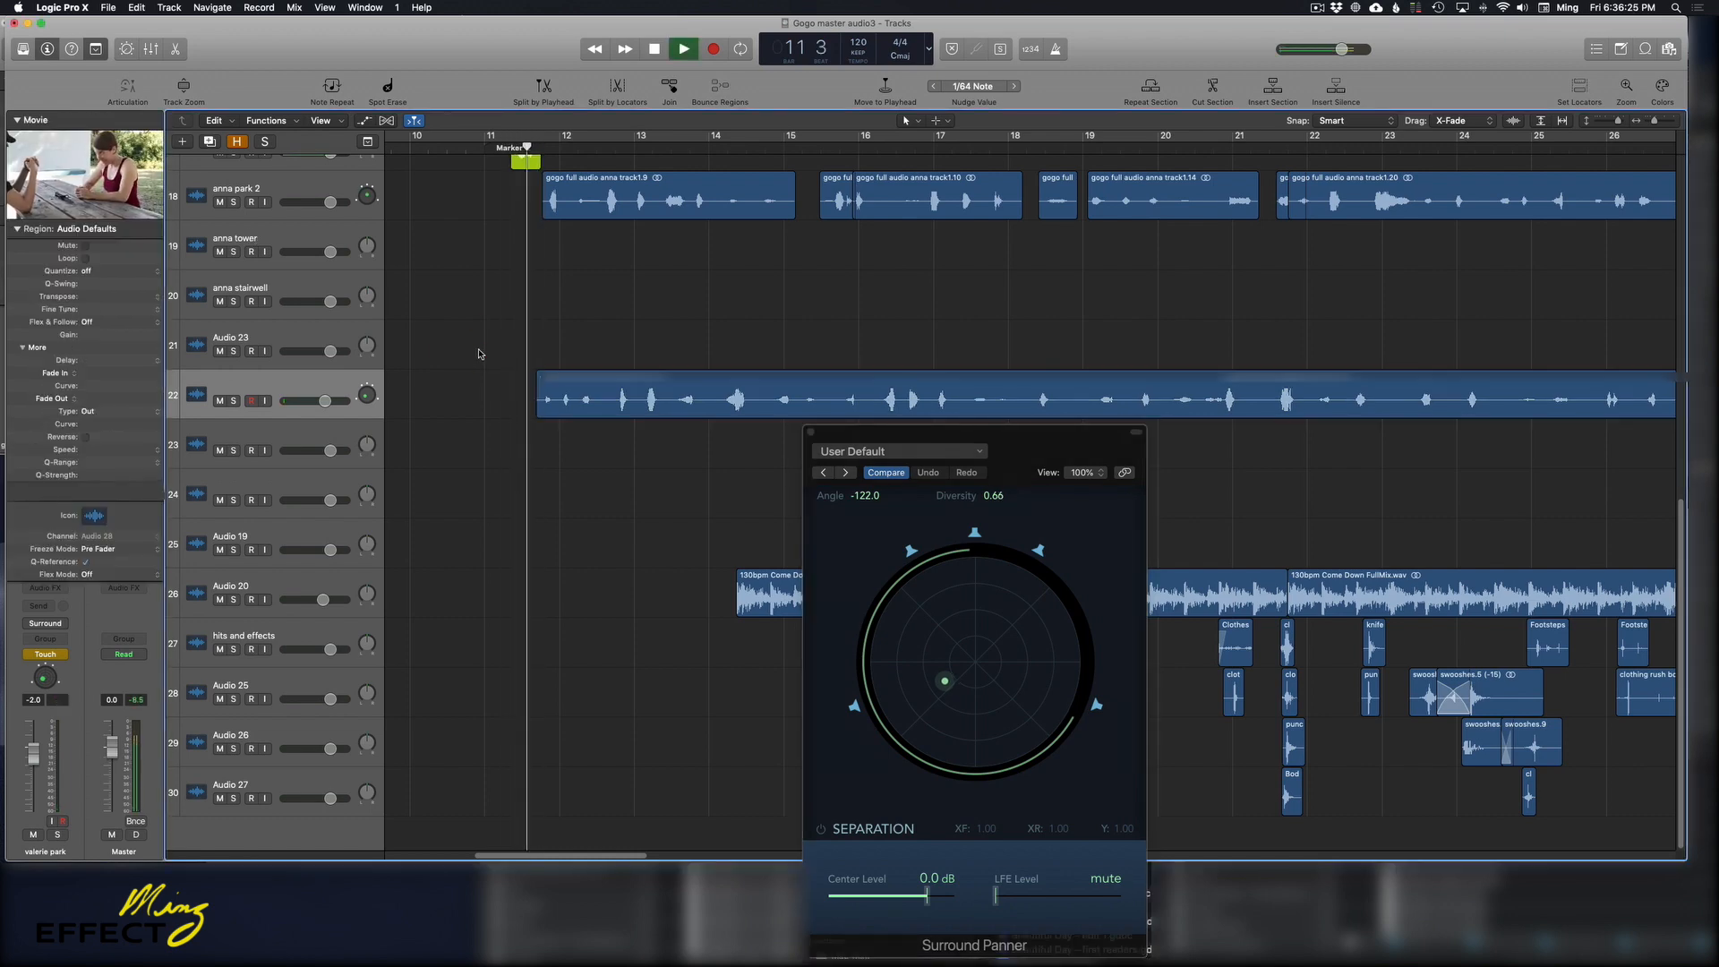
left_click(653, 49)
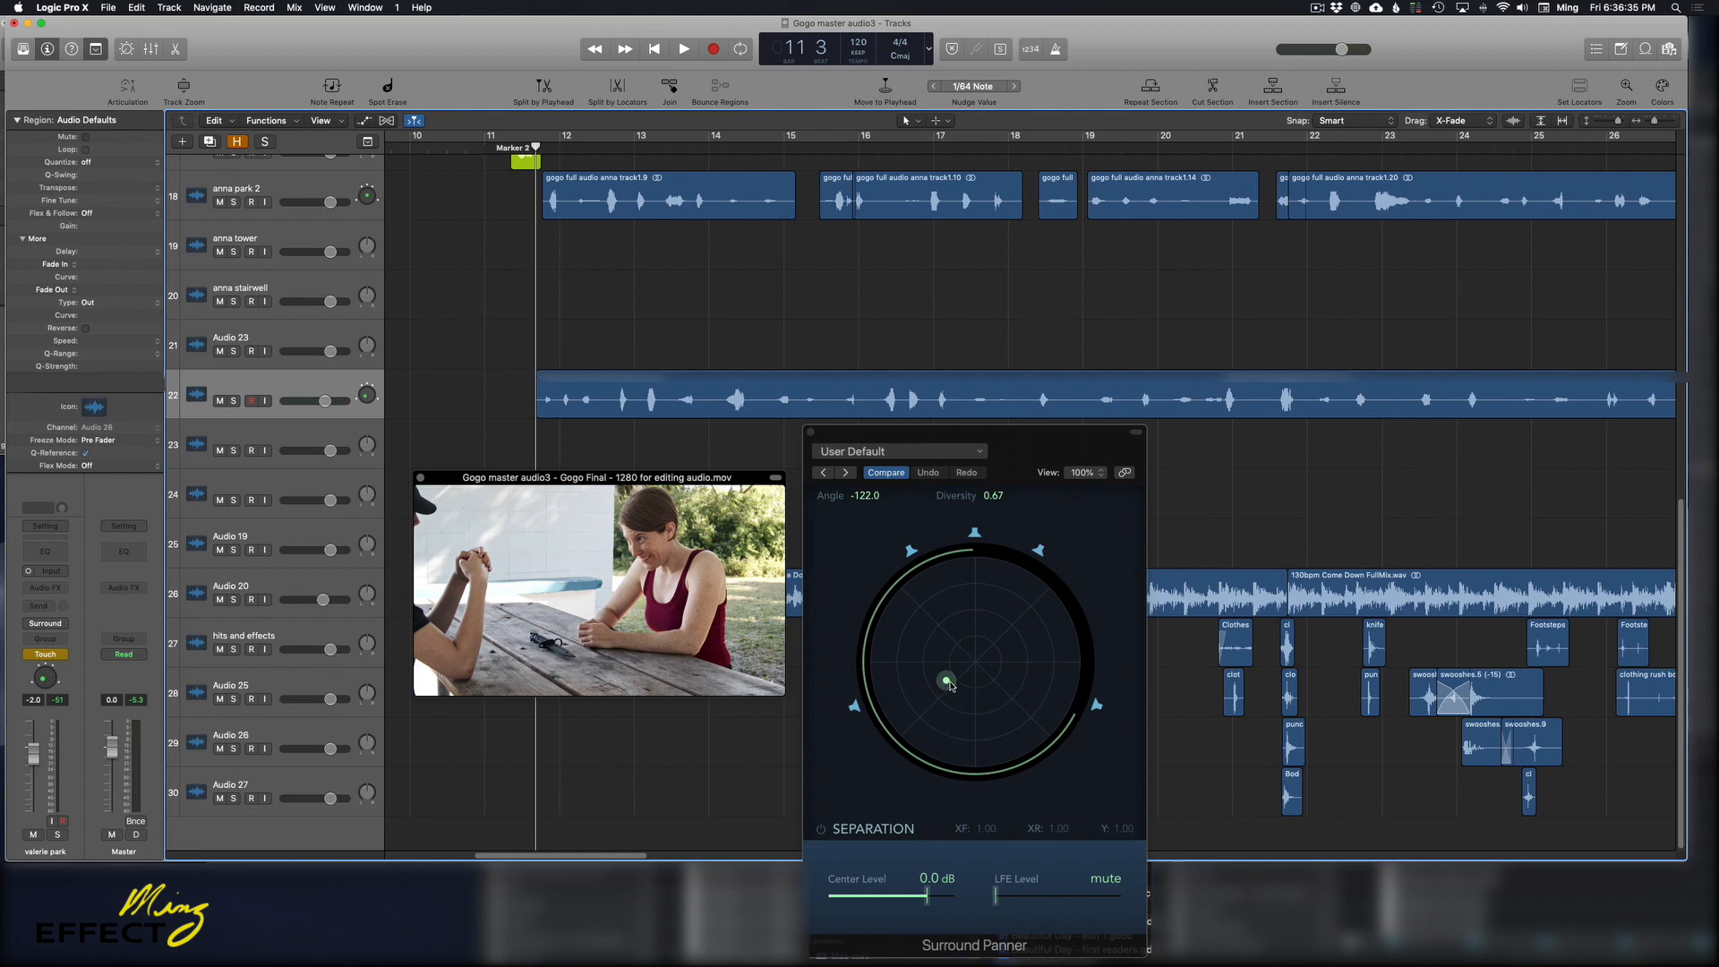
left_click_drag(945, 680, 976, 666)
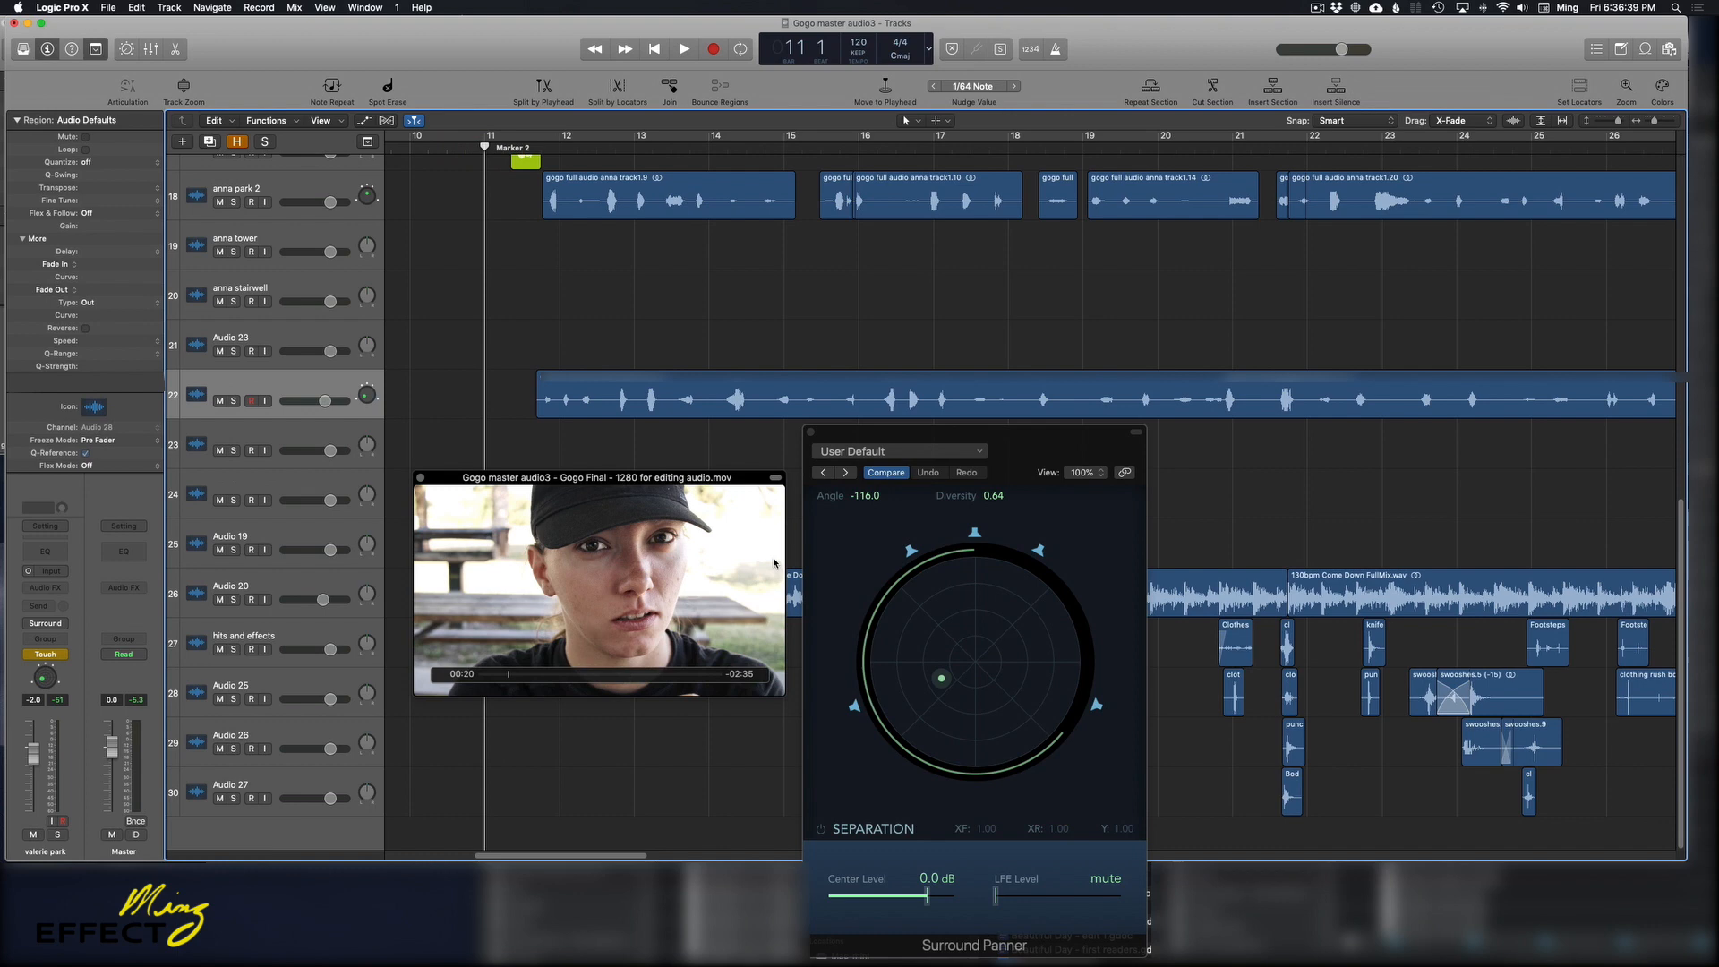
Rehearse small pan nudges around the centre and toward the front, ending back at centre
left_click_drag(941, 677, 980, 657)
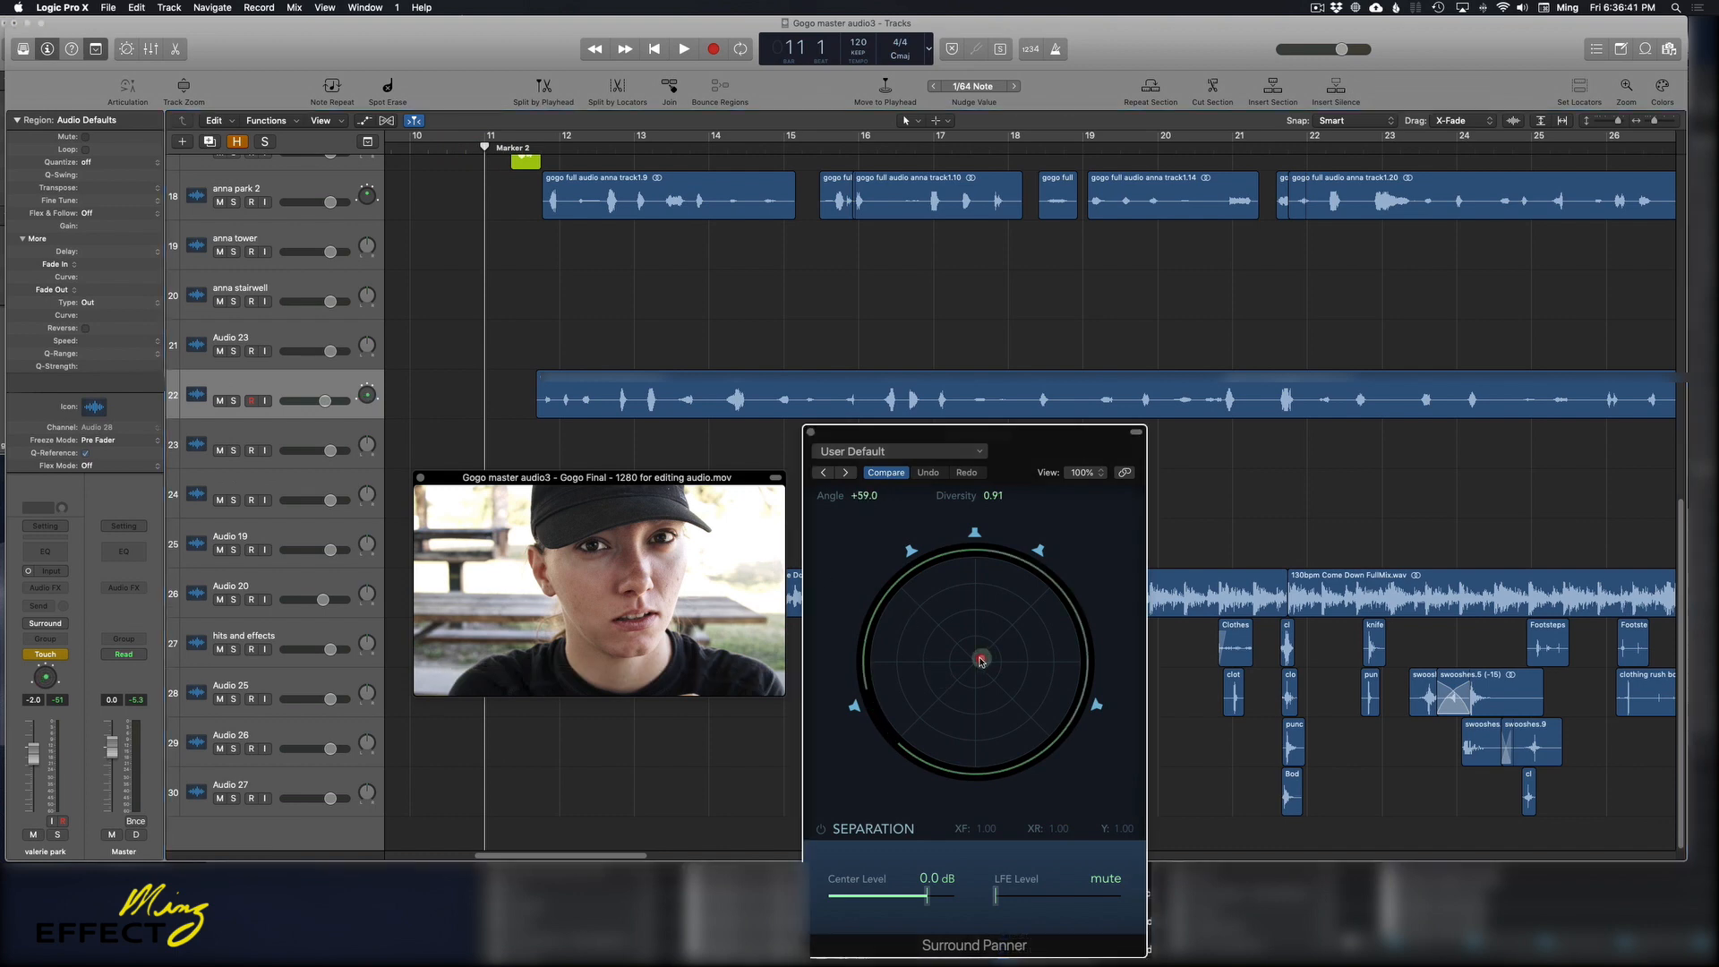
left_click_drag(981, 661, 974, 651)
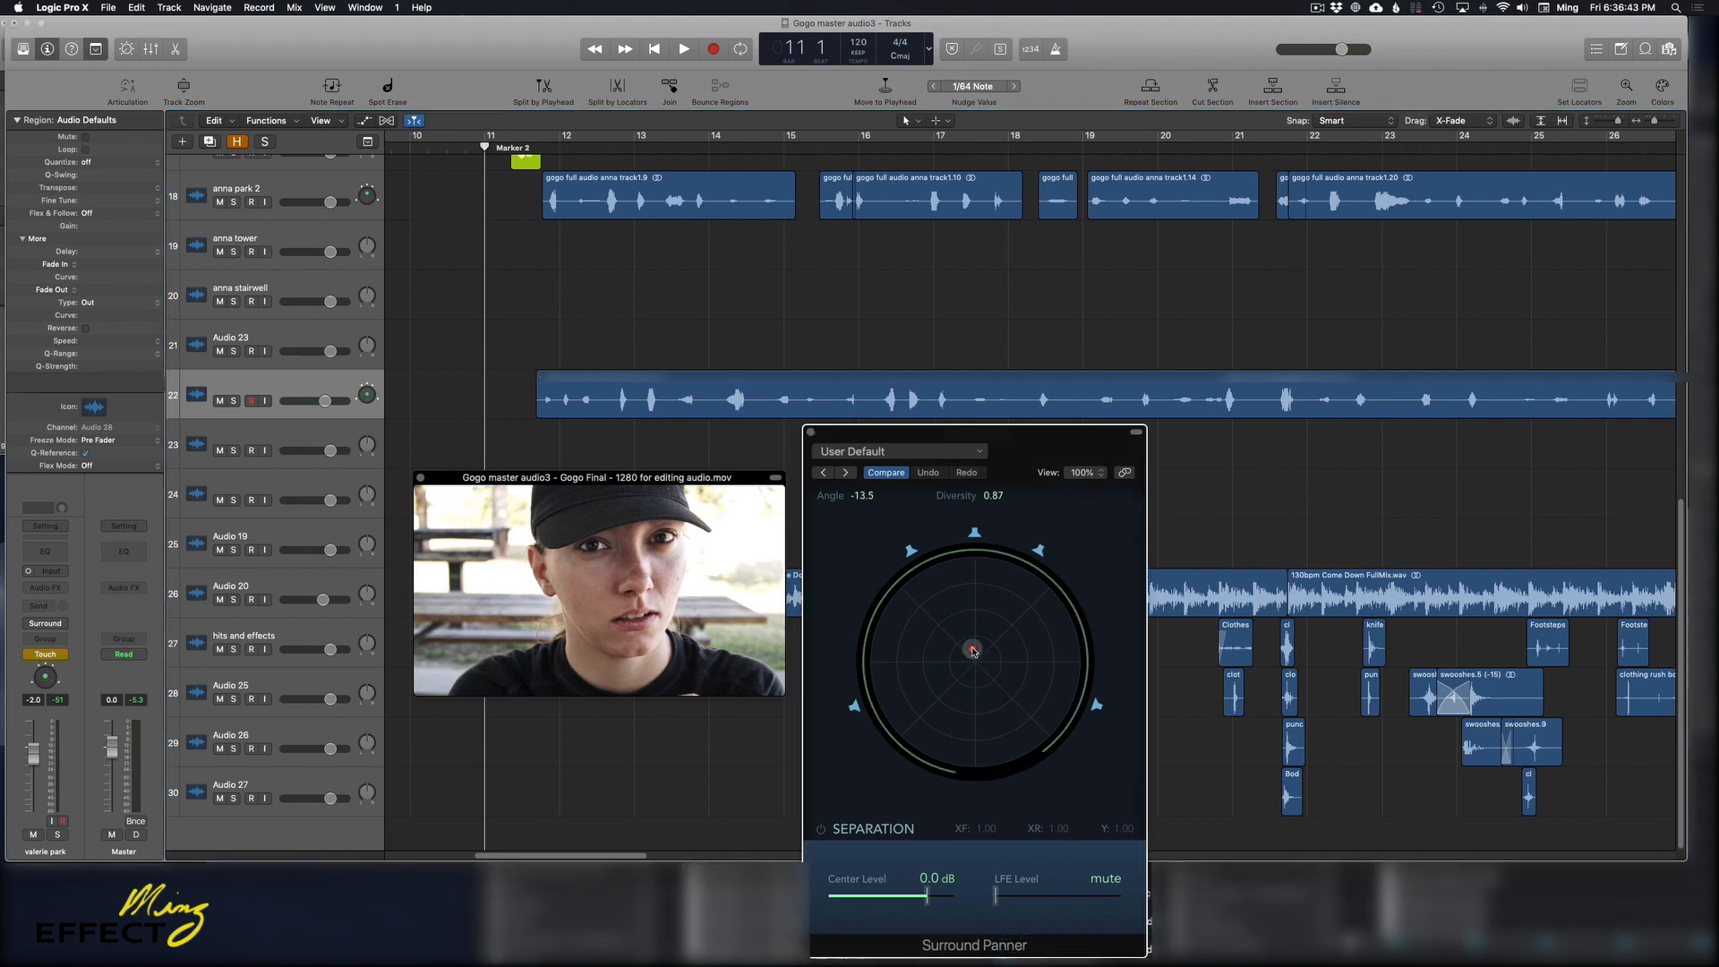
left_click_drag(970, 650, 976, 663)
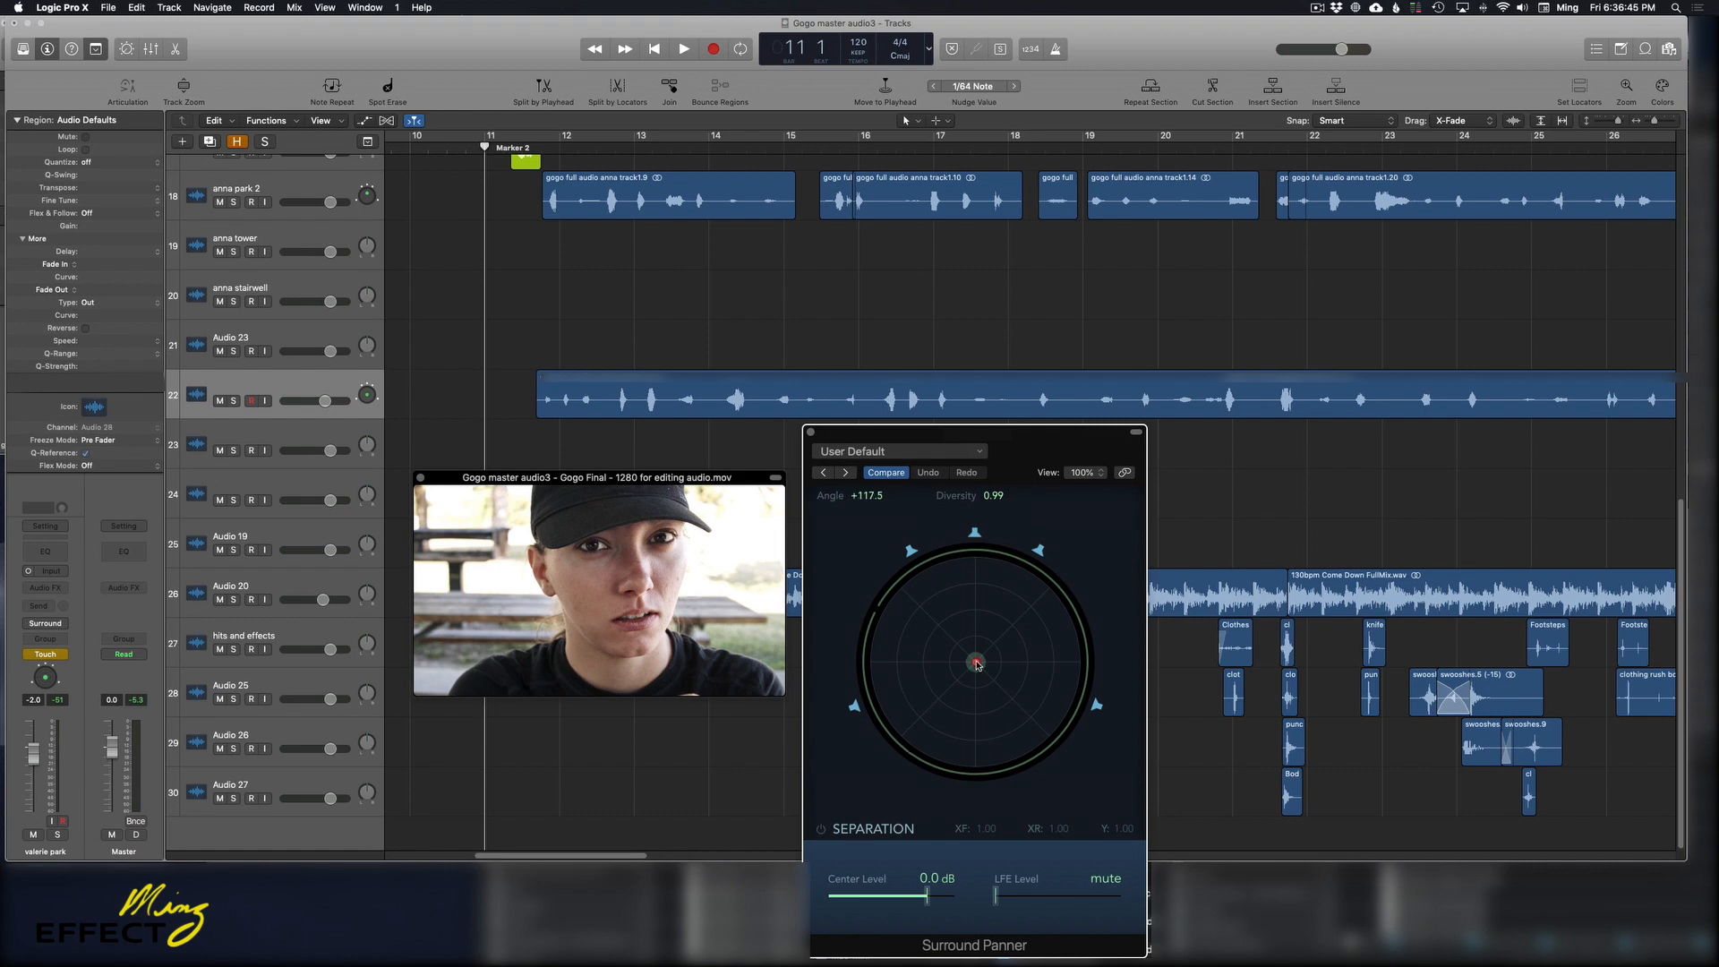
left_click_drag(976, 662, 974, 665)
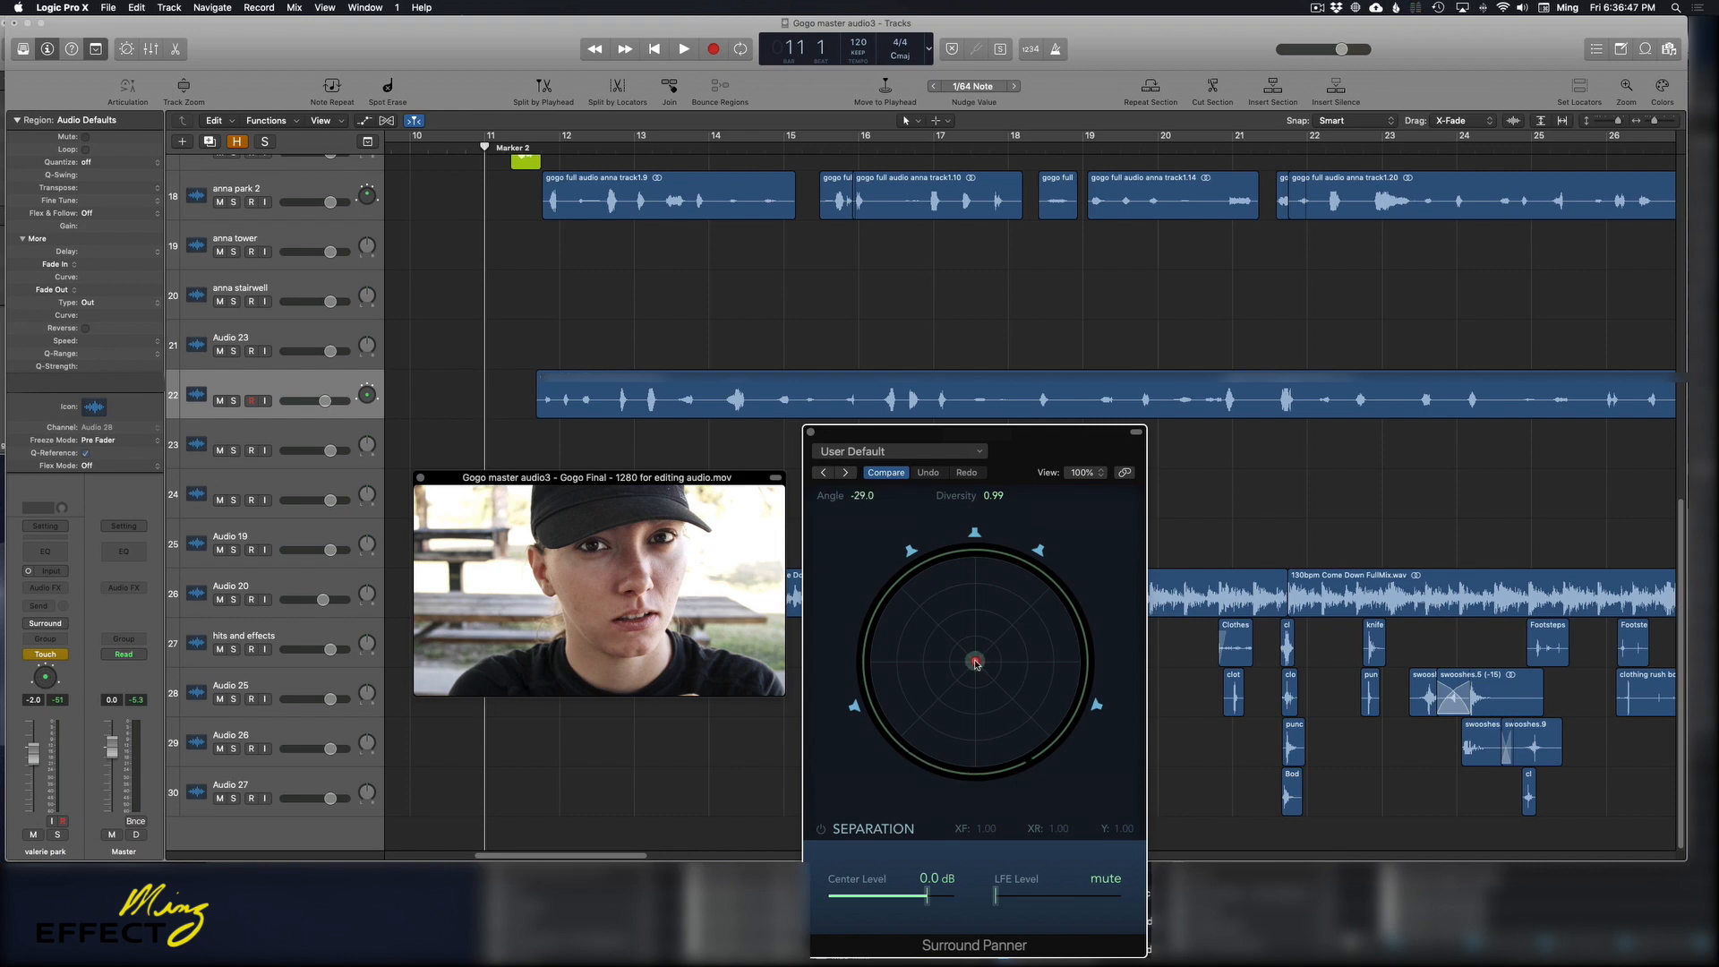
left_click_drag(974, 662, 975, 656)
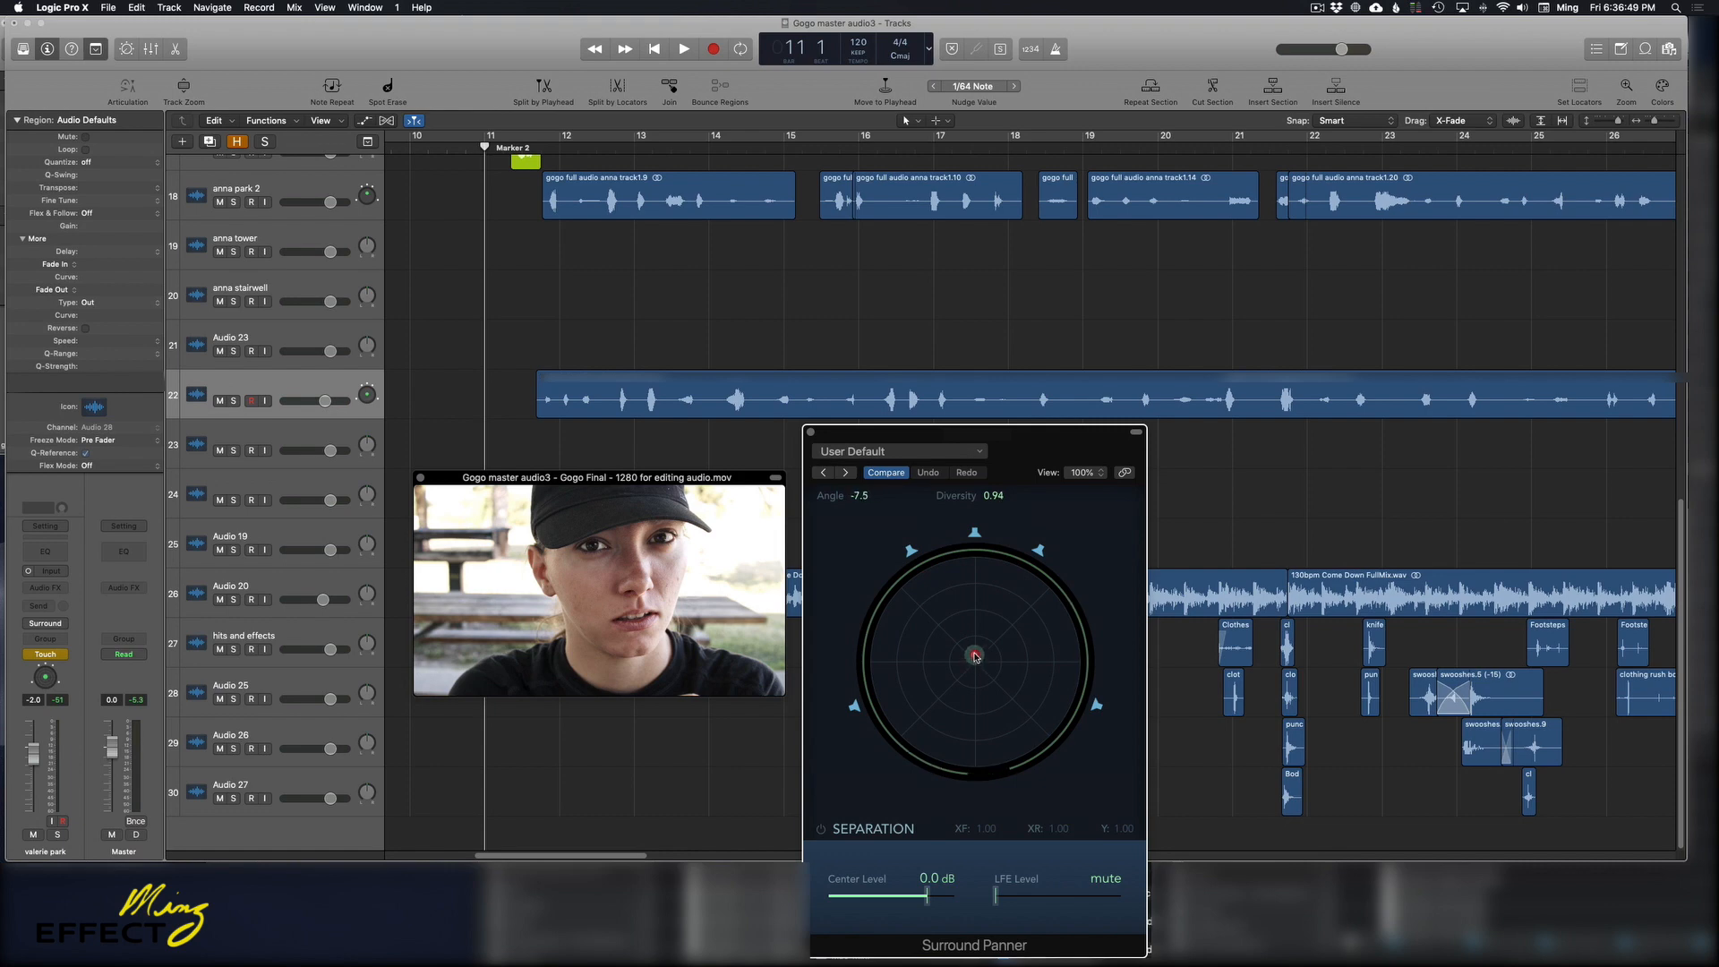
left_click_drag(975, 655, 987, 632)
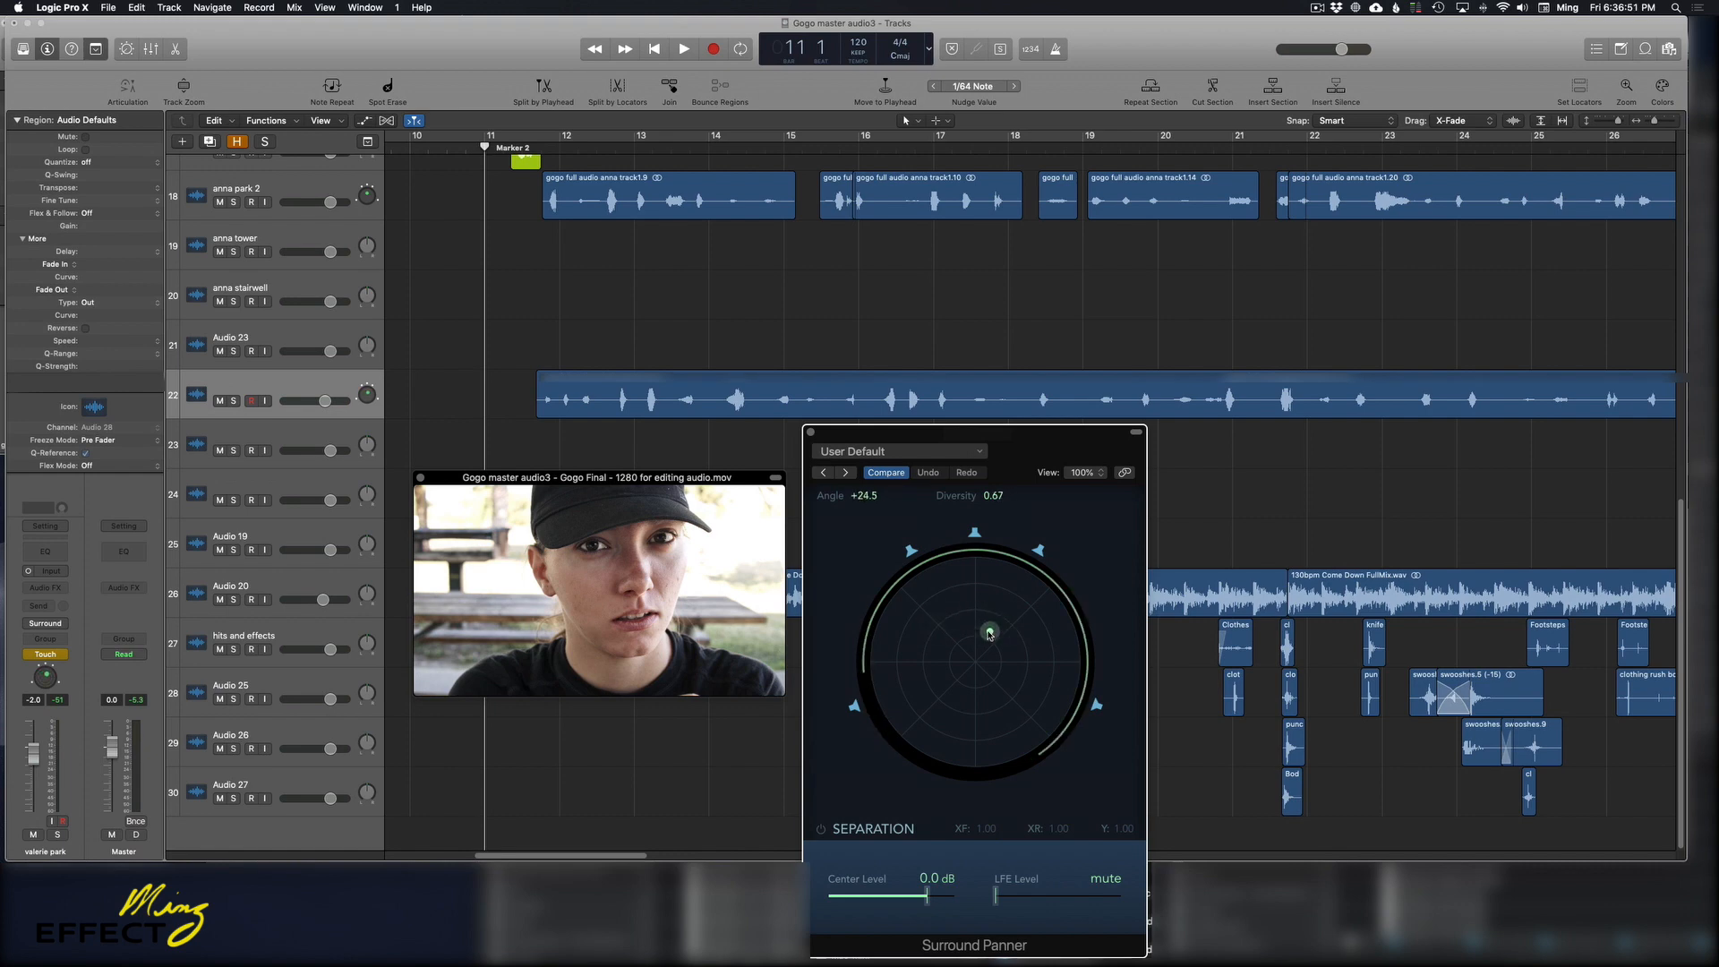
left_click_drag(989, 632, 974, 657)
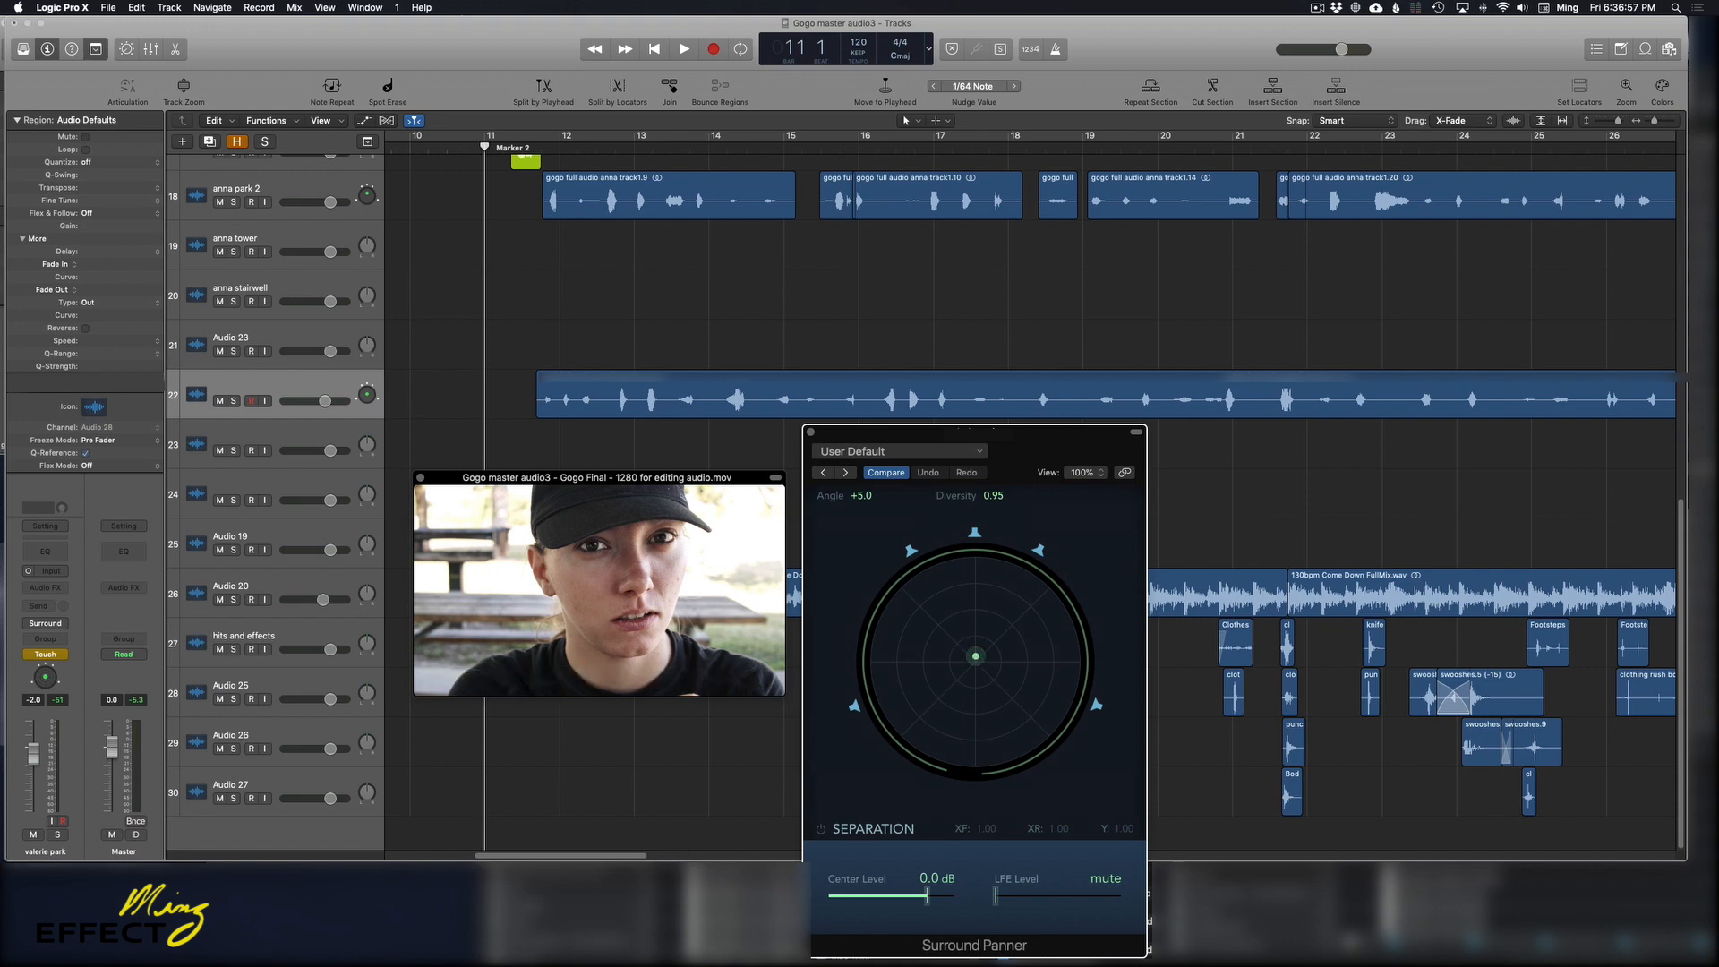
mouse_move(985, 669)
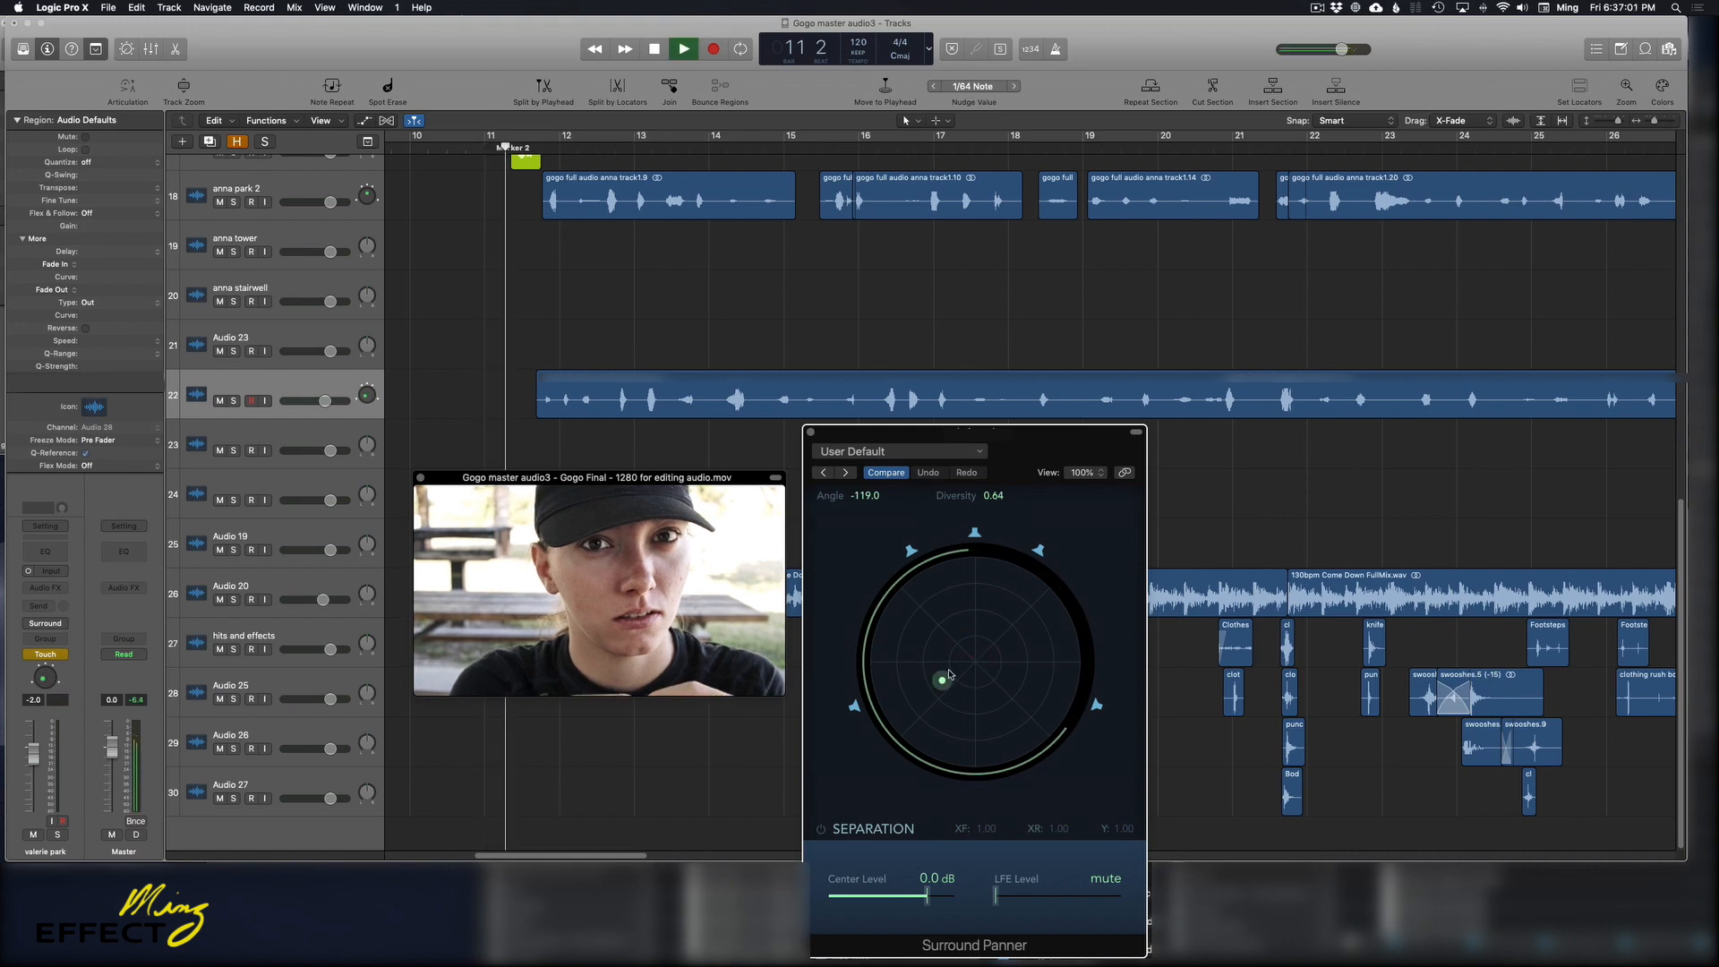
Record live pan automation following the actor: centre, left, front right, a swing left, then front centre
left_click_drag(943, 681, 962, 645)
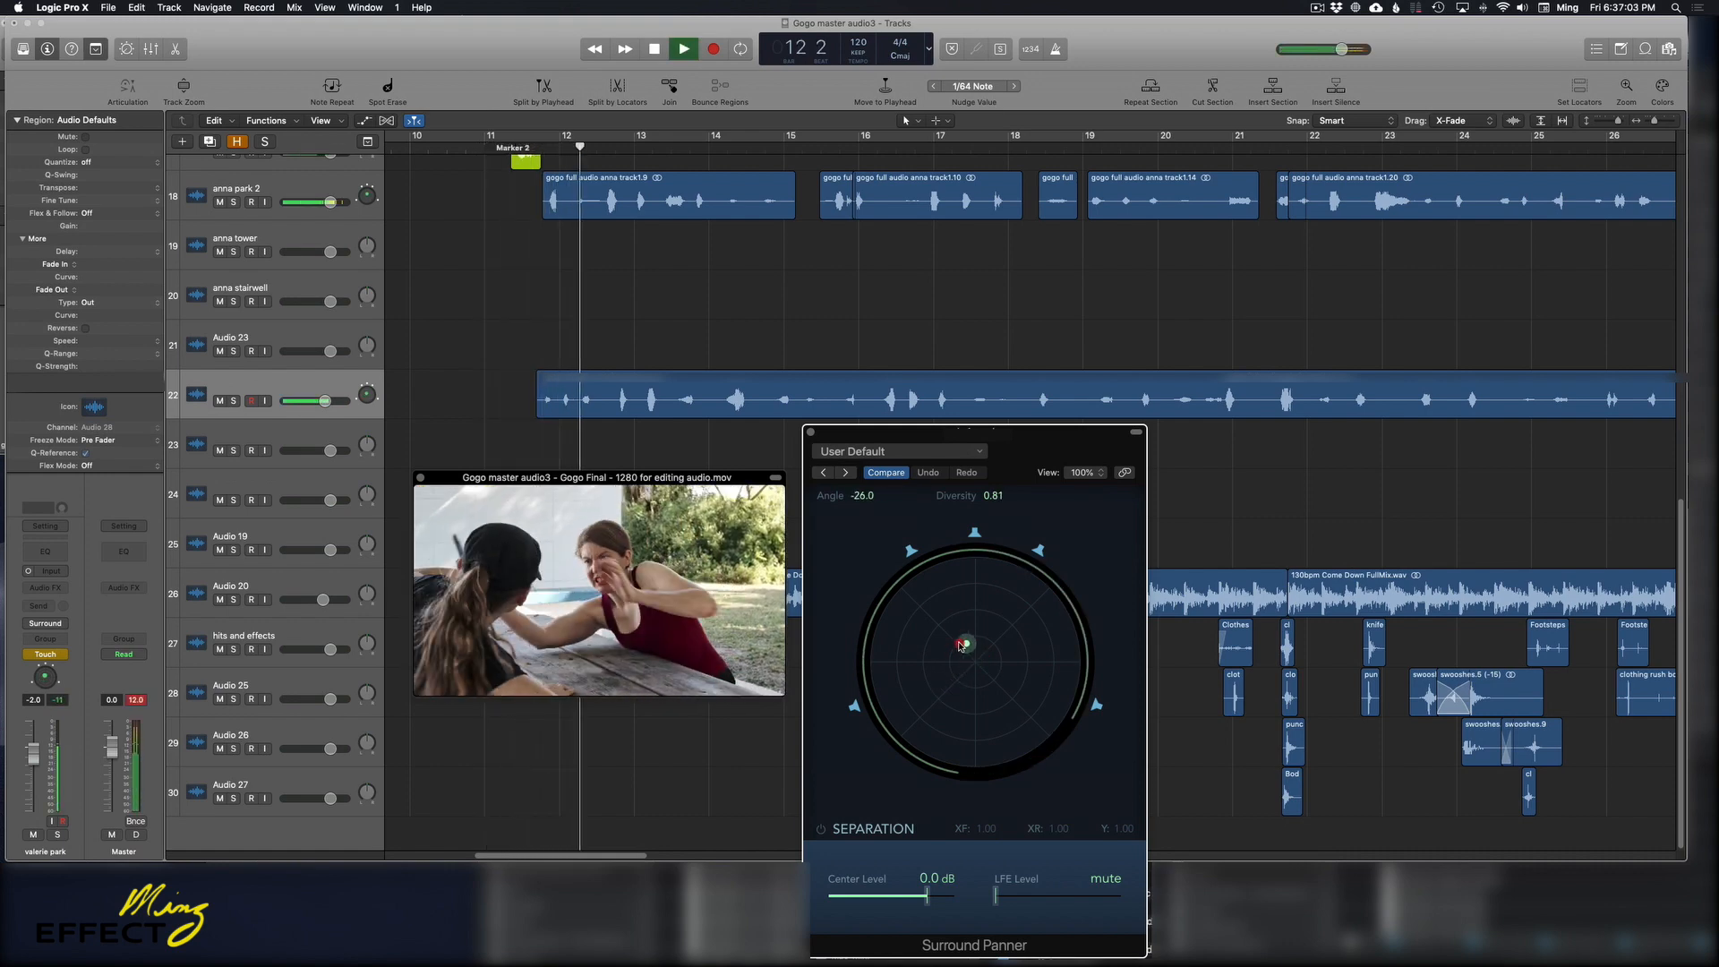
left_click_drag(962, 642, 941, 638)
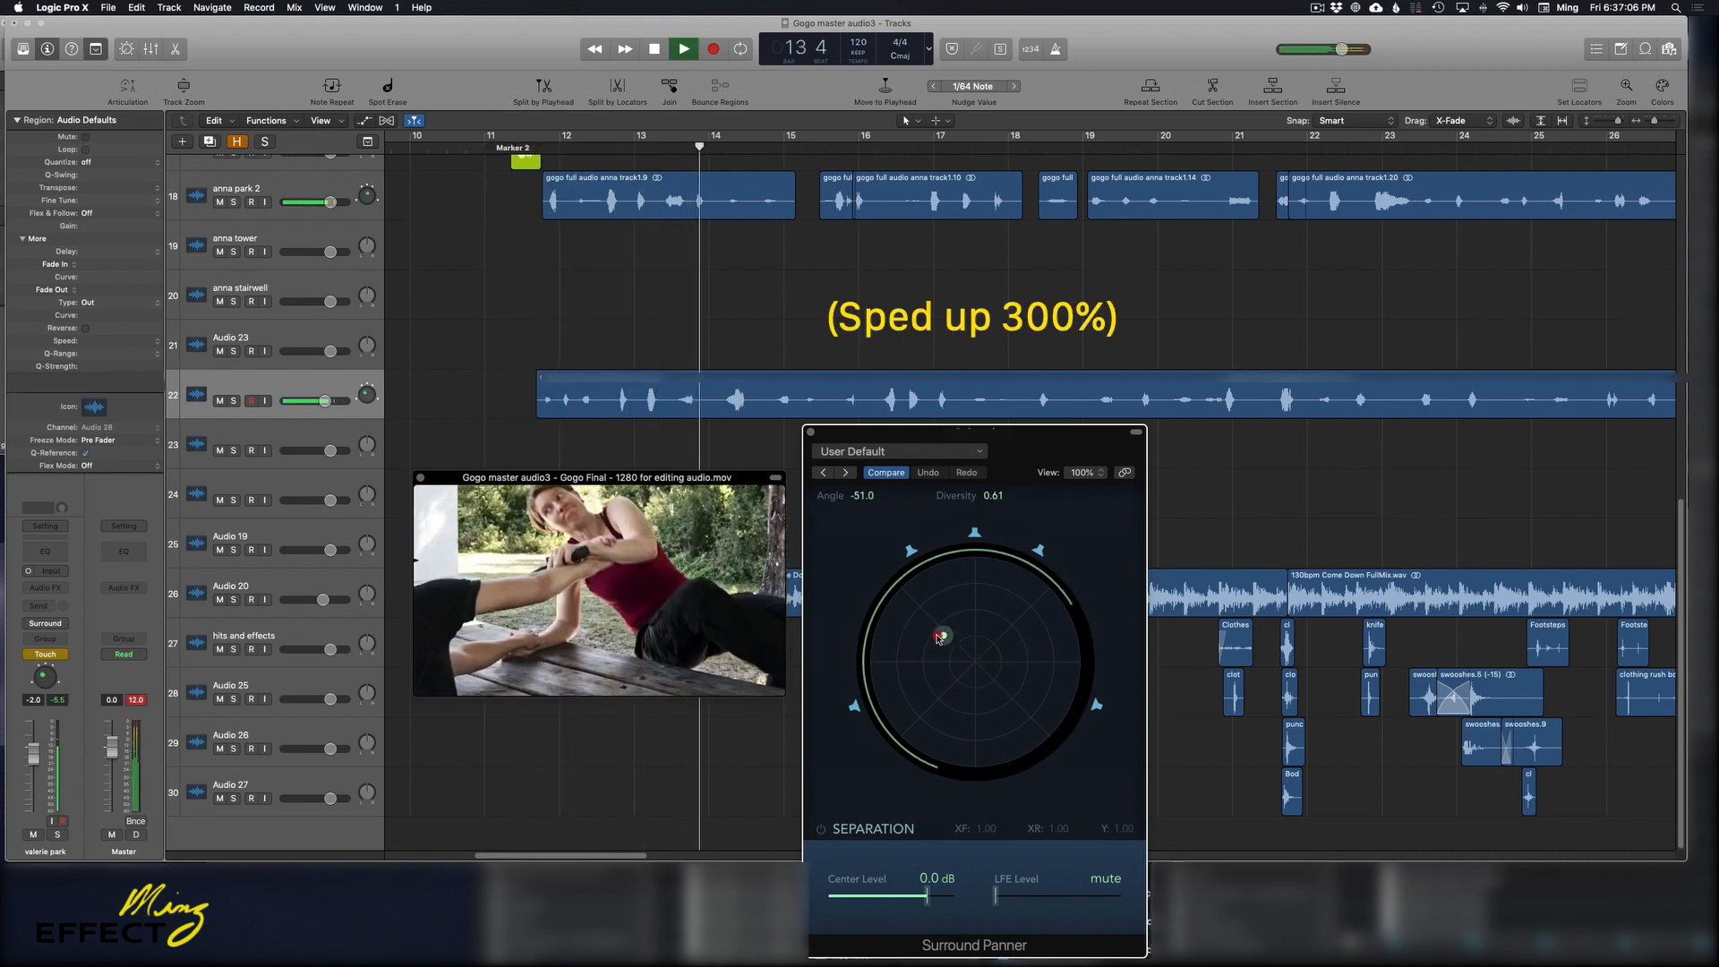
left_click_drag(940, 636, 985, 615)
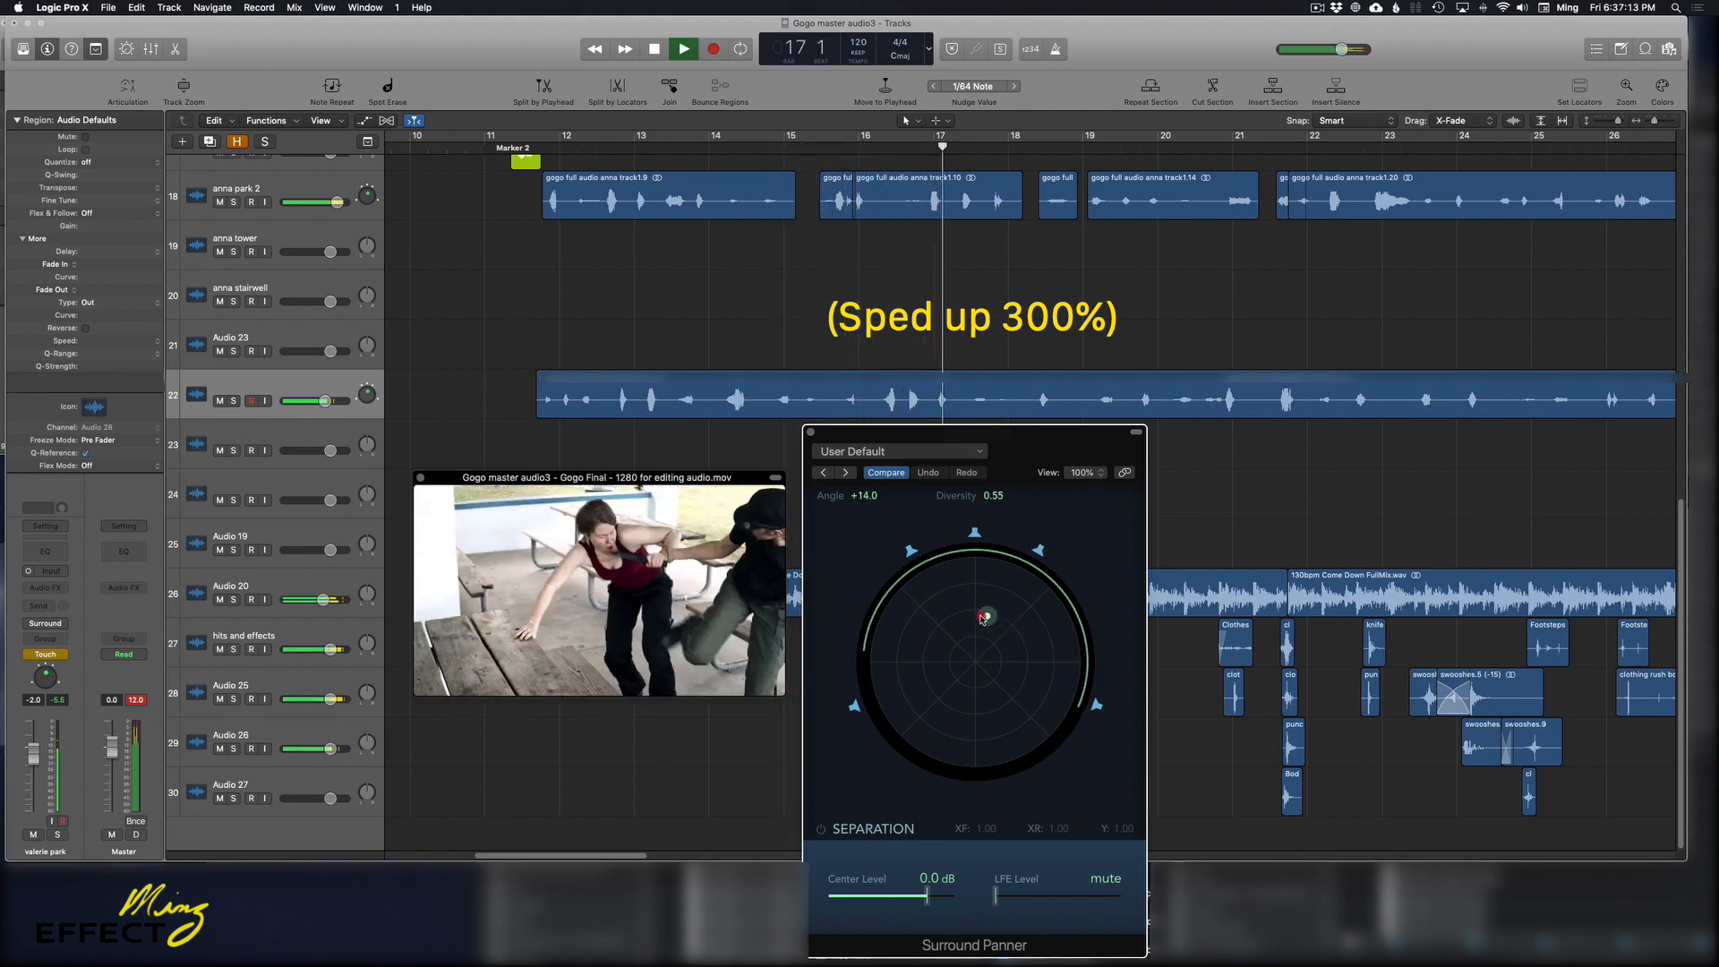
left_click_drag(987, 614, 969, 627)
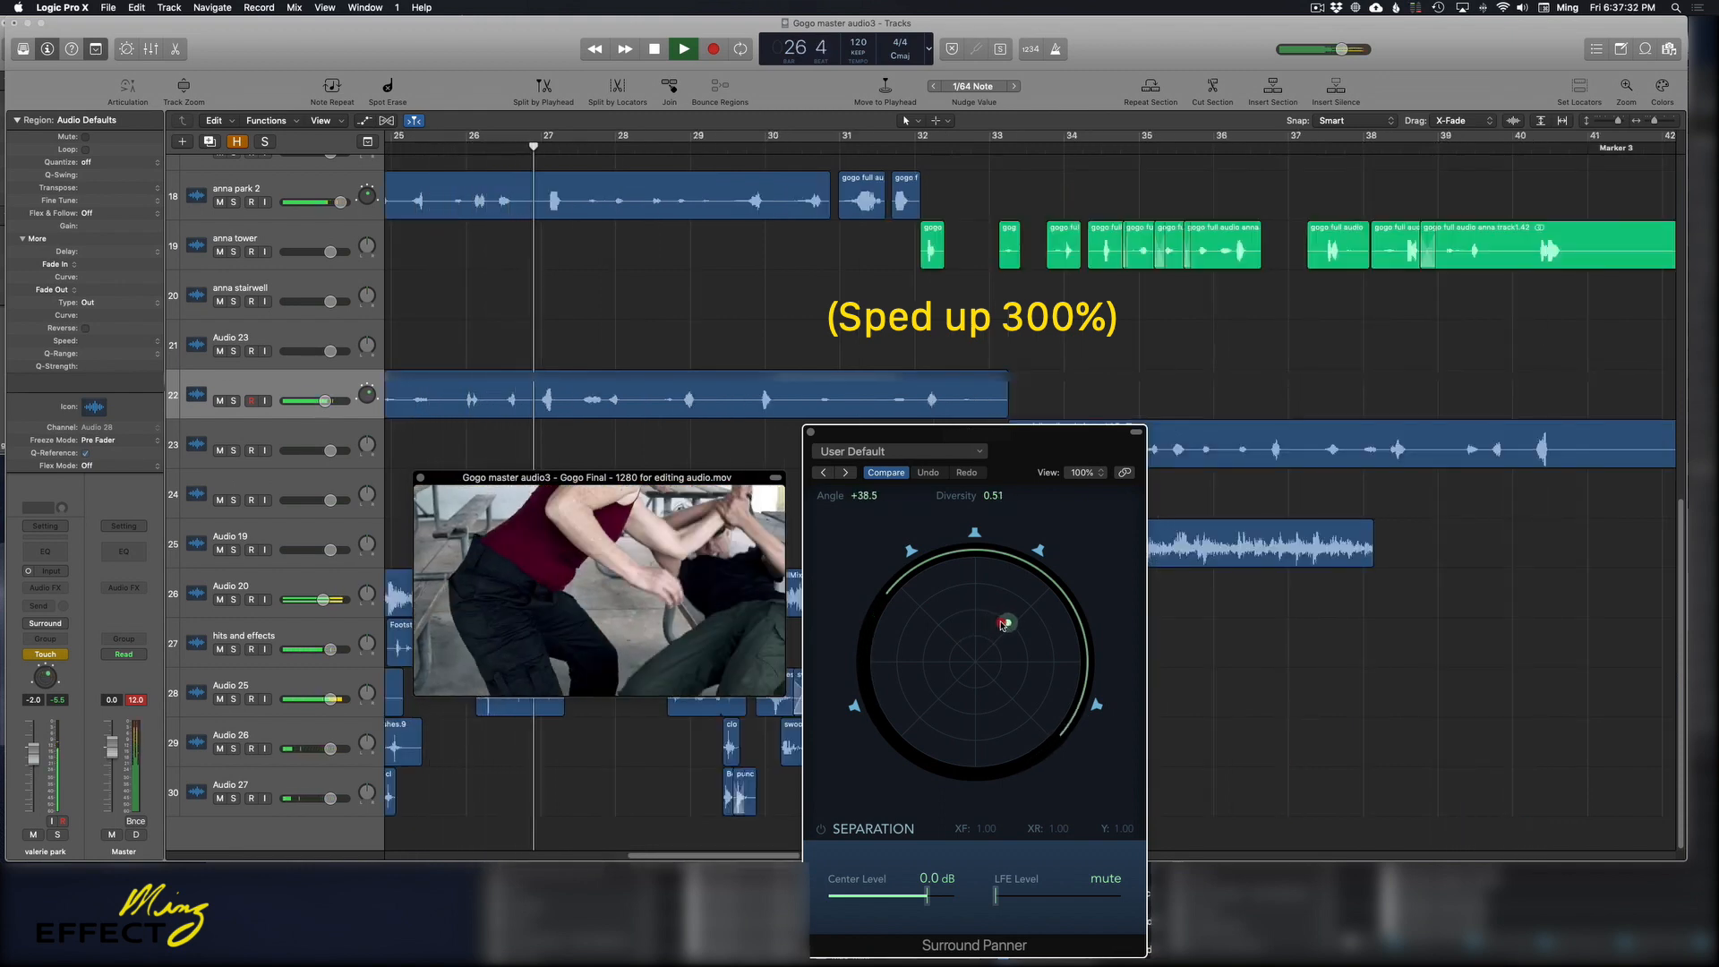
left_click_drag(1006, 623, 913, 634)
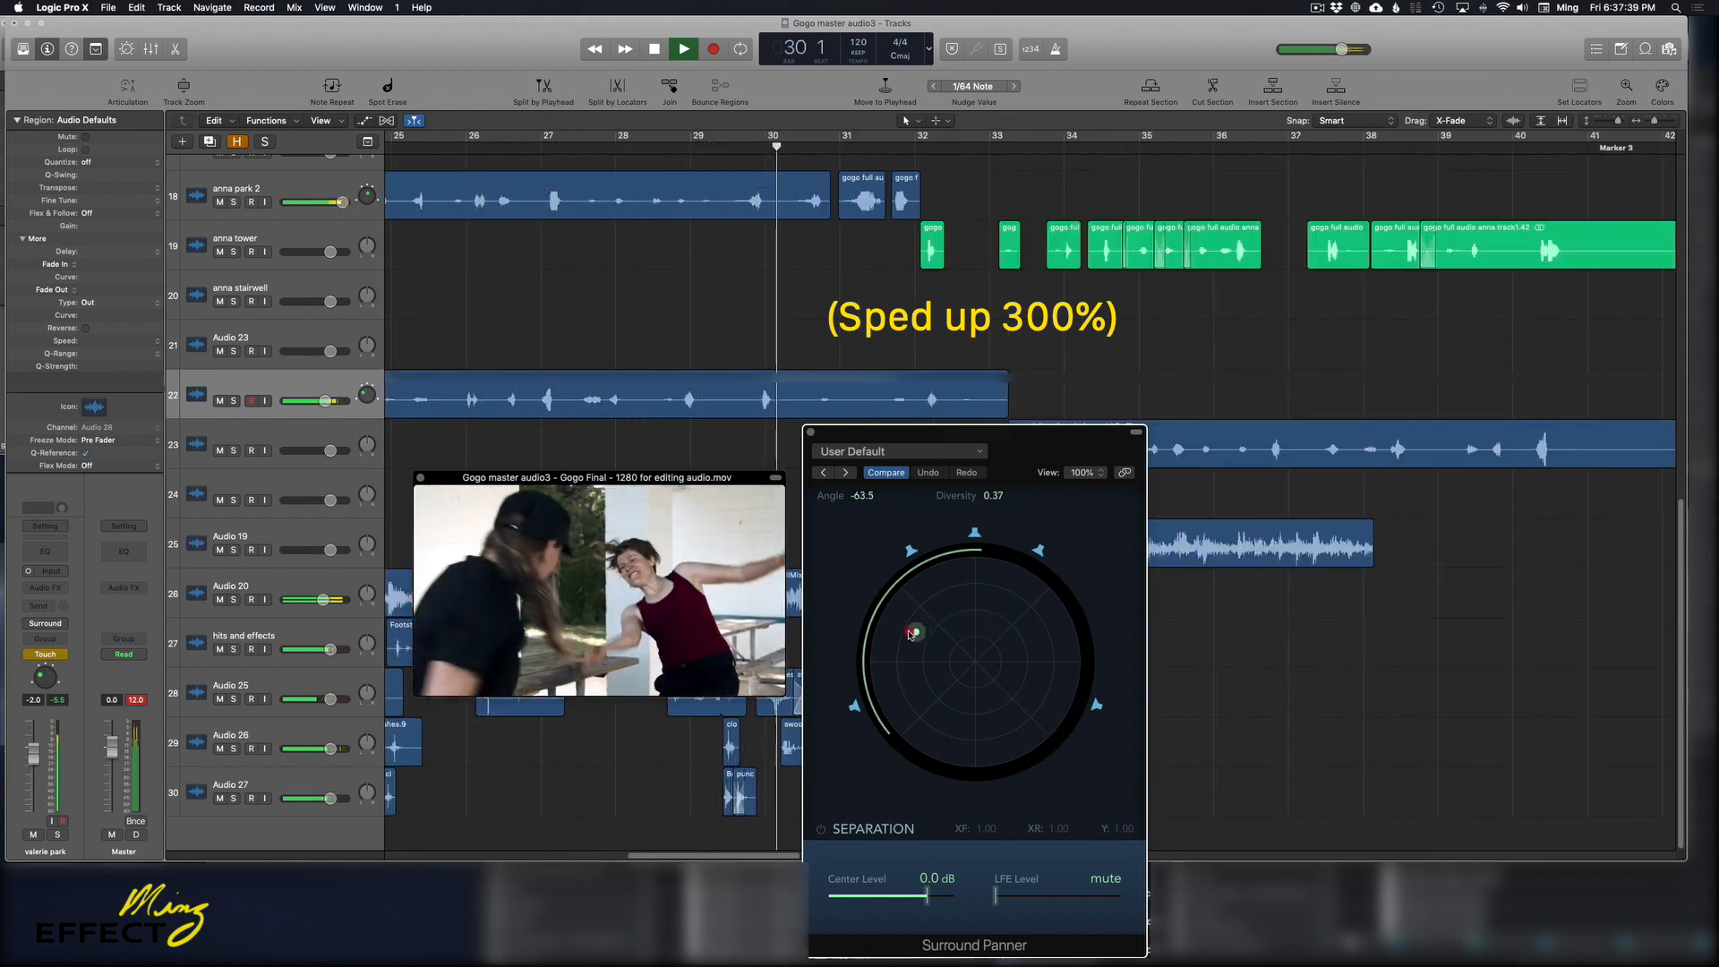
left_click_drag(912, 634, 960, 640)
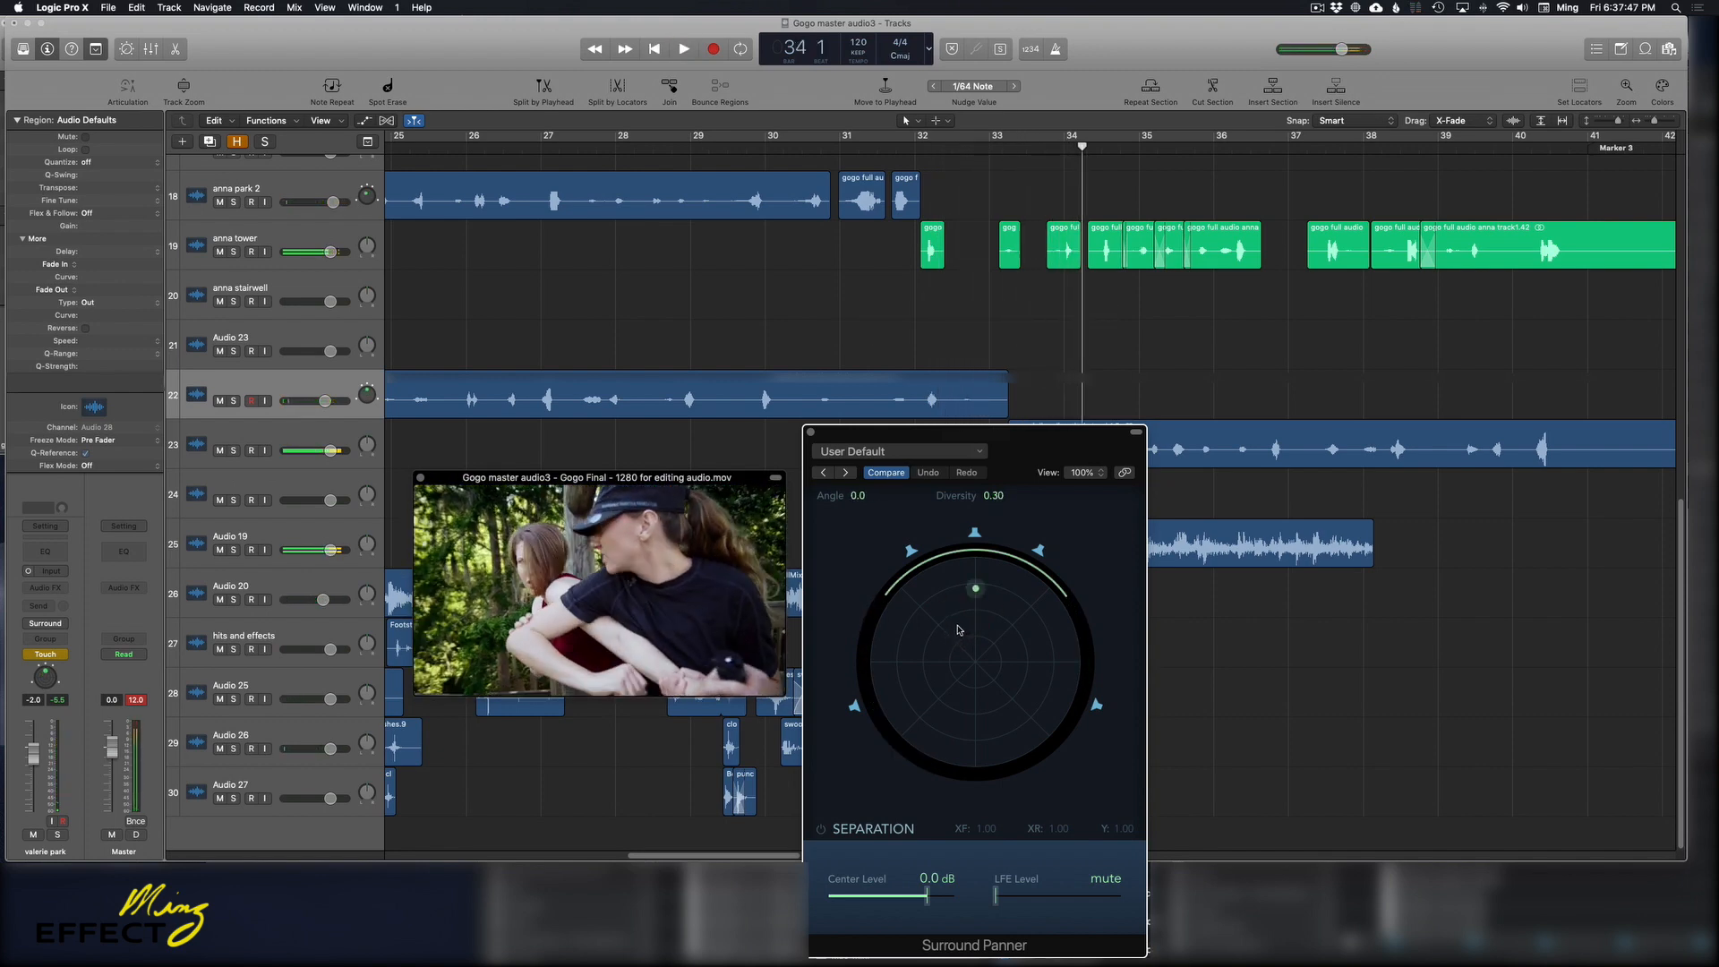
mouse_move(886, 446)
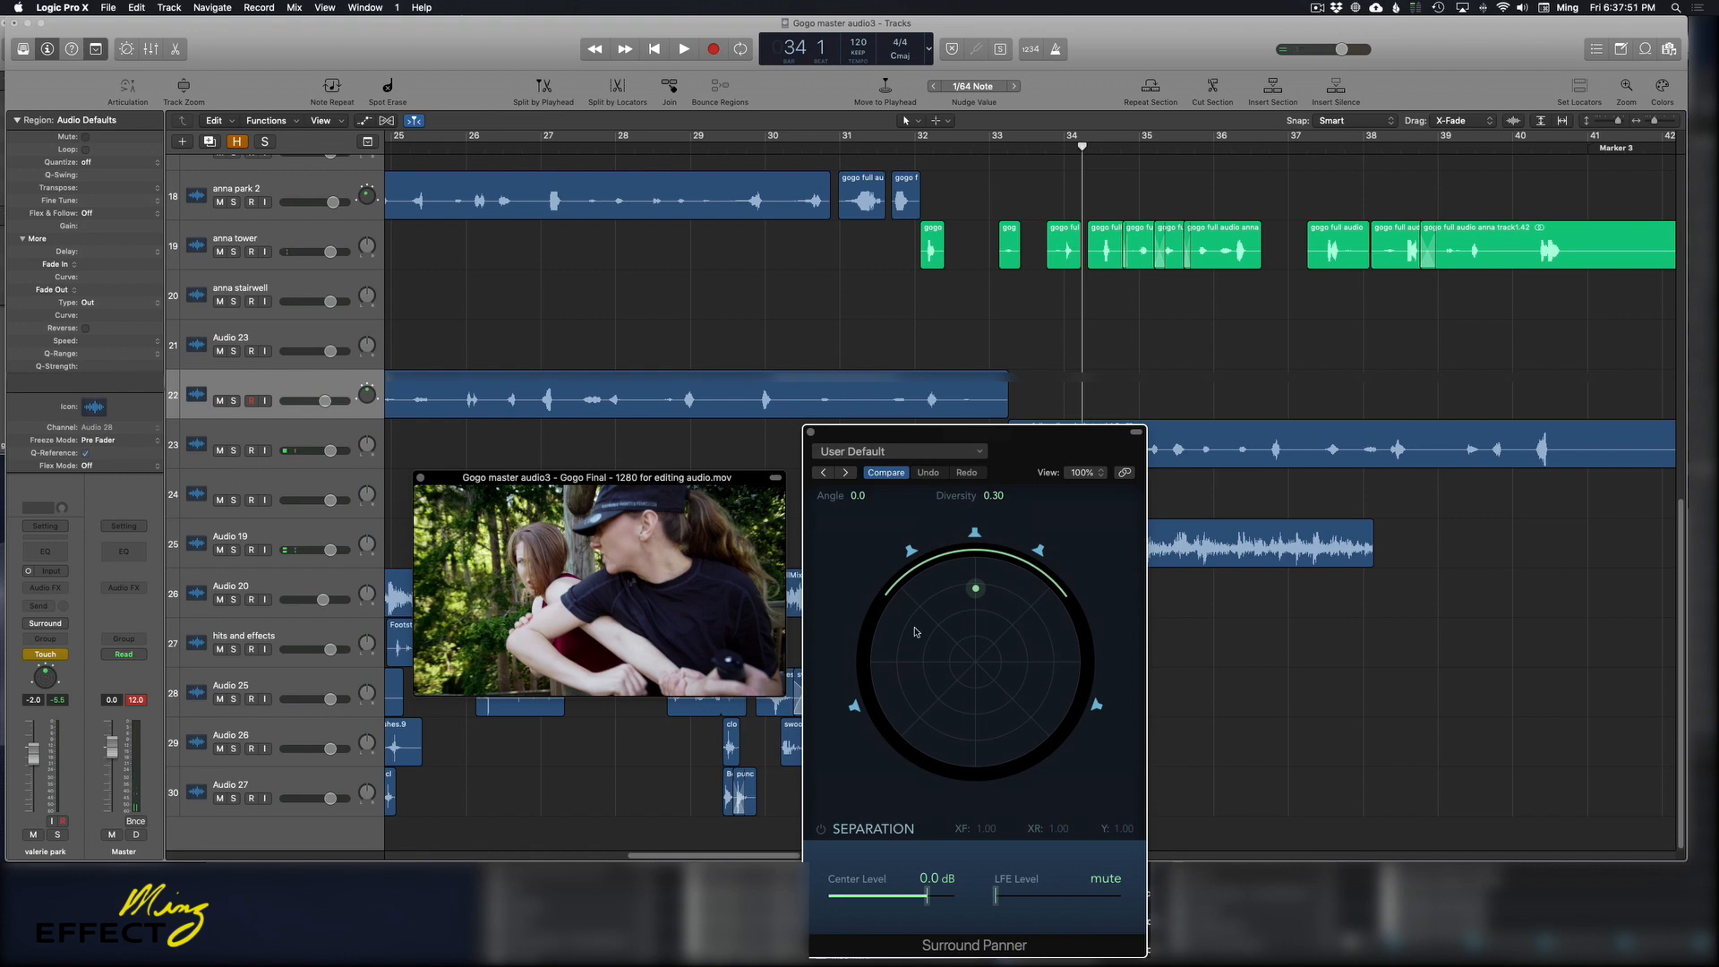
mouse_move(933, 661)
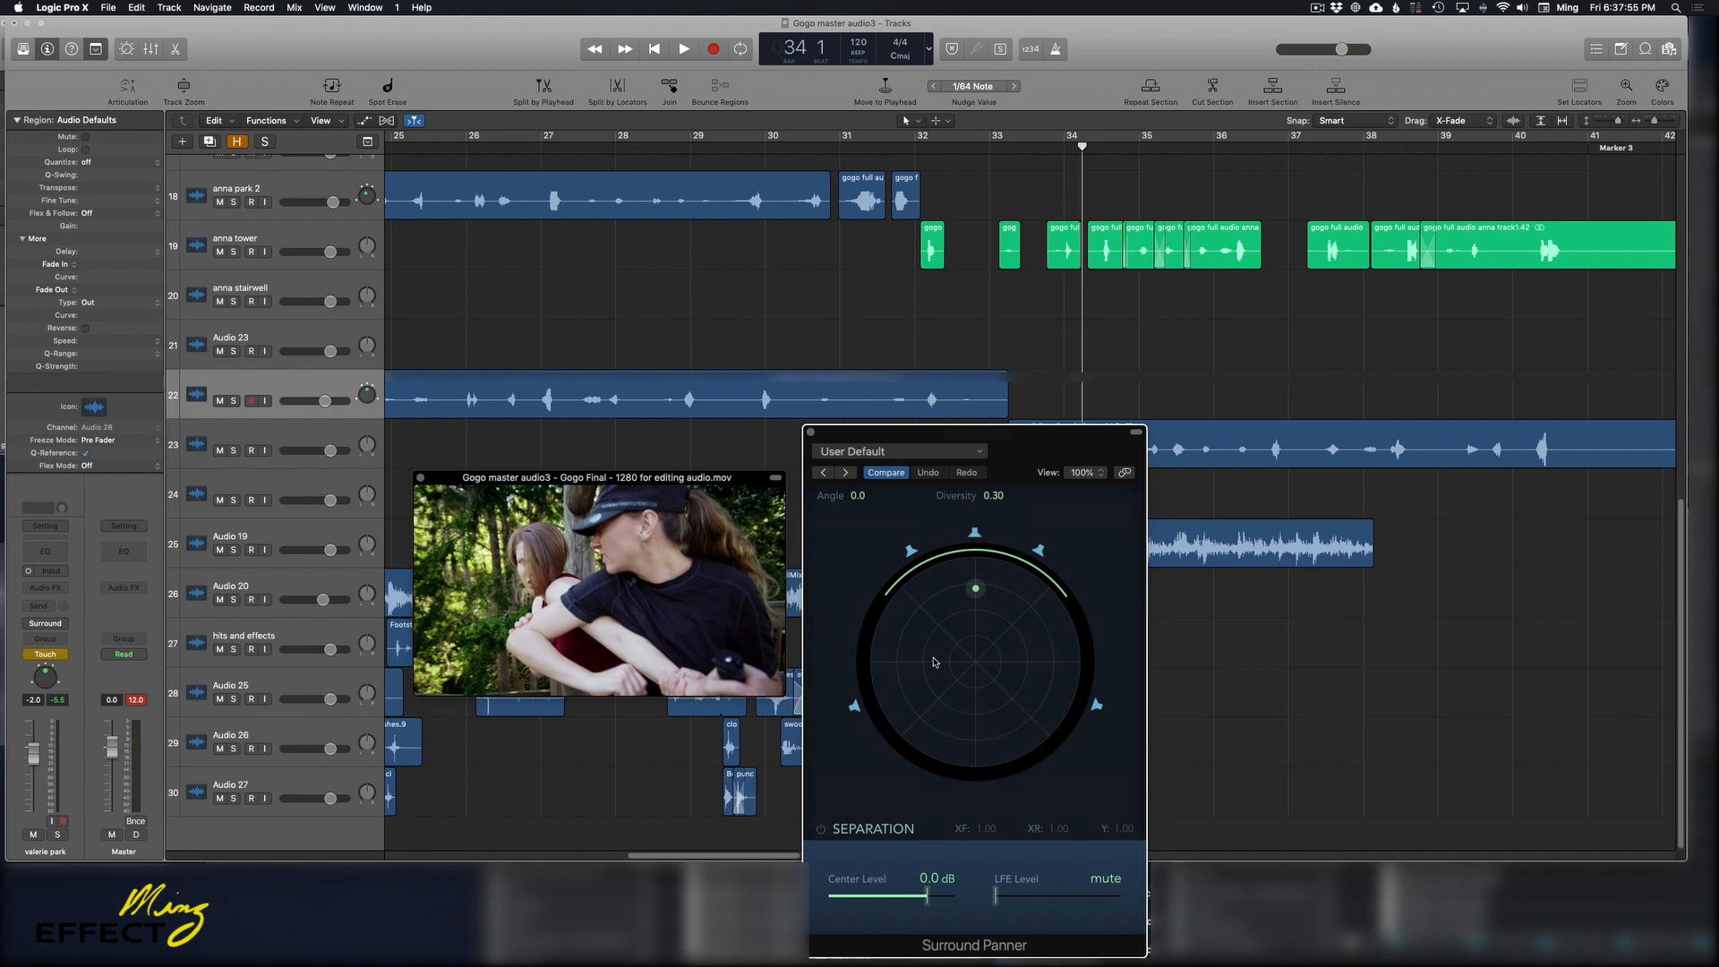
Replay the scene from its beginning around bar 11
left_click(682, 48)
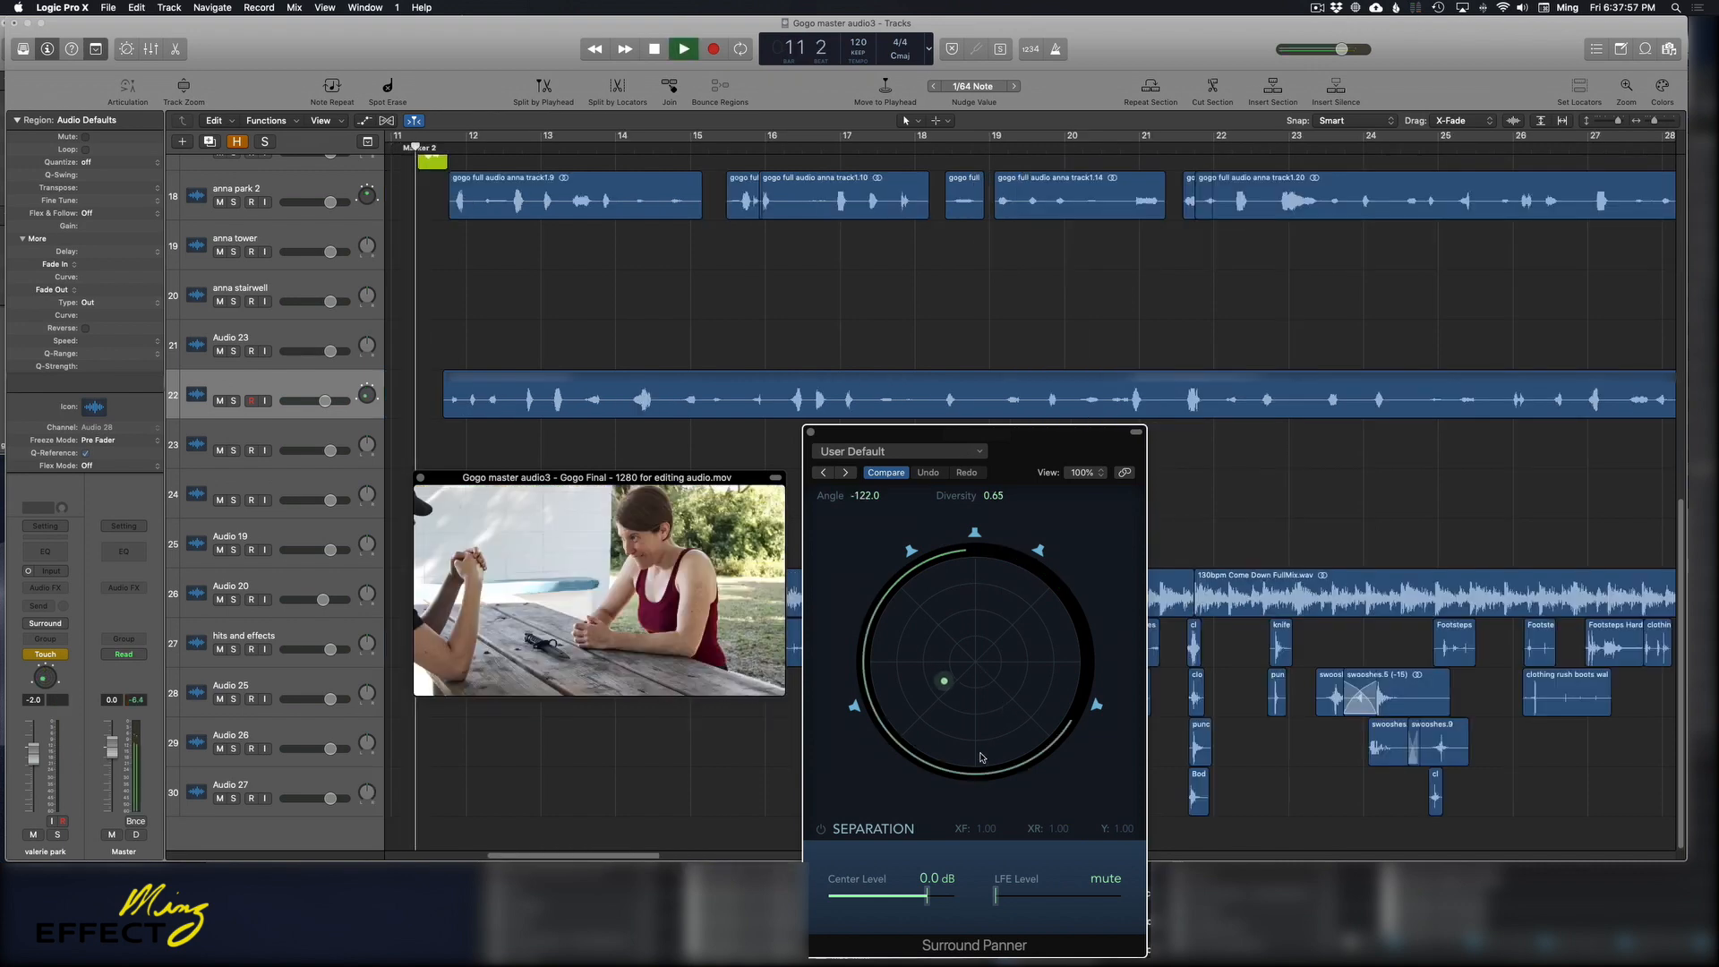
Let the recorded pan automation play back against the movie, puck moving centre, left and front right
left_click_drag(944, 681, 965, 641)
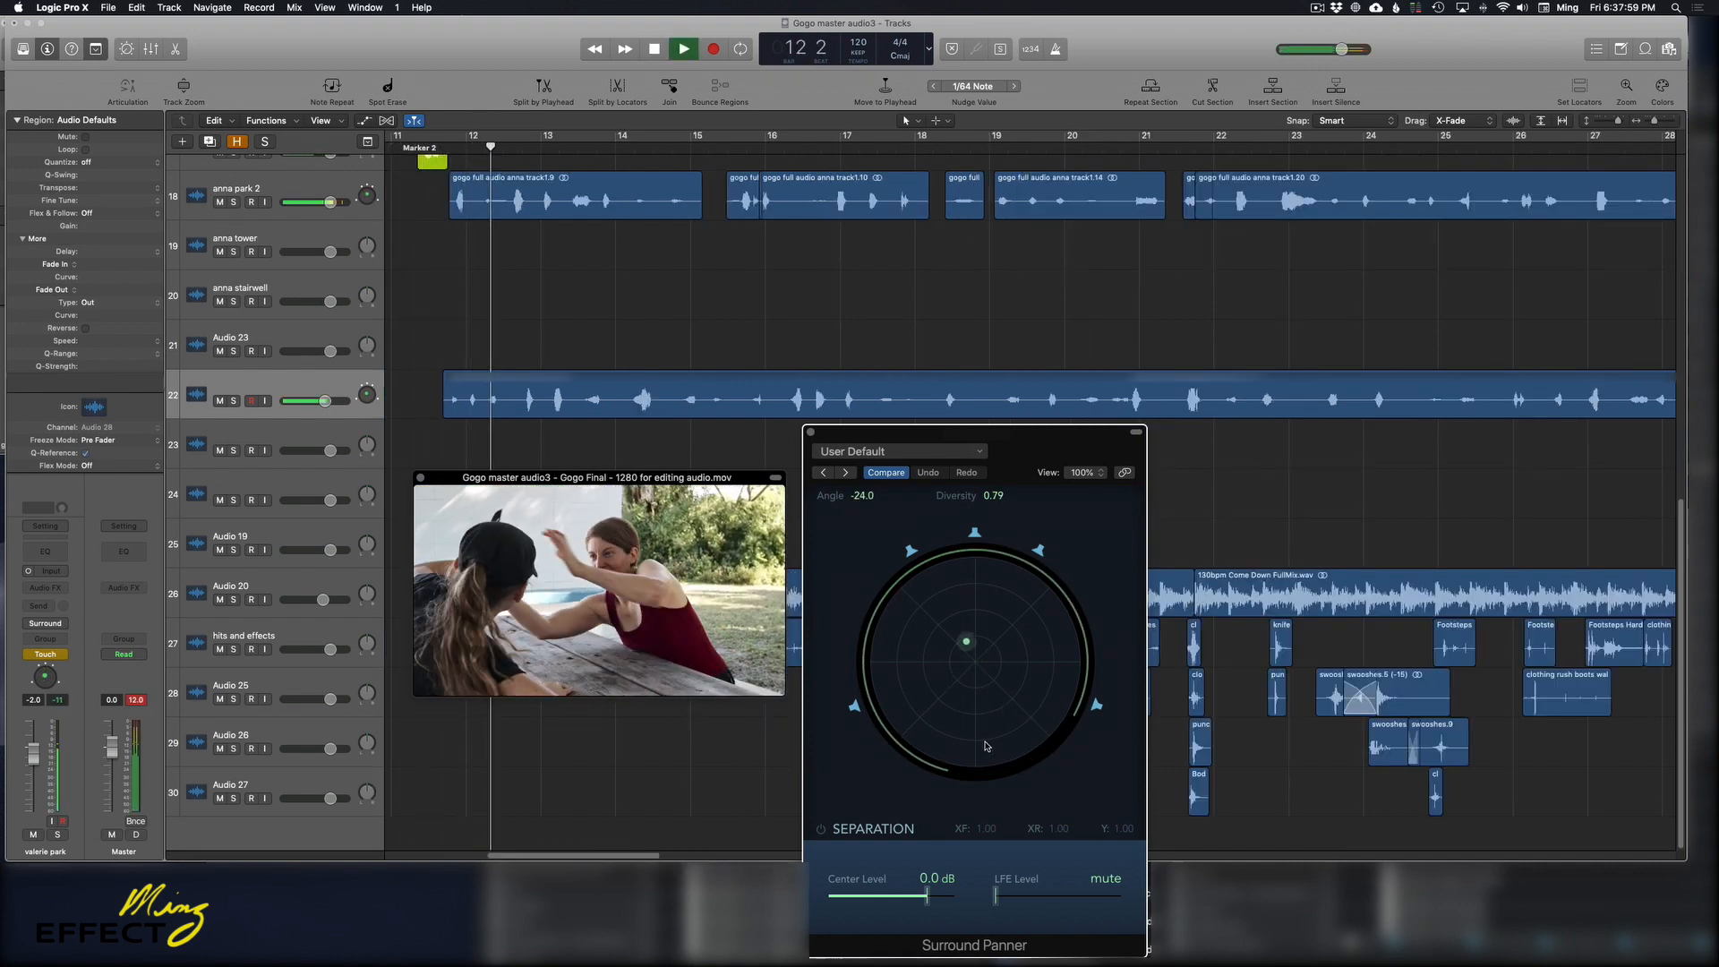
left_click_drag(965, 641, 945, 640)
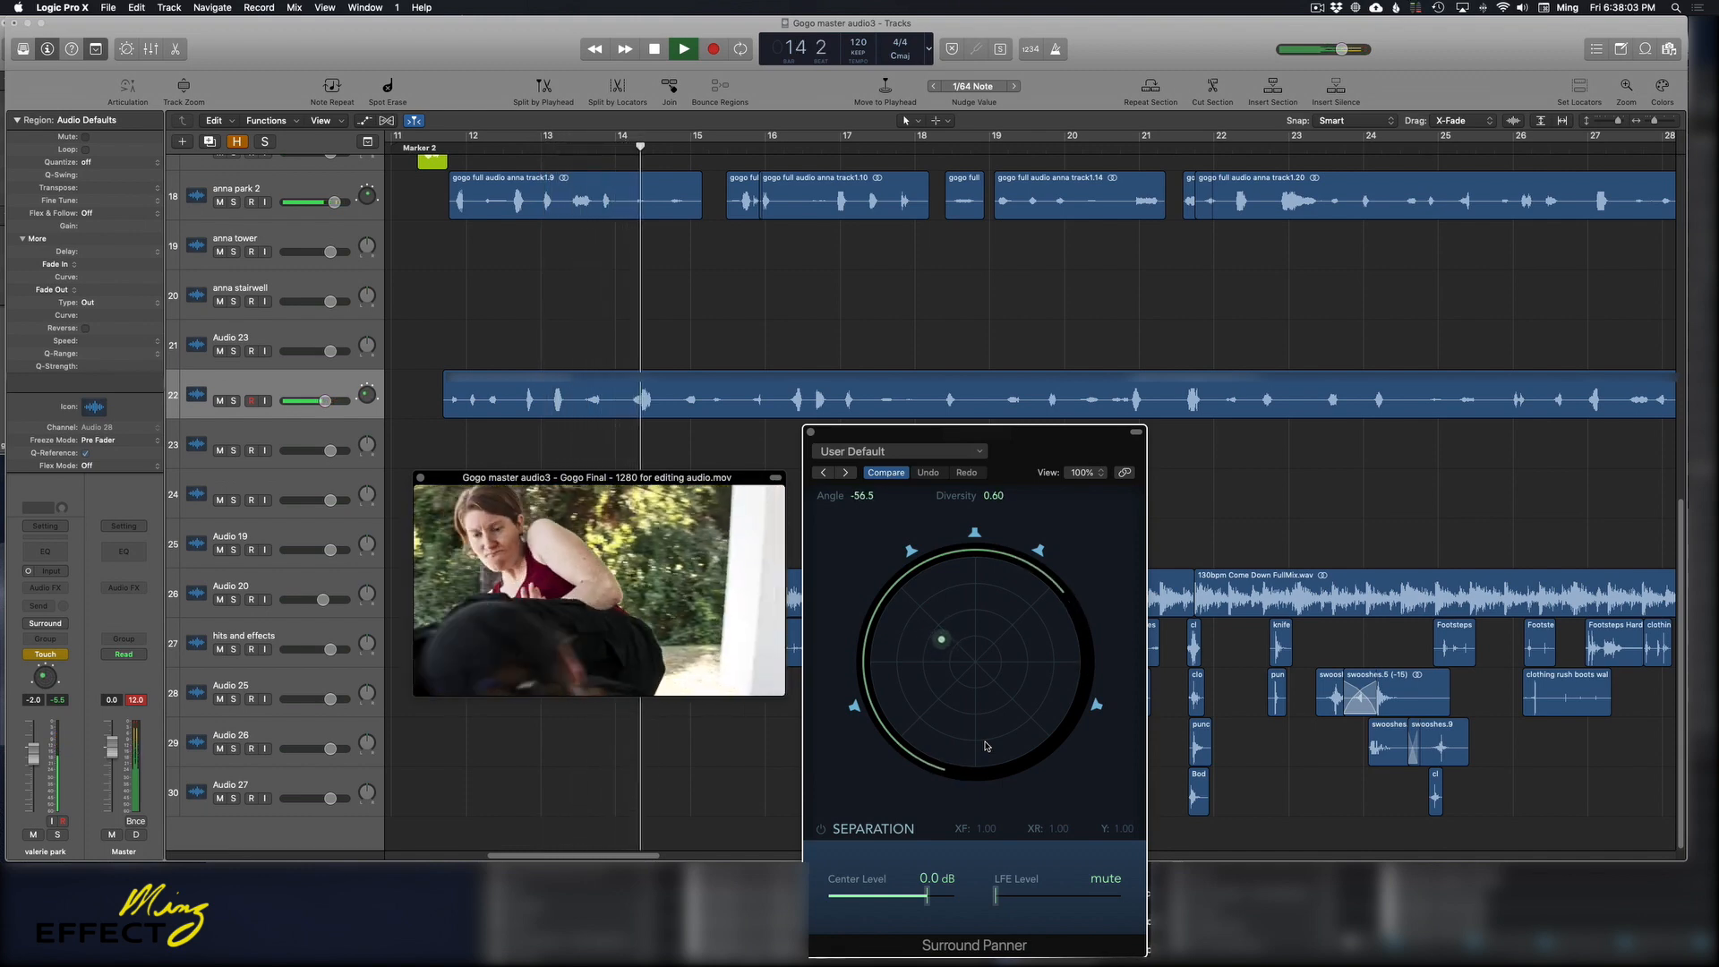
left_click_drag(940, 640, 1006, 623)
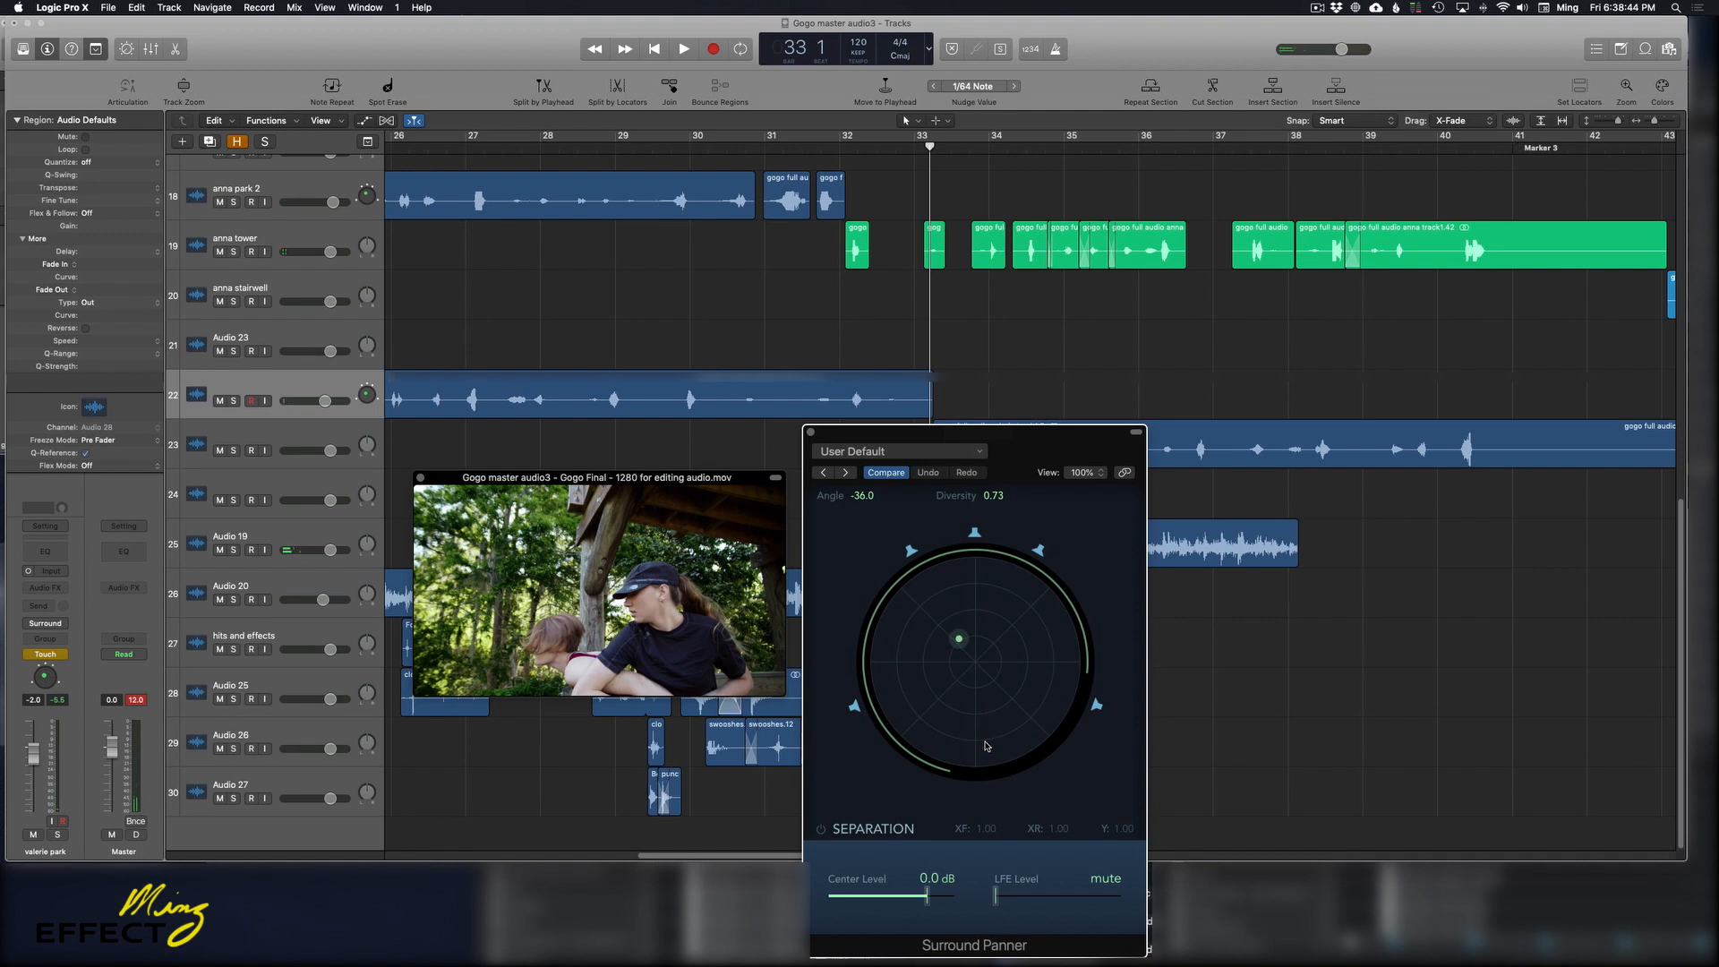
mouse_move(1042, 494)
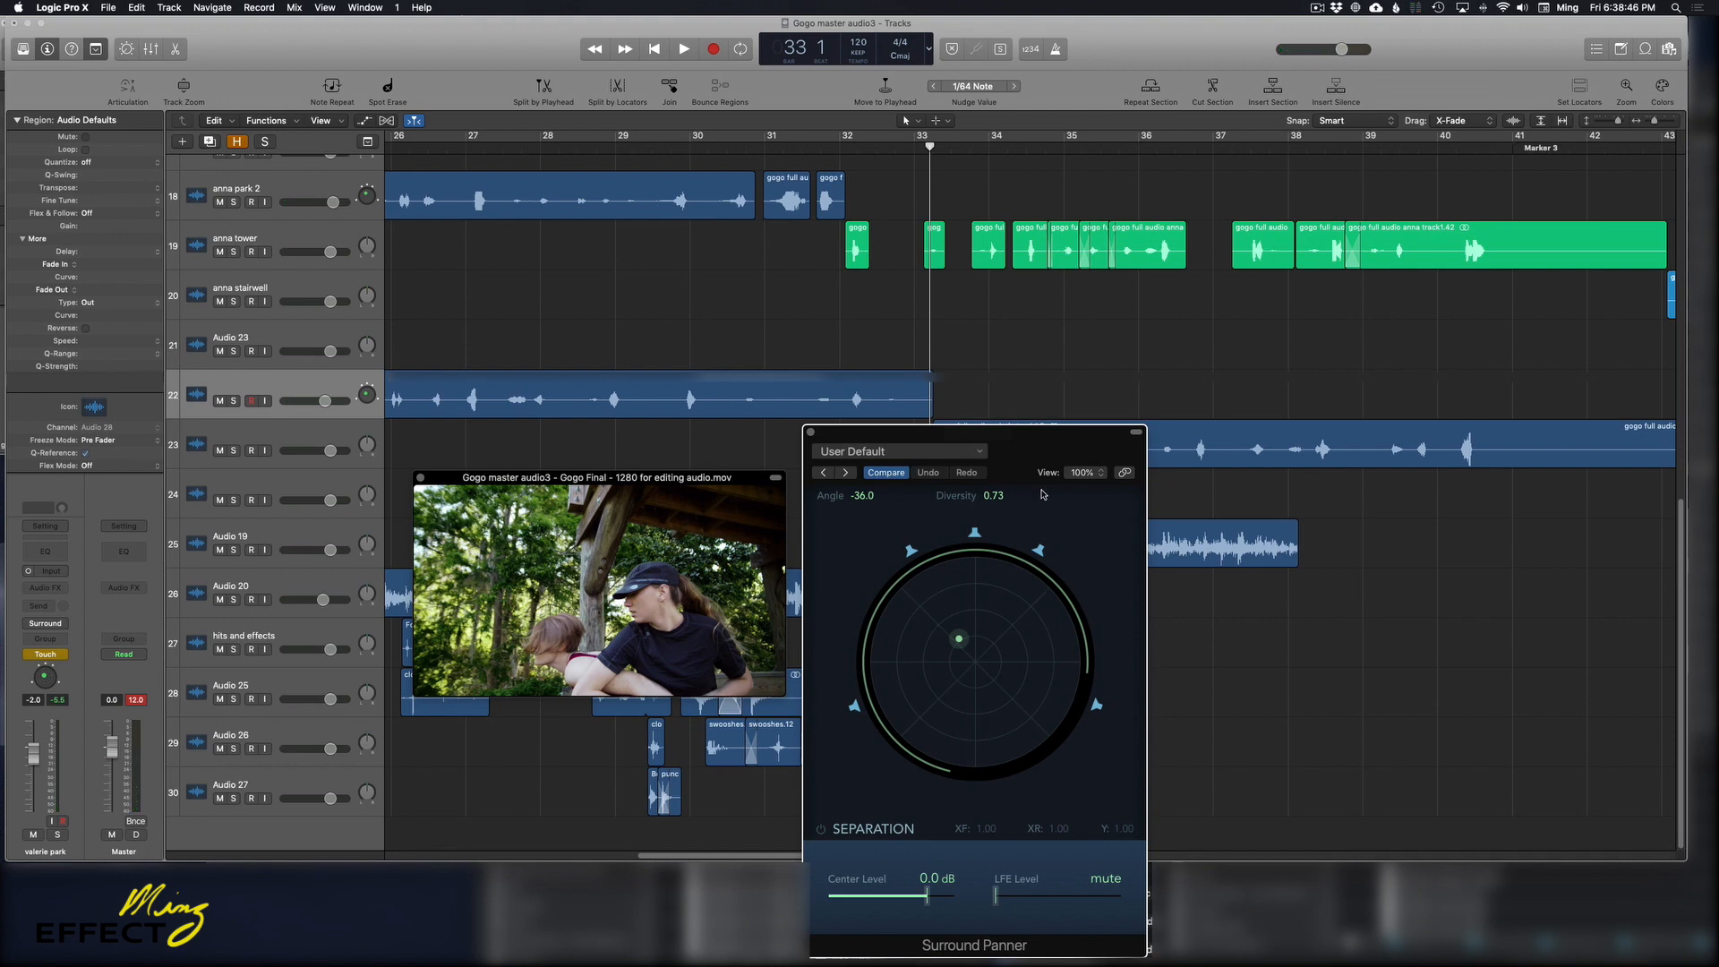
Move the Surround Panner window up and to the right over the tracks
left_click_drag(976, 435, 1117, 367)
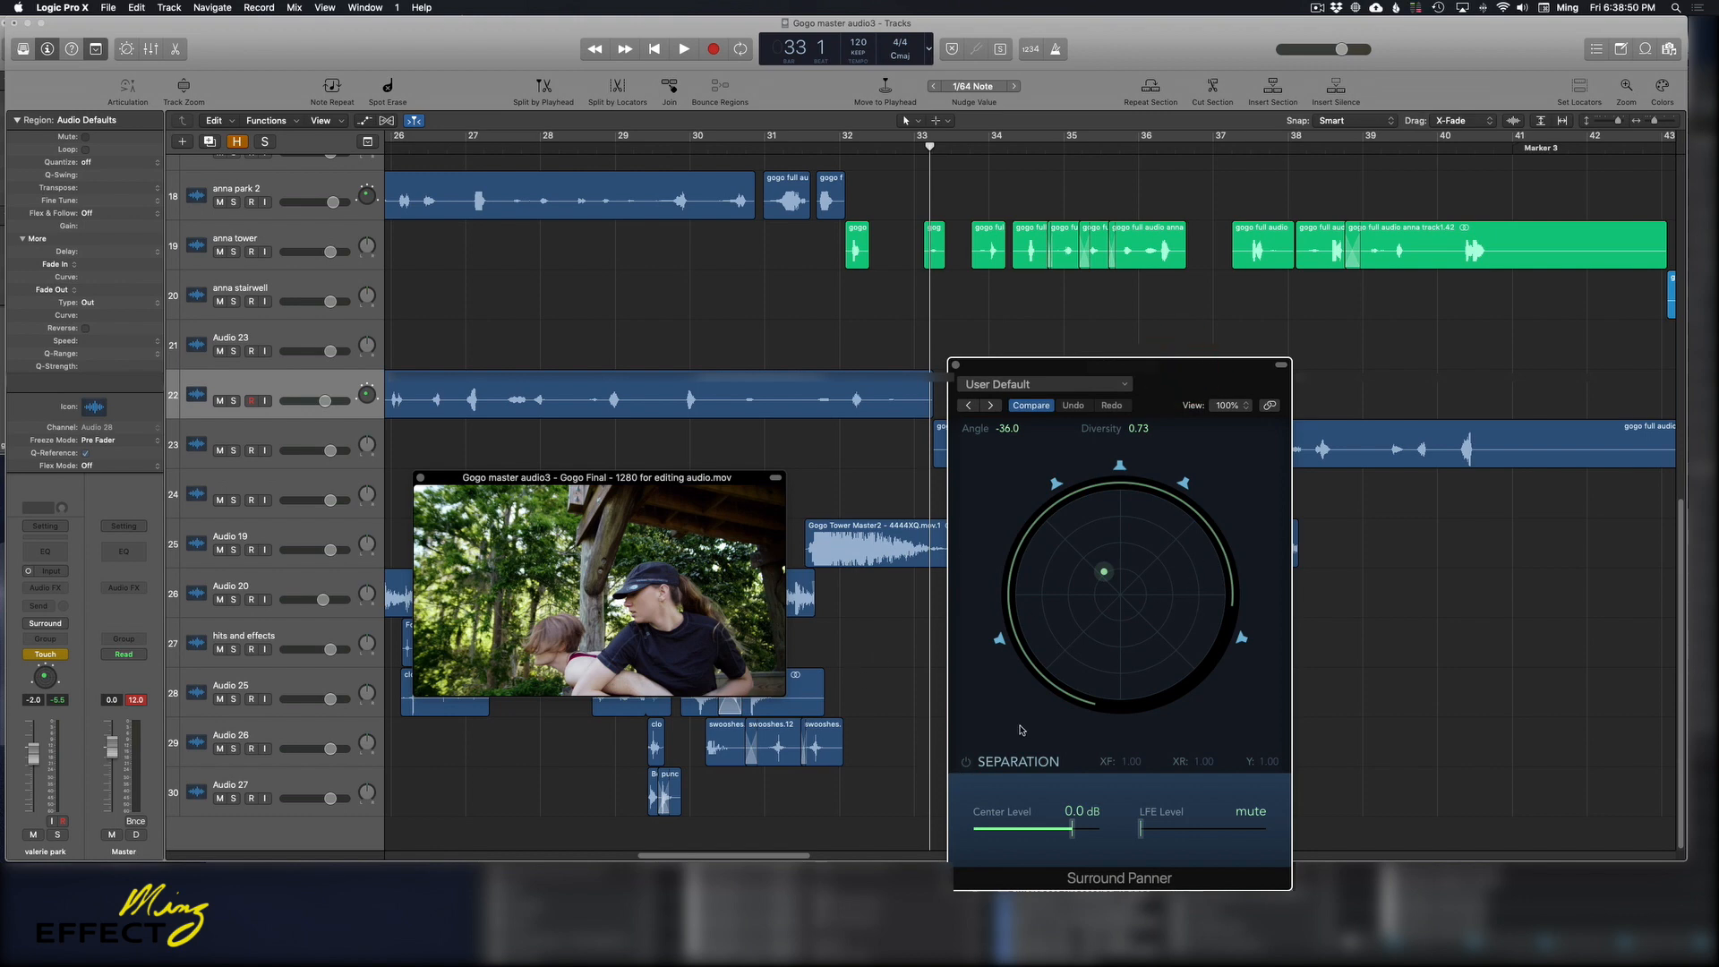
mouse_move(1015, 731)
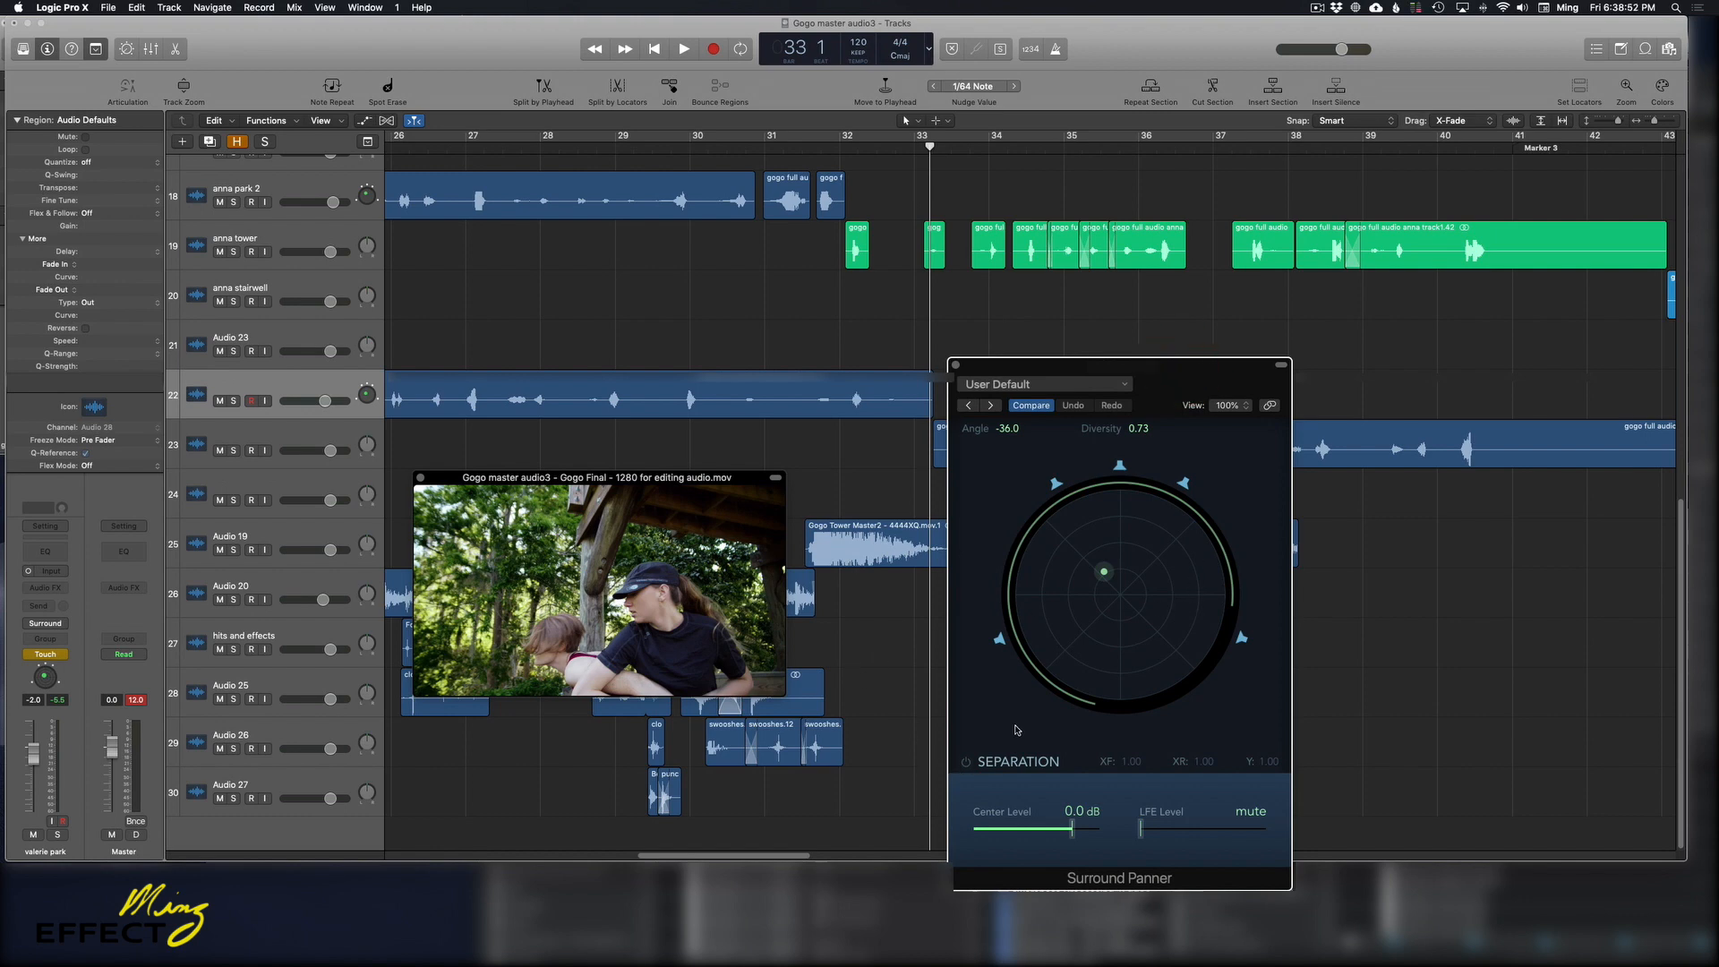